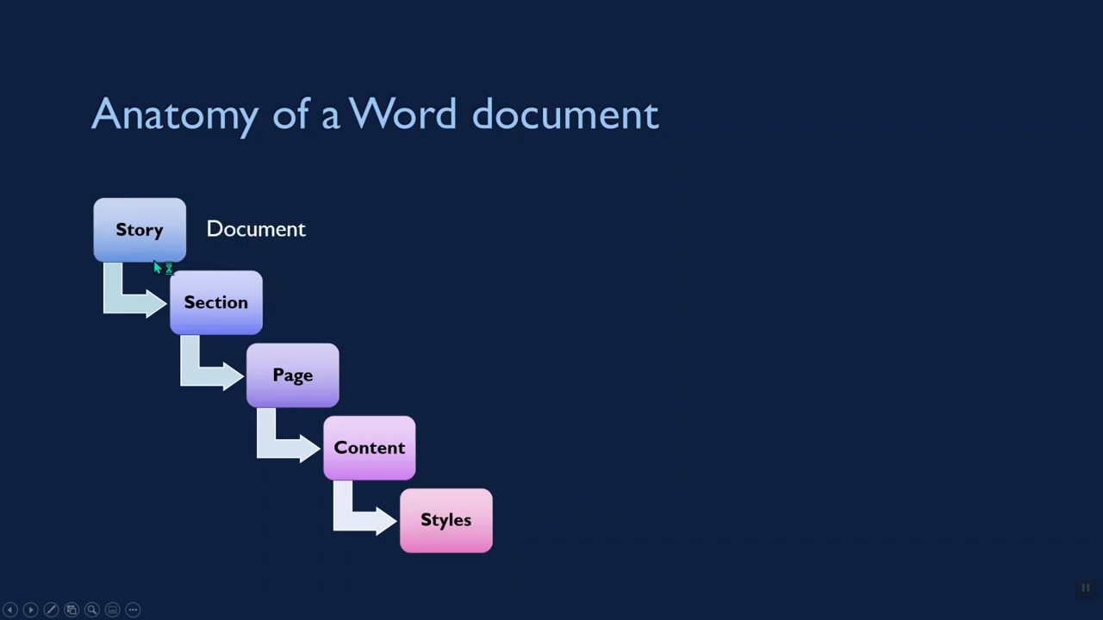
pyautogui.moveTo(242, 326)
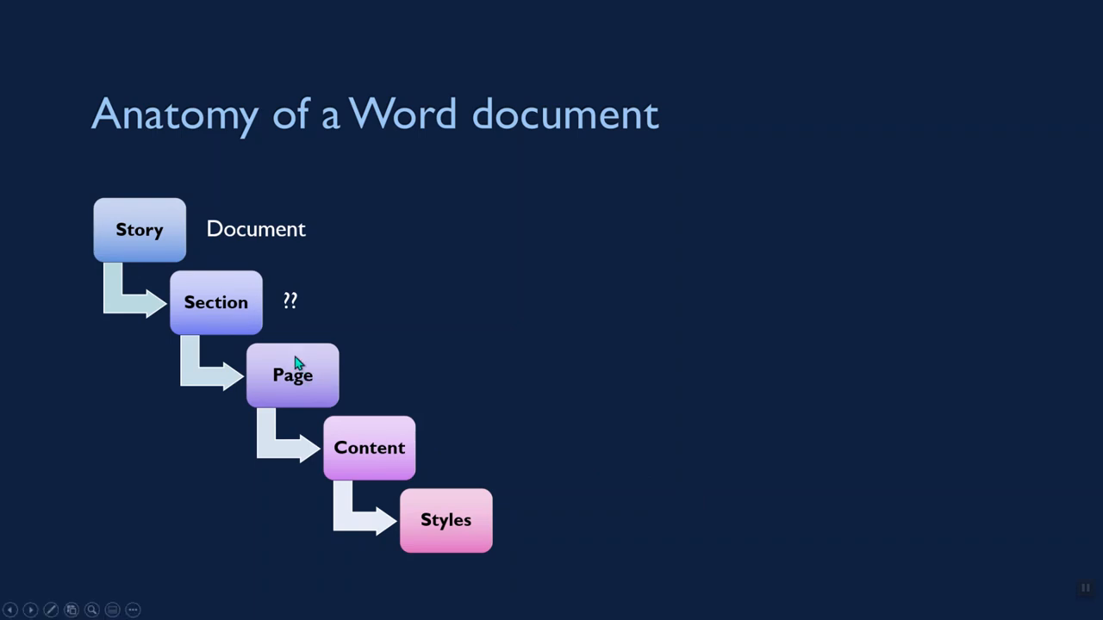
pyautogui.moveTo(241, 320)
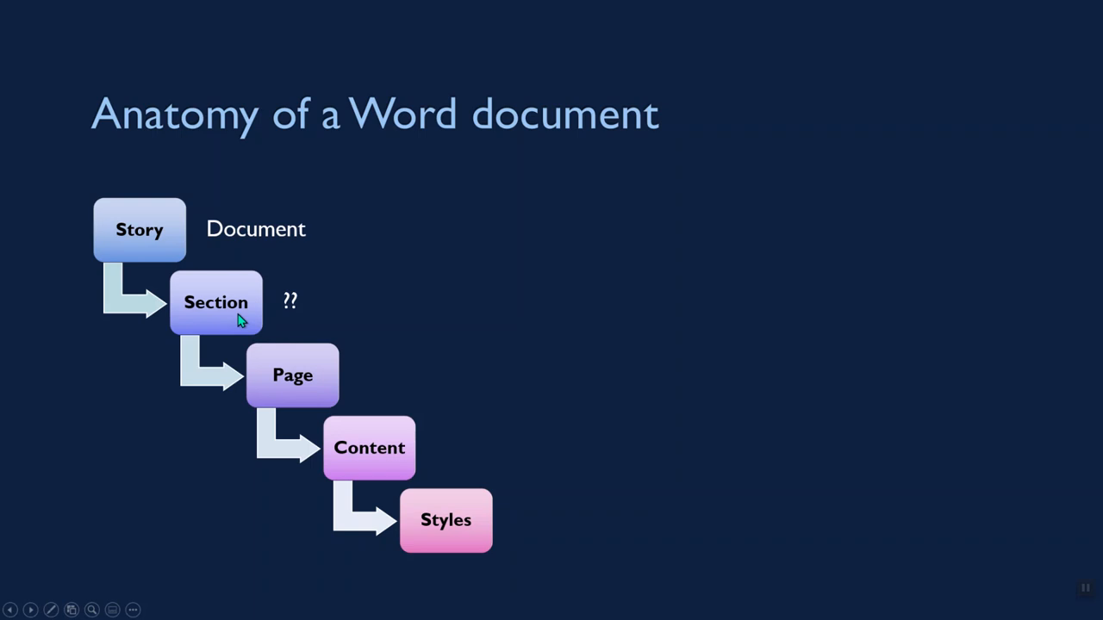
pyautogui.moveTo(248, 230)
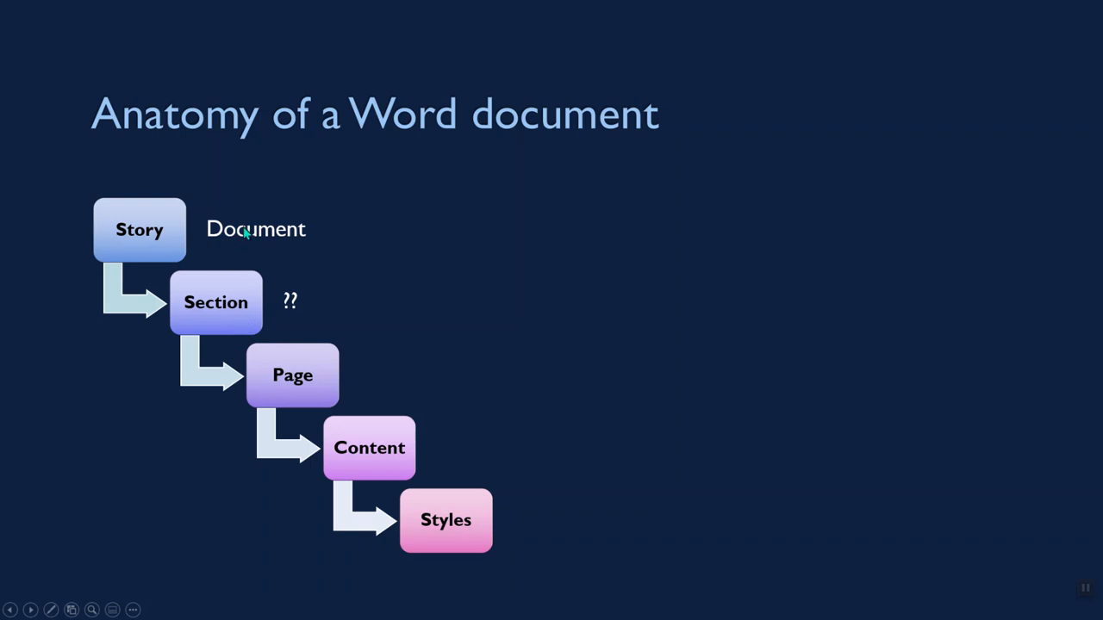
pyautogui.moveTo(291, 365)
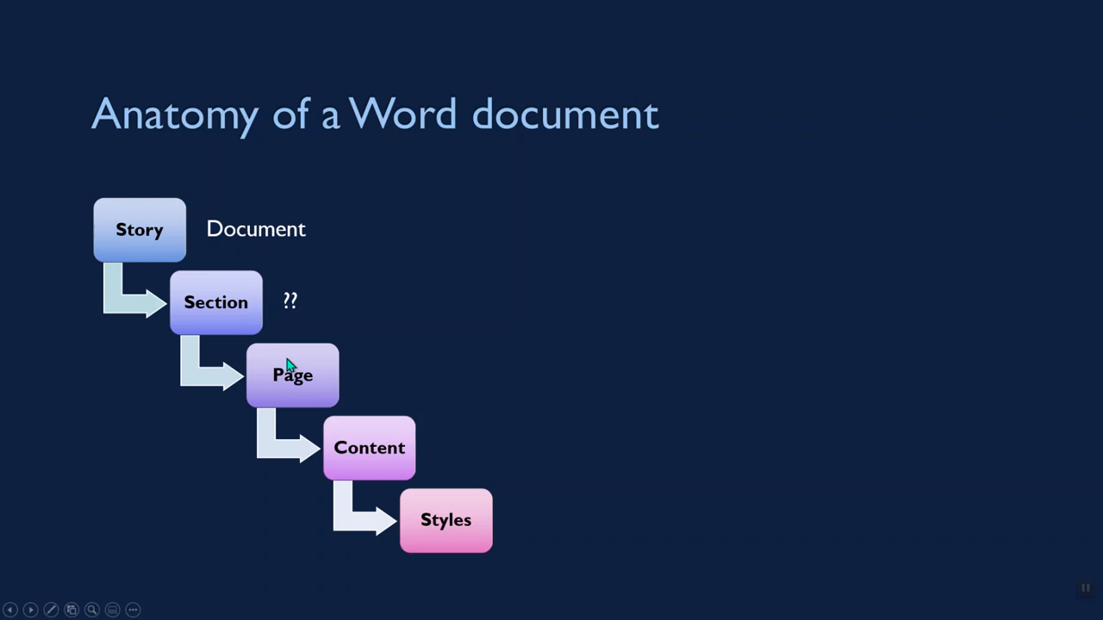
pyautogui.moveTo(300, 396)
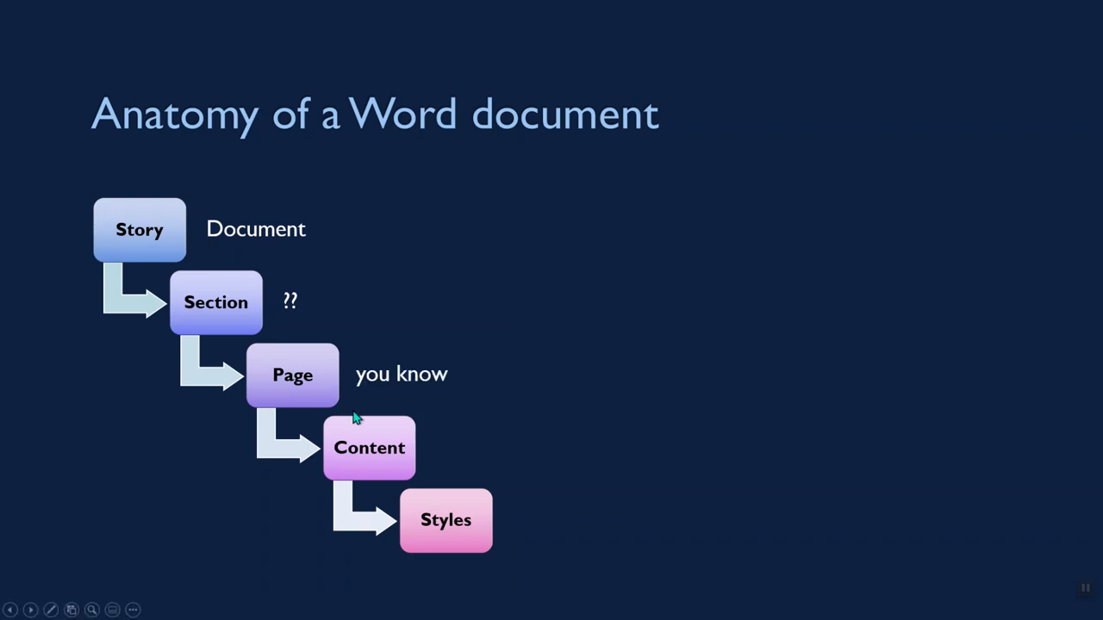
pyautogui.moveTo(386, 455)
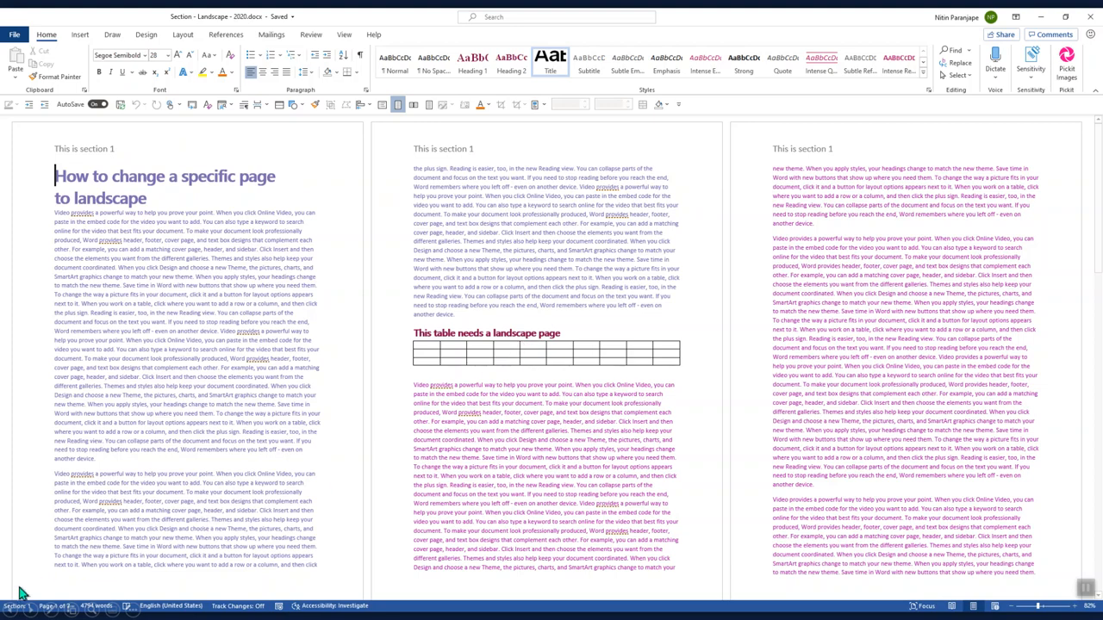
pyautogui.moveTo(431, 612)
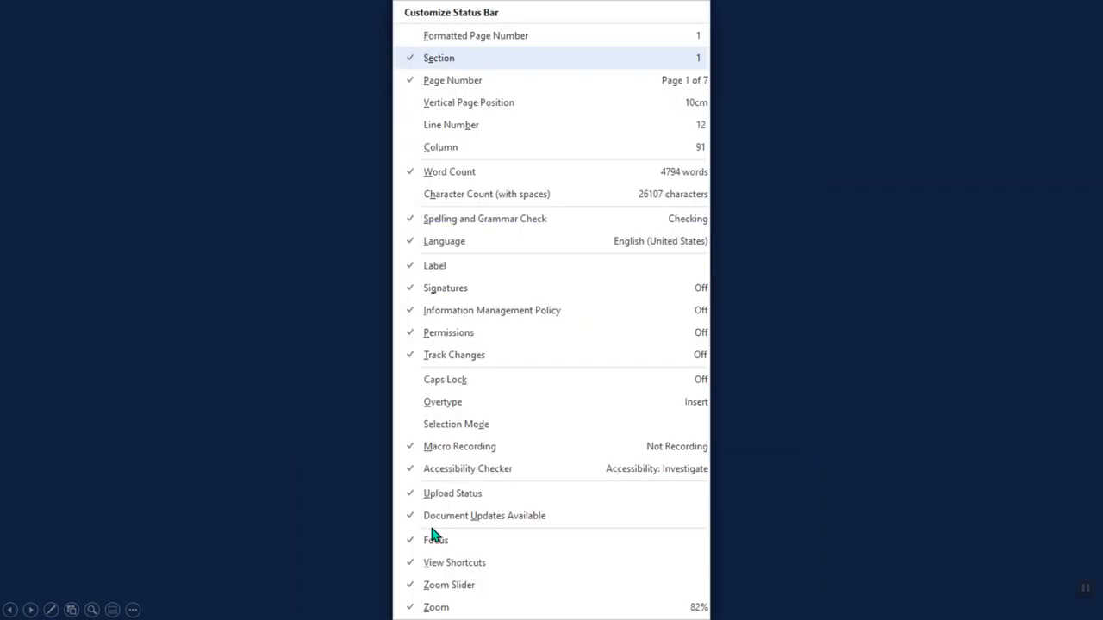
pyautogui.moveTo(465, 64)
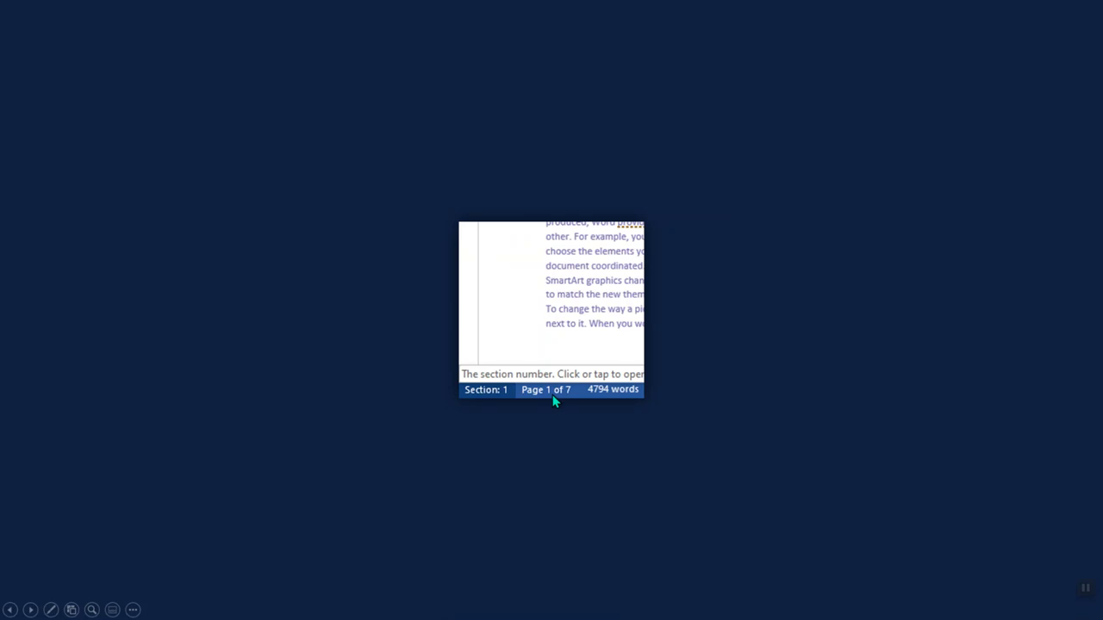
pyautogui.moveTo(485, 400)
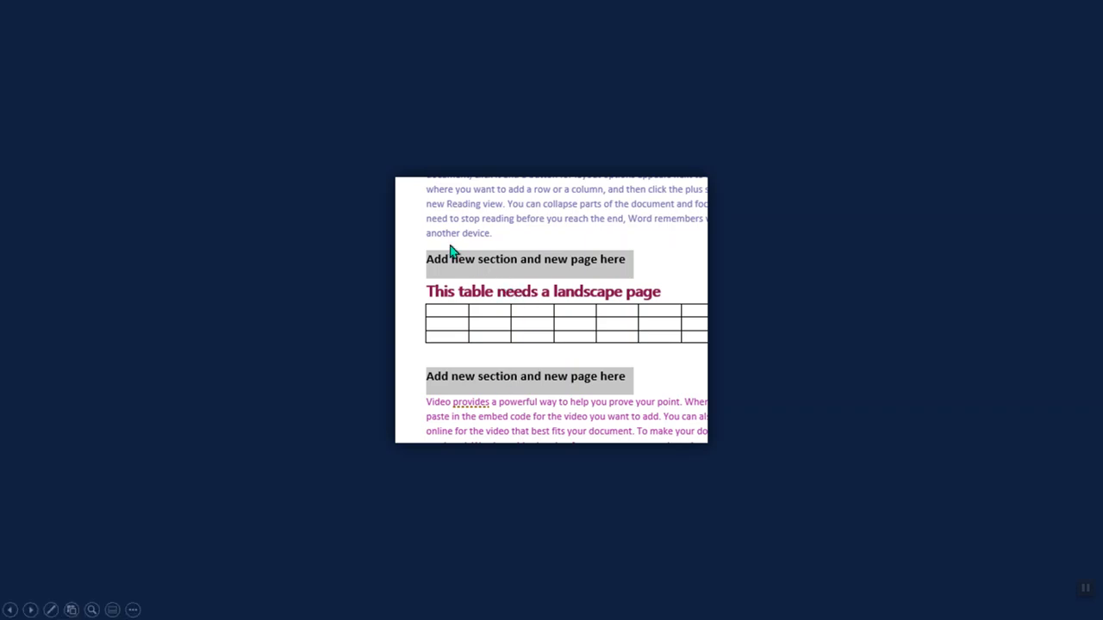
pyautogui.moveTo(461, 383)
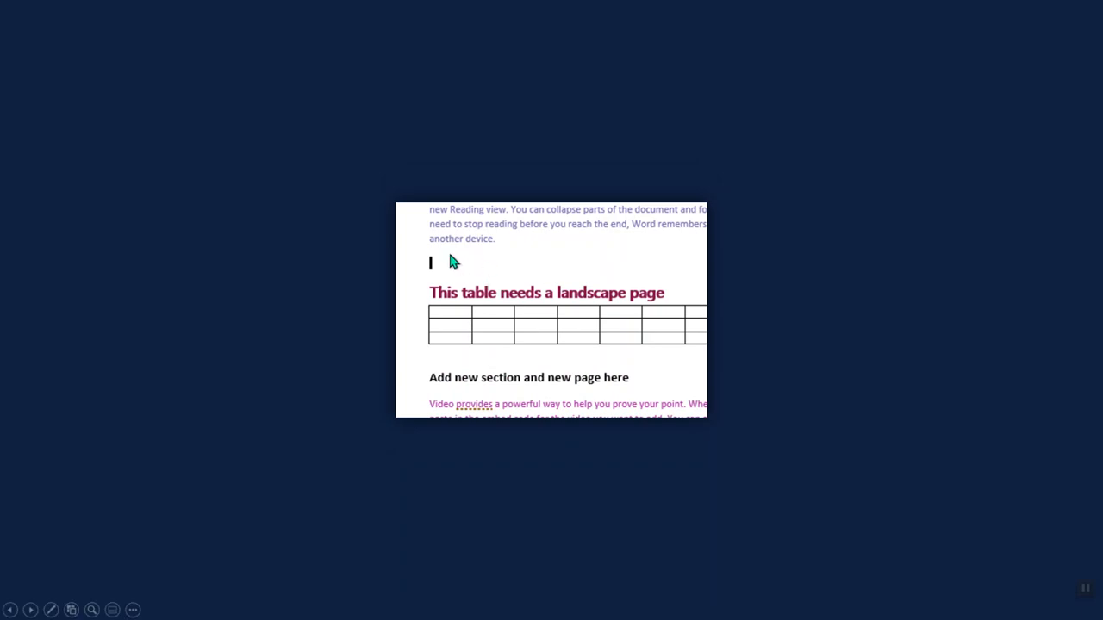
# Step: Insert a Next Page section break from Layout > Breaks
pyautogui.click(541, 119)
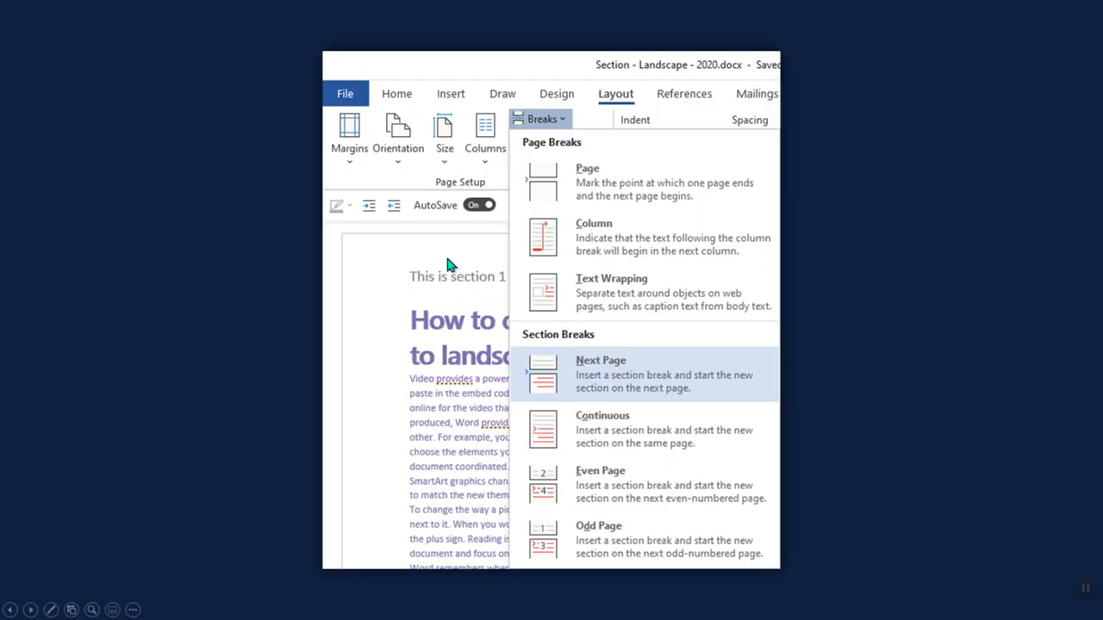
pyautogui.moveTo(484, 266)
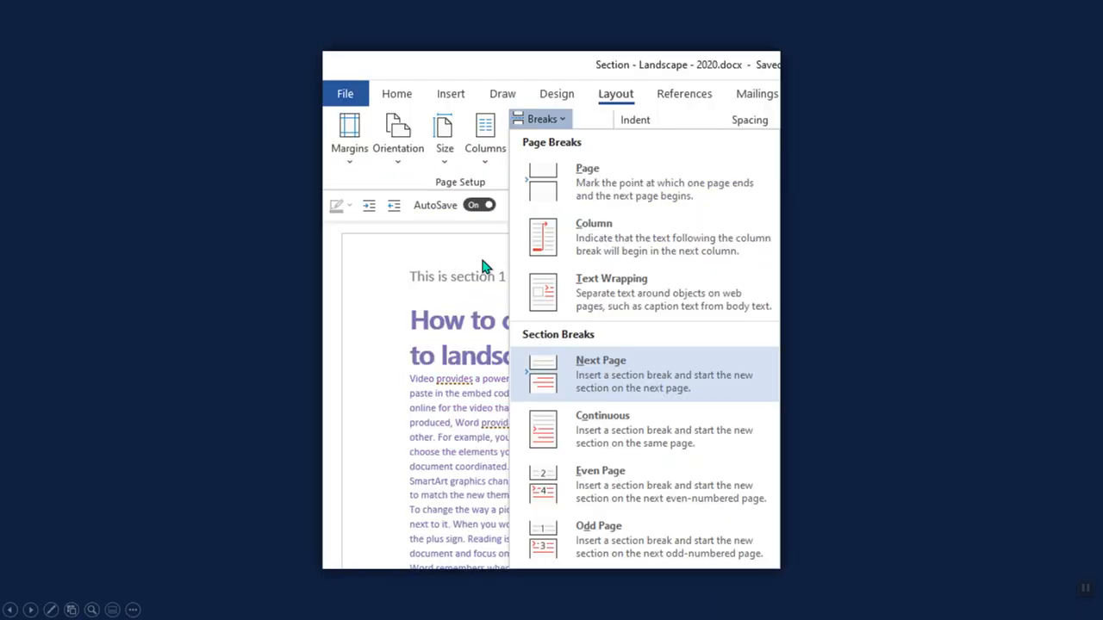
pyautogui.moveTo(542, 129)
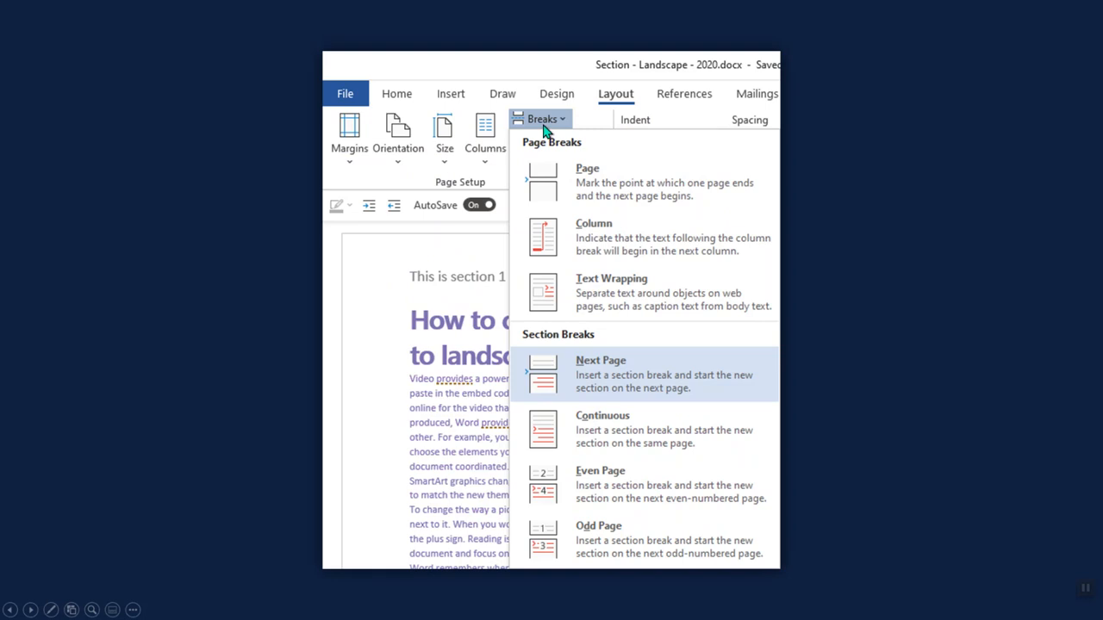
pyautogui.moveTo(603, 184)
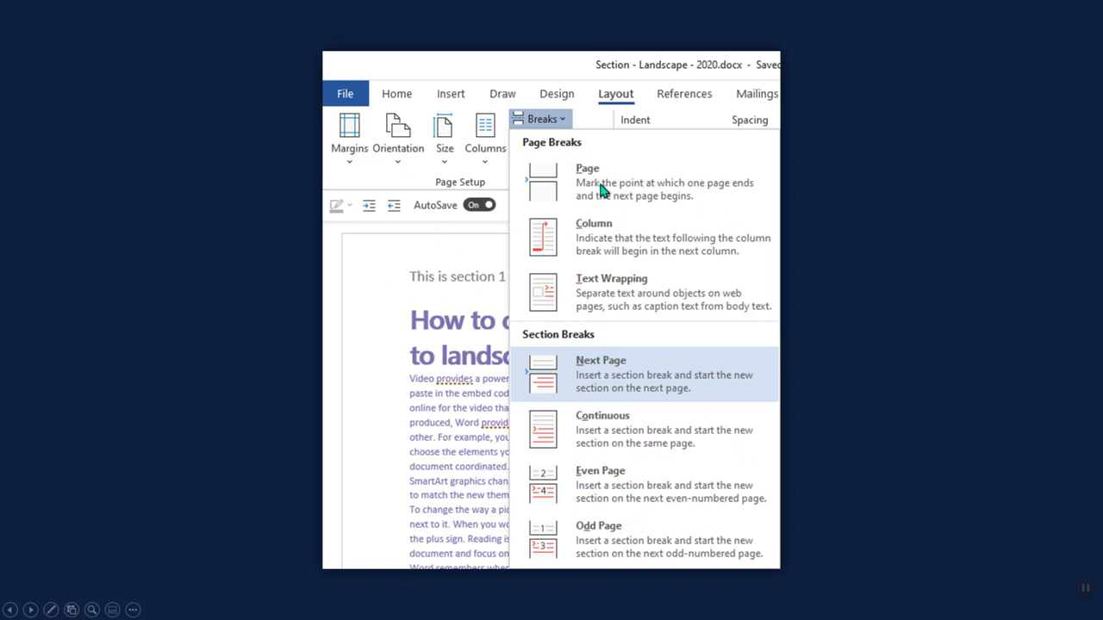
pyautogui.moveTo(600, 383)
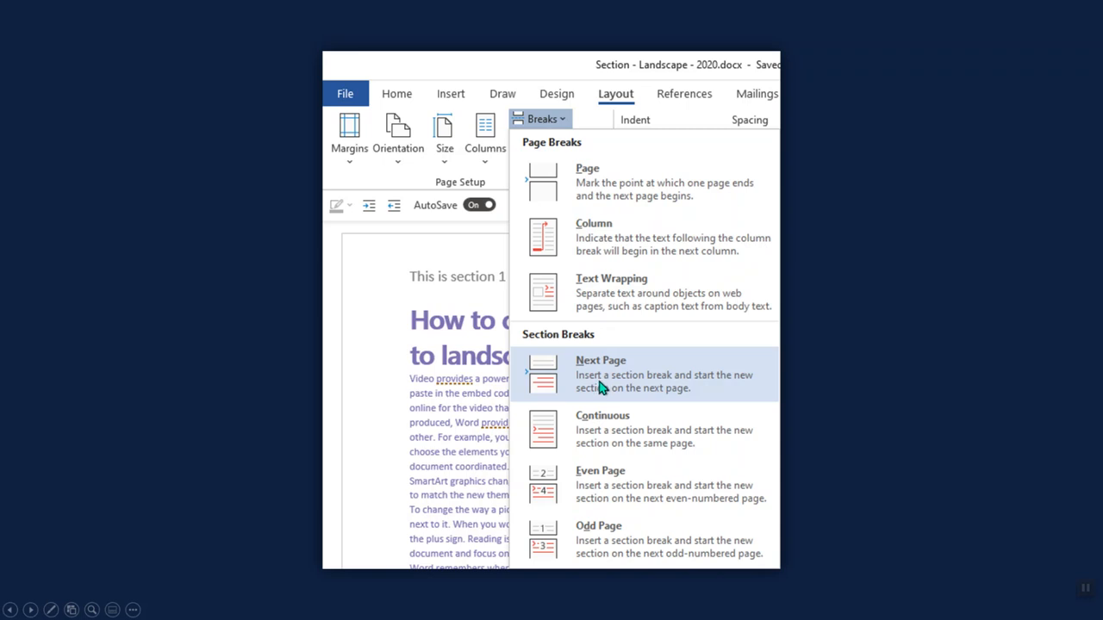
pyautogui.click(600, 373)
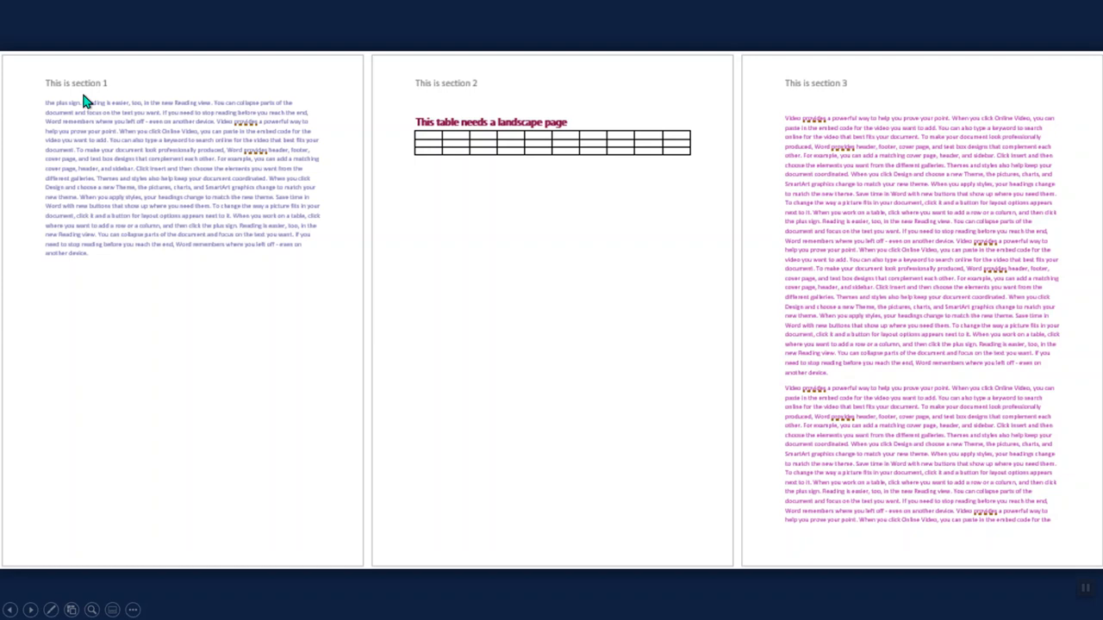
pyautogui.moveTo(502, 182)
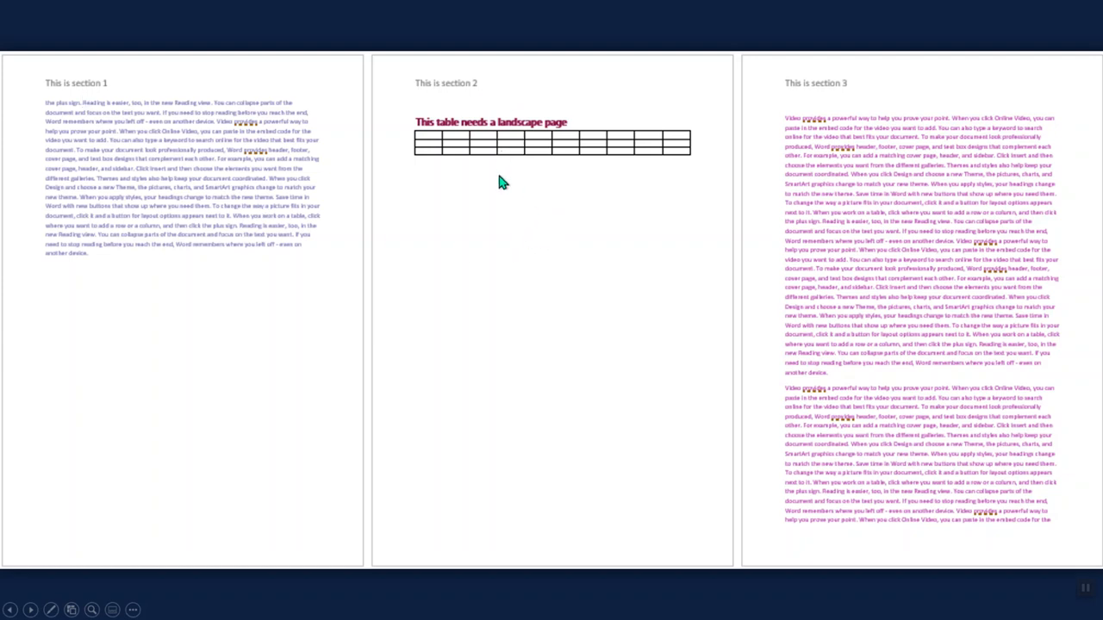
pyautogui.moveTo(690, 296)
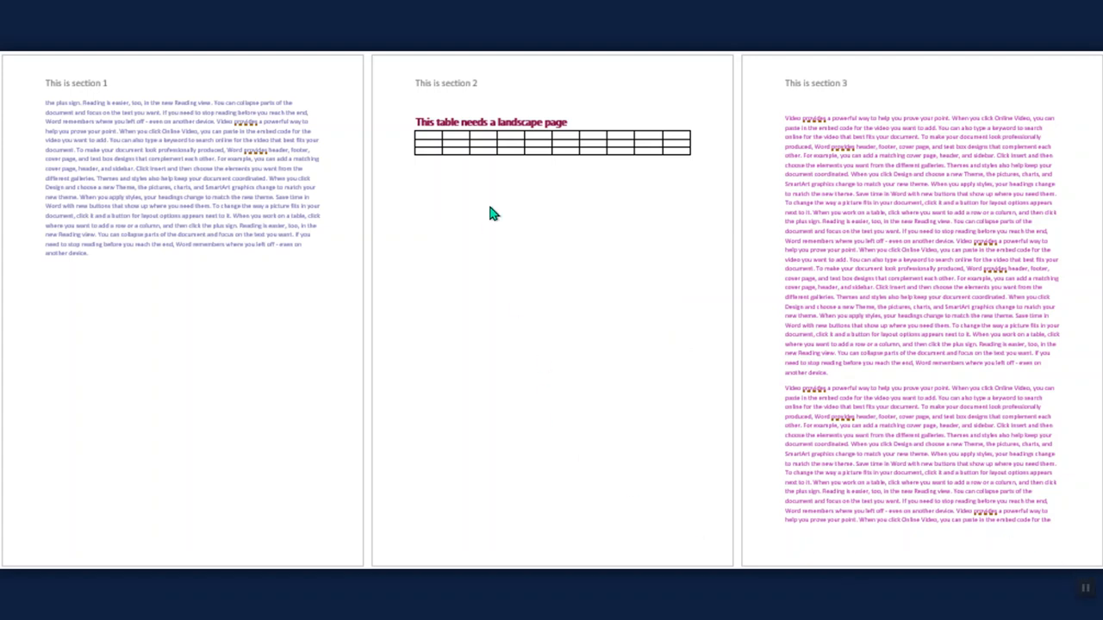
pyautogui.moveTo(478, 161)
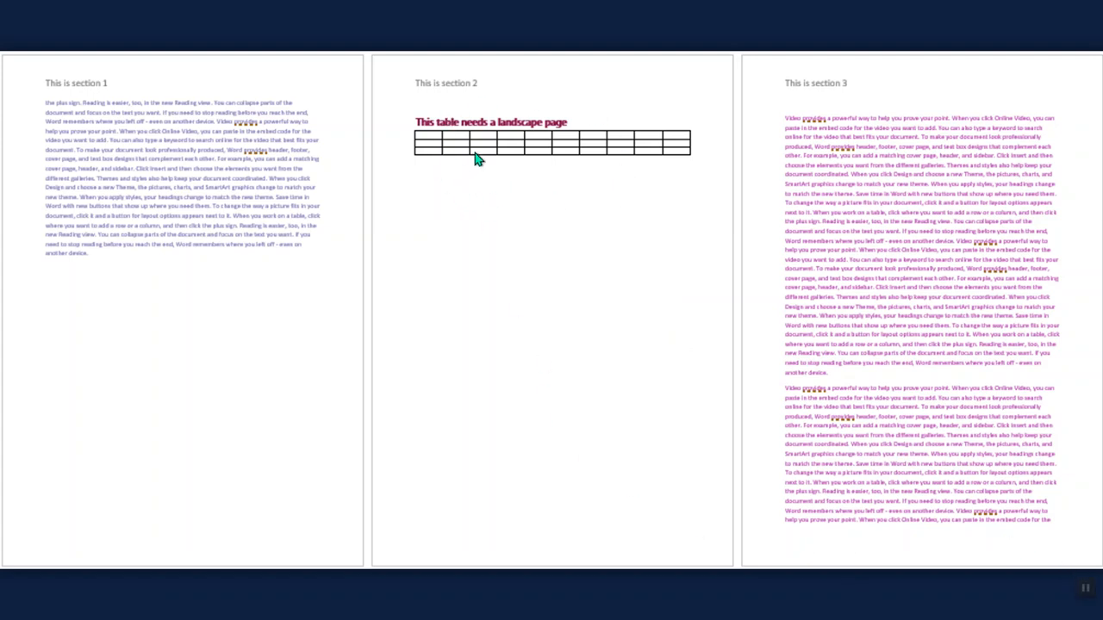
pyautogui.moveTo(500, 193)
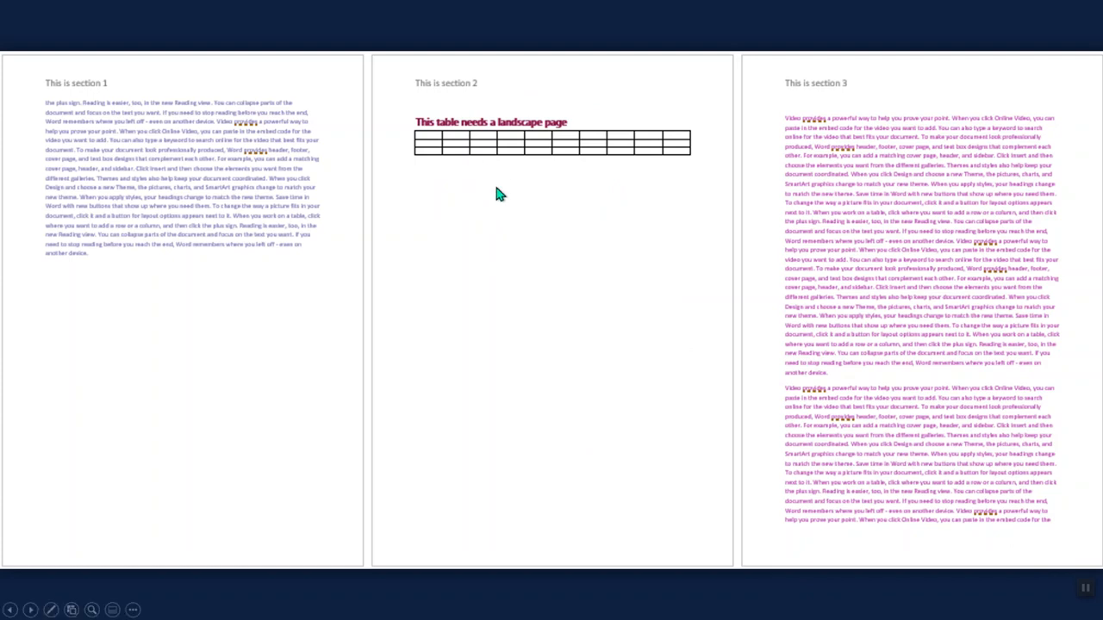
pyautogui.click(523, 265)
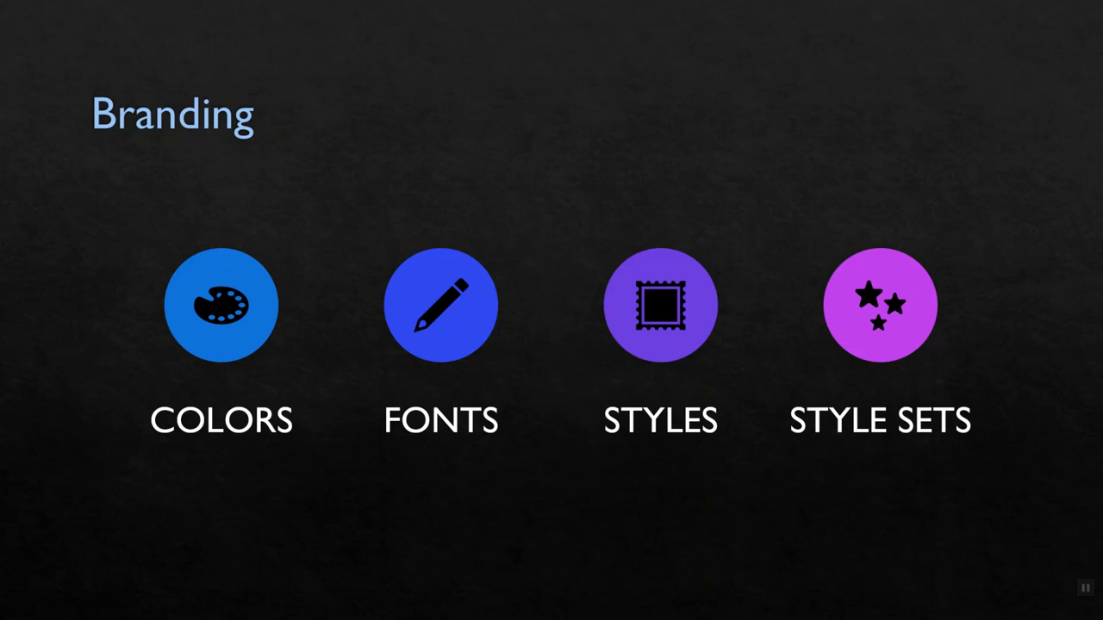
pyautogui.moveTo(749, 319)
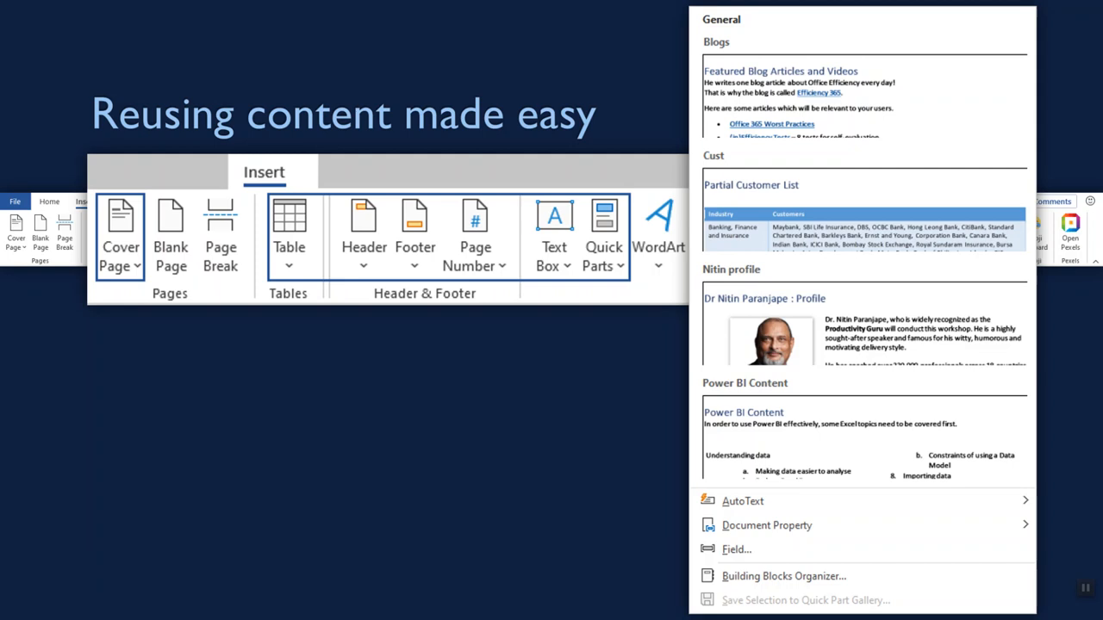
pyautogui.moveTo(136, 277)
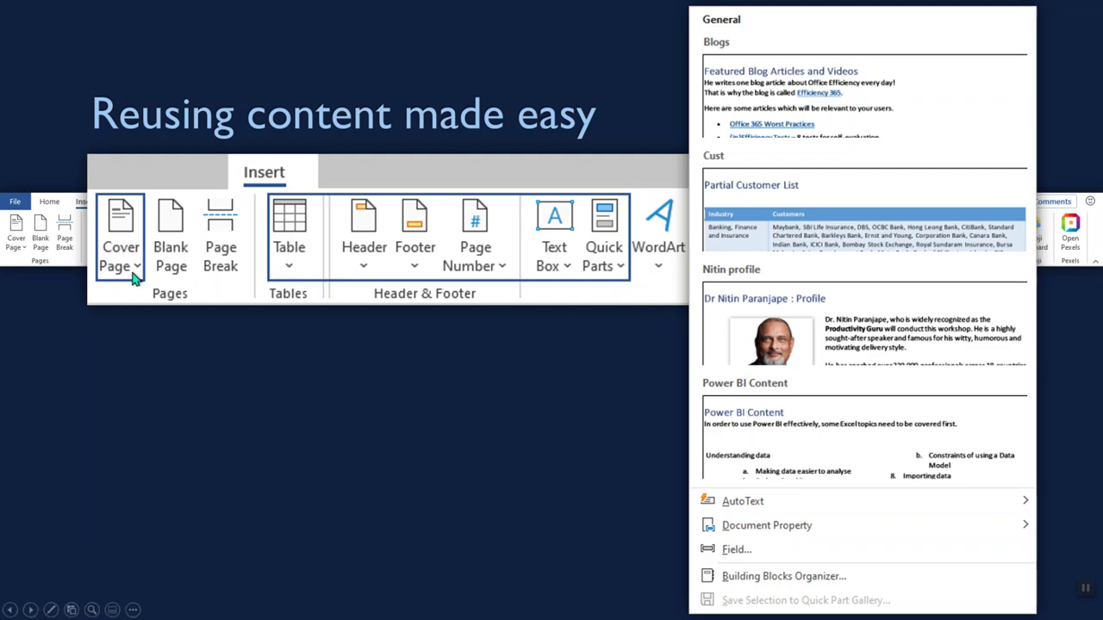
pyautogui.moveTo(489, 291)
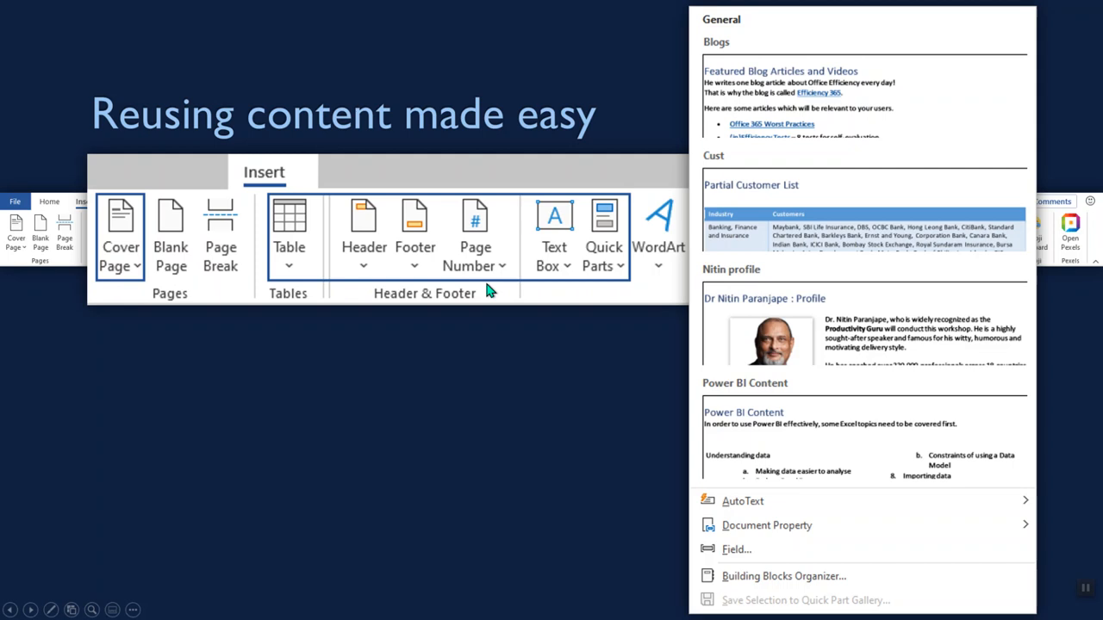
pyautogui.moveTo(488, 290)
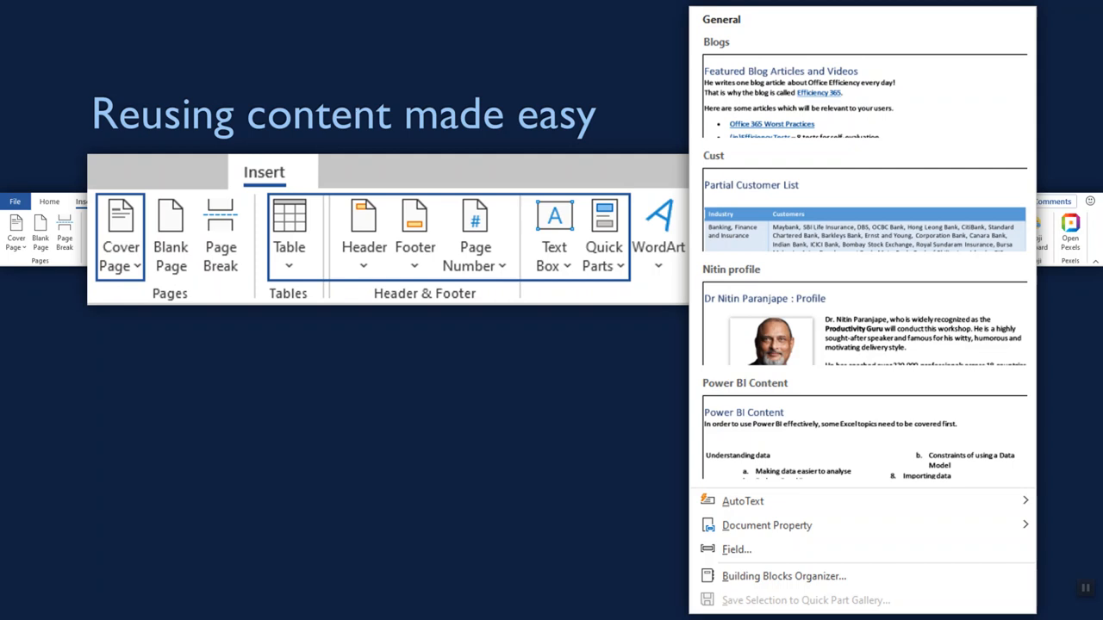
pyautogui.moveTo(796, 325)
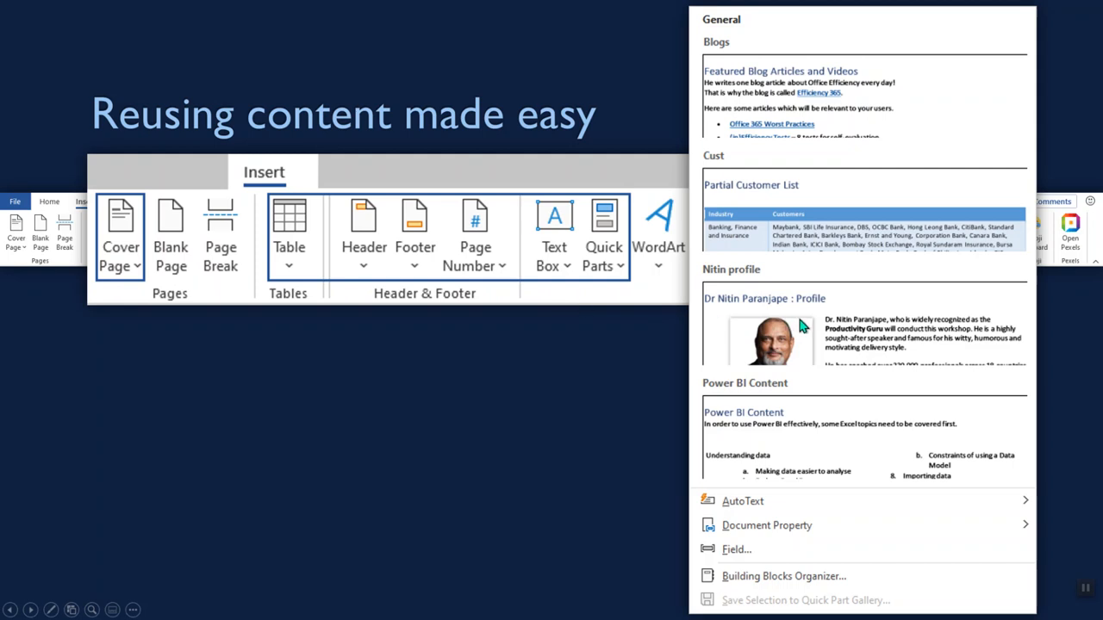
pyautogui.moveTo(792, 326)
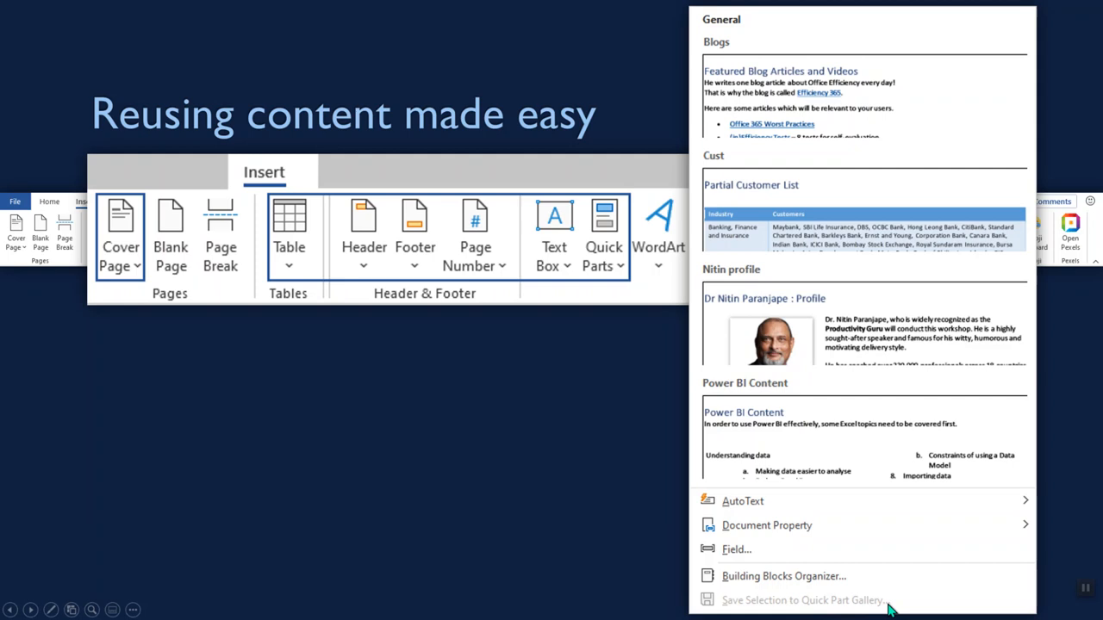
pyautogui.moveTo(783, 435)
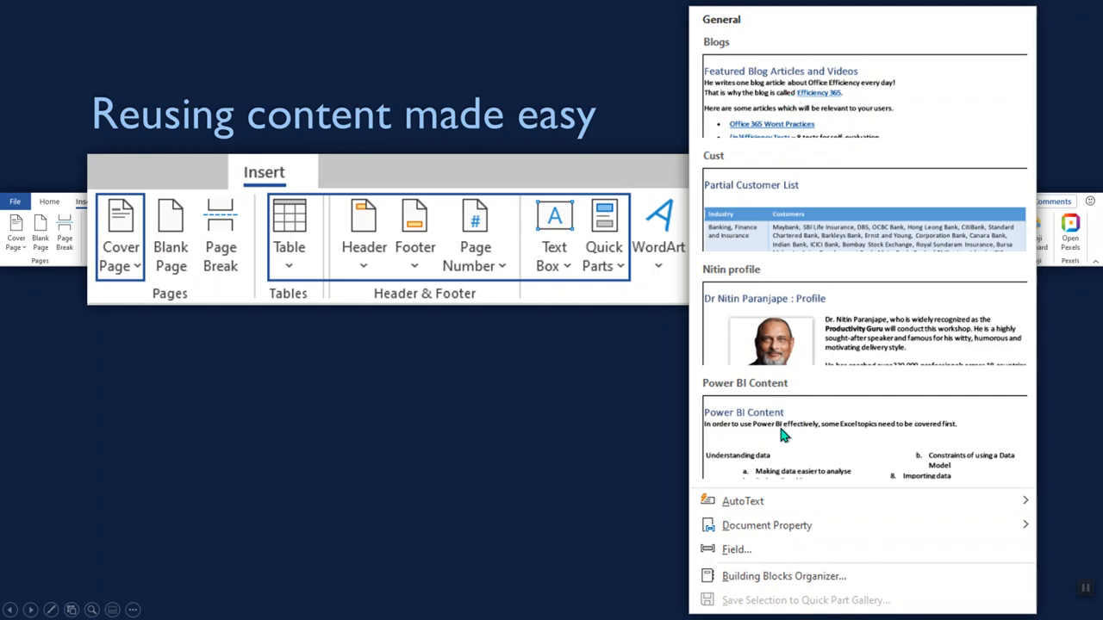
pyautogui.moveTo(140, 277)
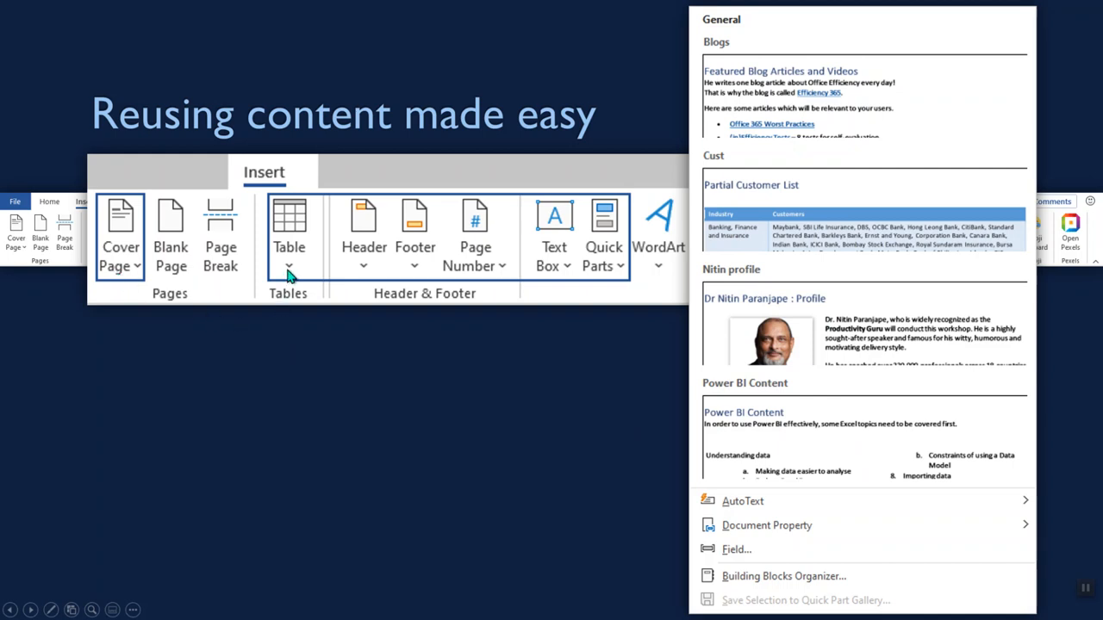
pyautogui.moveTo(618, 288)
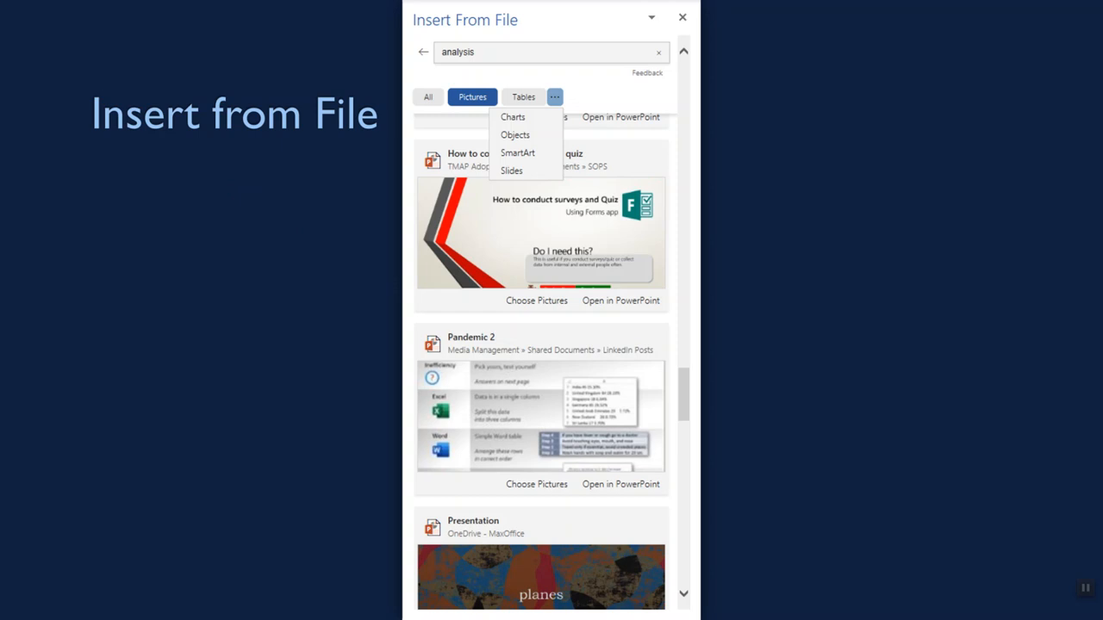
pyautogui.moveTo(485, 54)
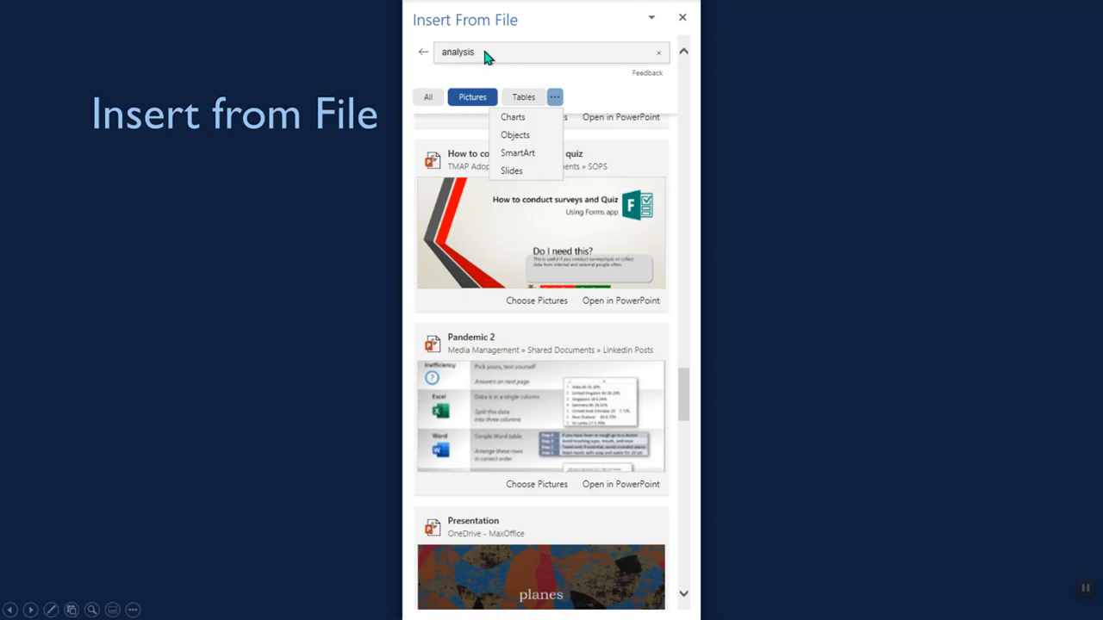
pyautogui.moveTo(526, 366)
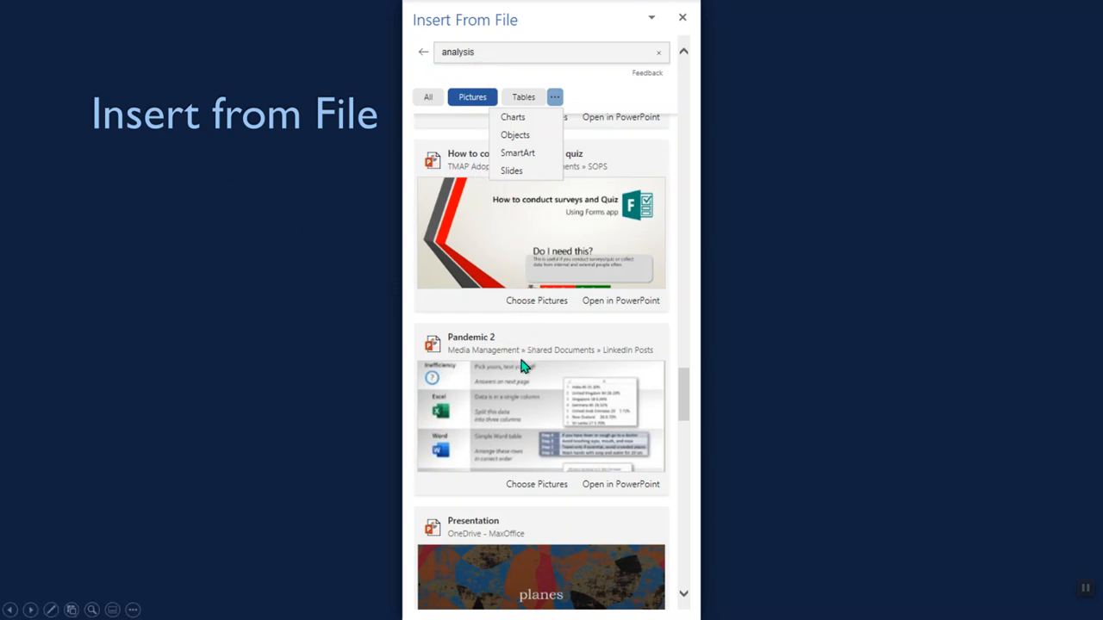
pyautogui.moveTo(418, 95)
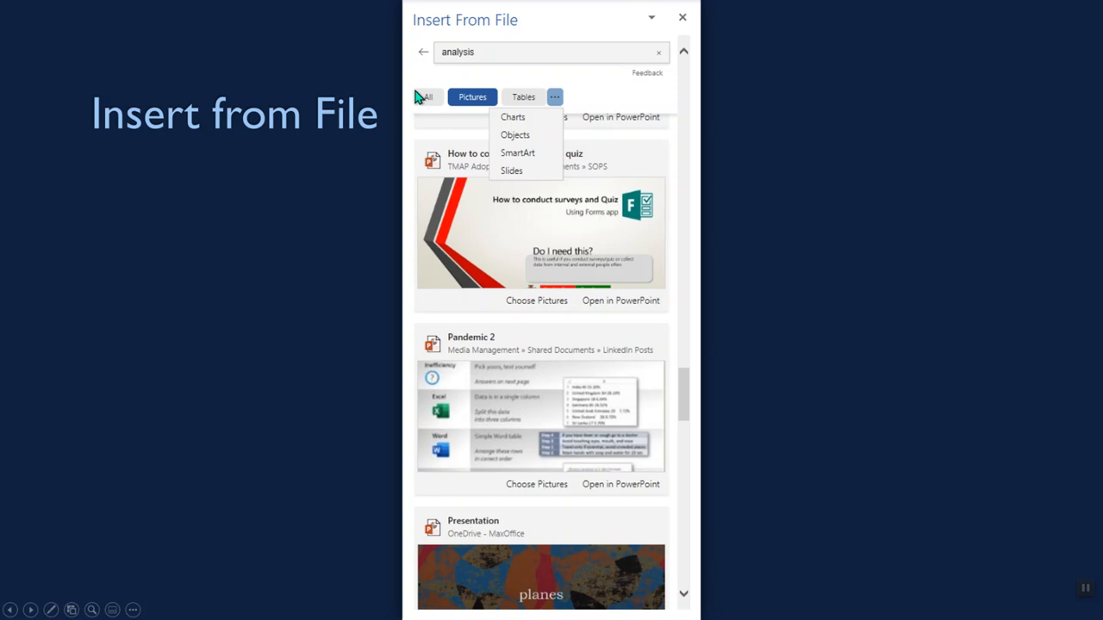
pyautogui.moveTo(529, 107)
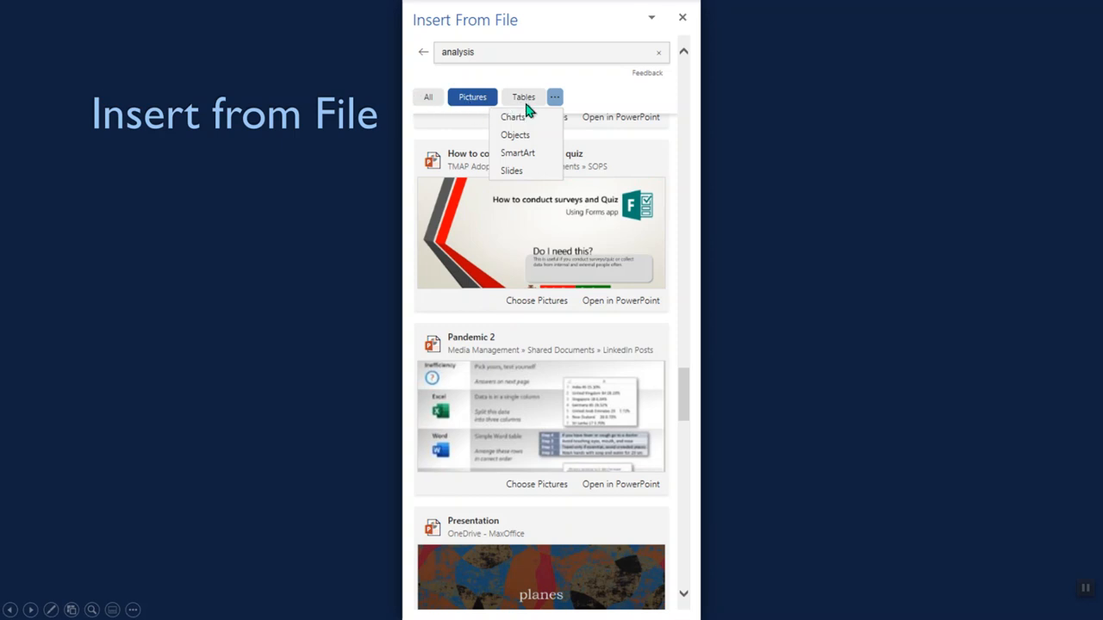
pyautogui.moveTo(532, 164)
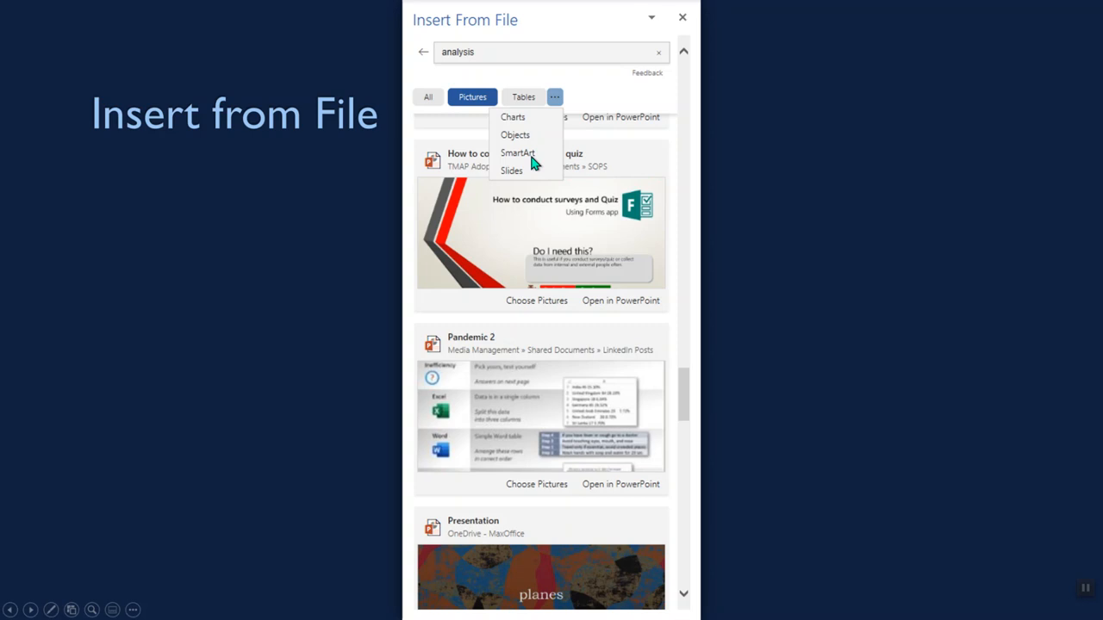
pyautogui.moveTo(535, 307)
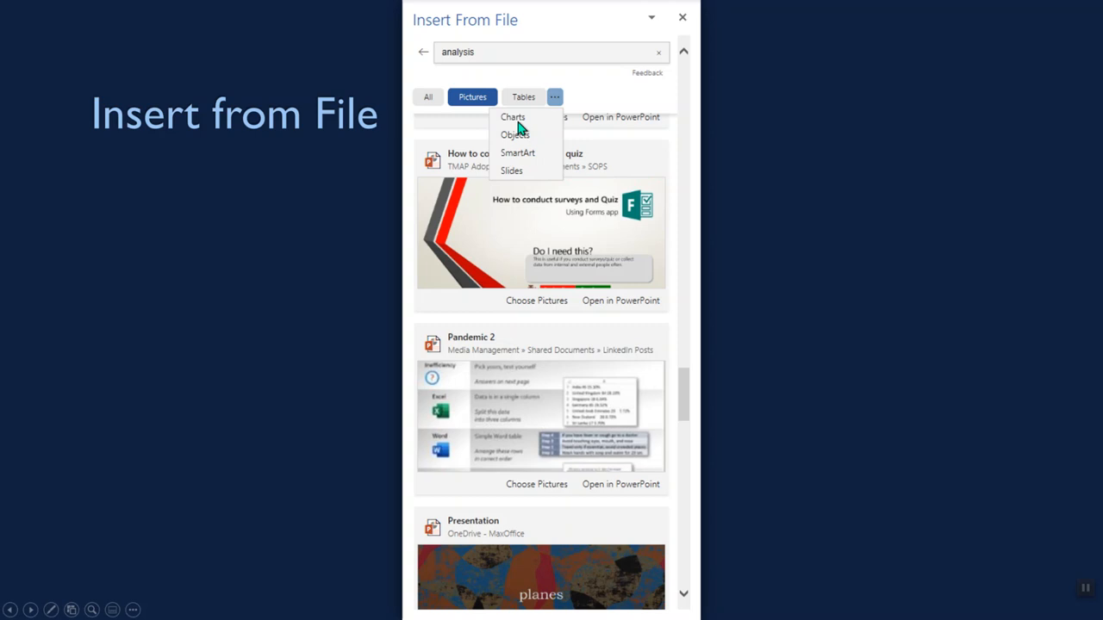
pyautogui.moveTo(528, 323)
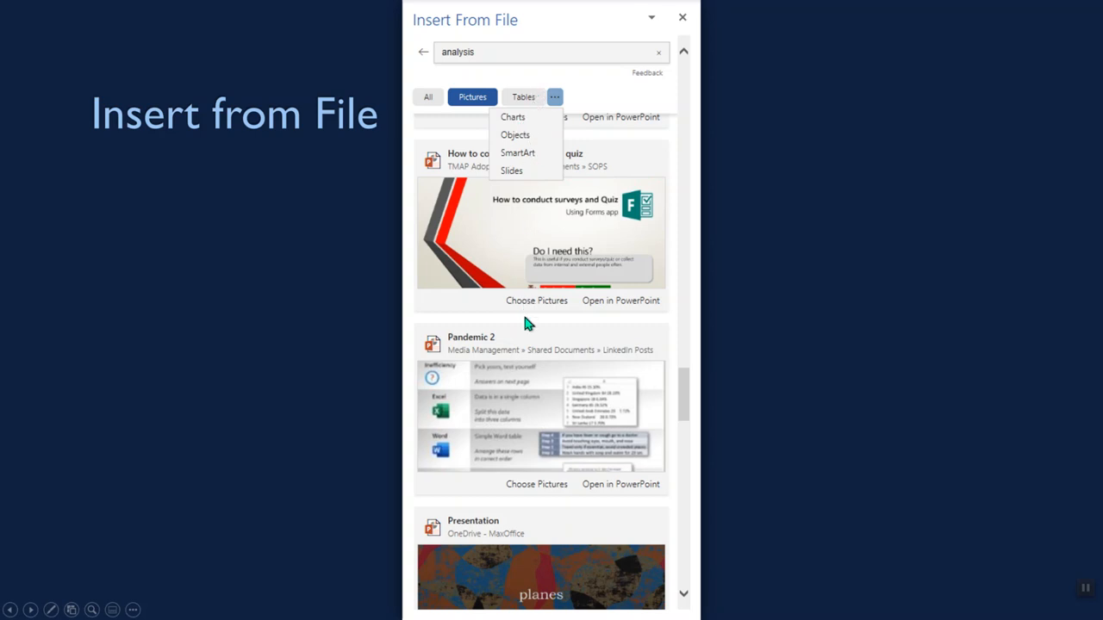
pyautogui.moveTo(528, 324)
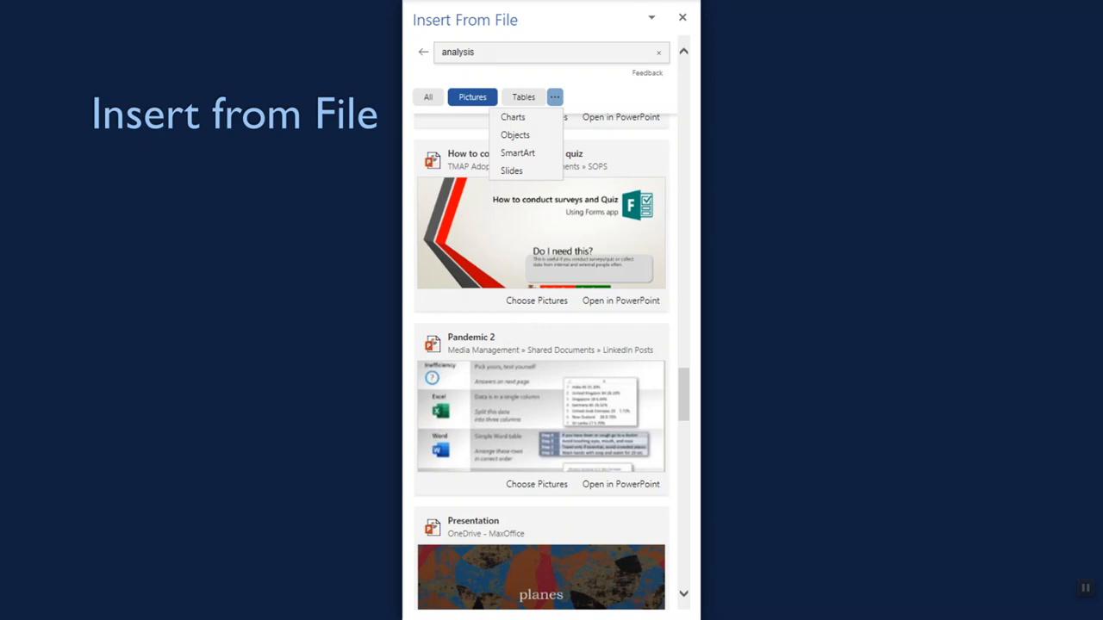
# Step: Filter the 'analysis' results to Tables to preview the Tasks Techniques table
pyautogui.click(523, 96)
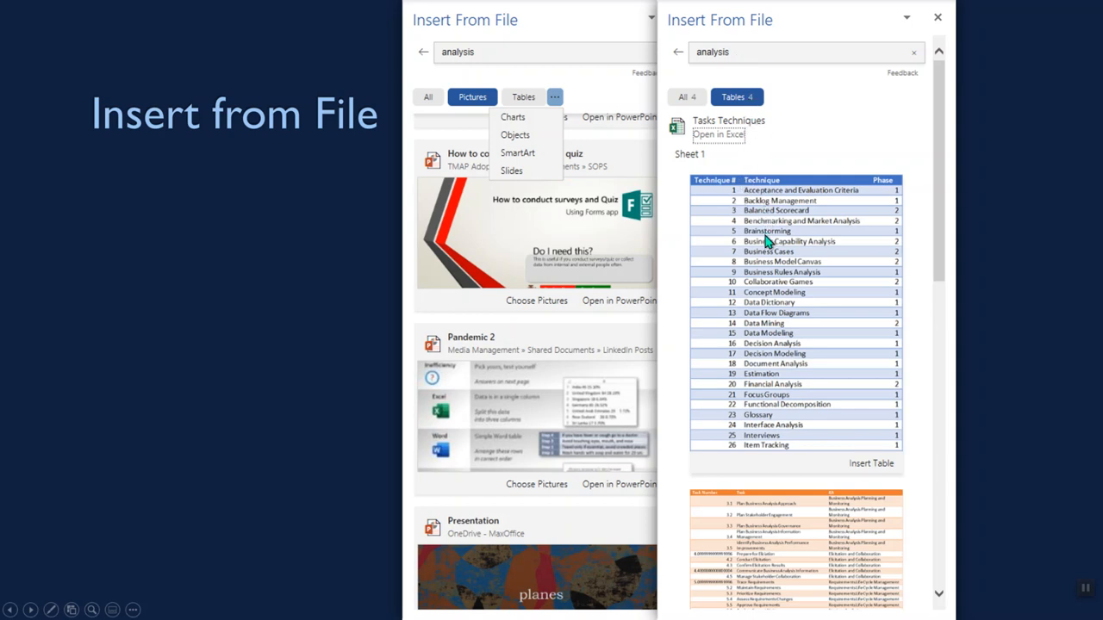
pyautogui.moveTo(784, 360)
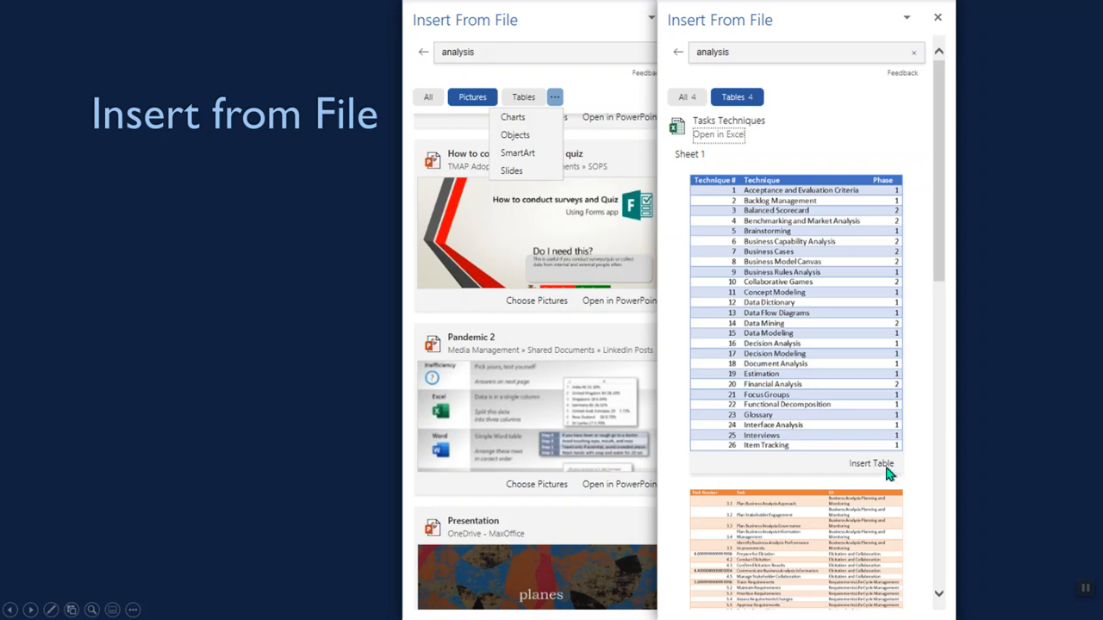
pyautogui.moveTo(795, 431)
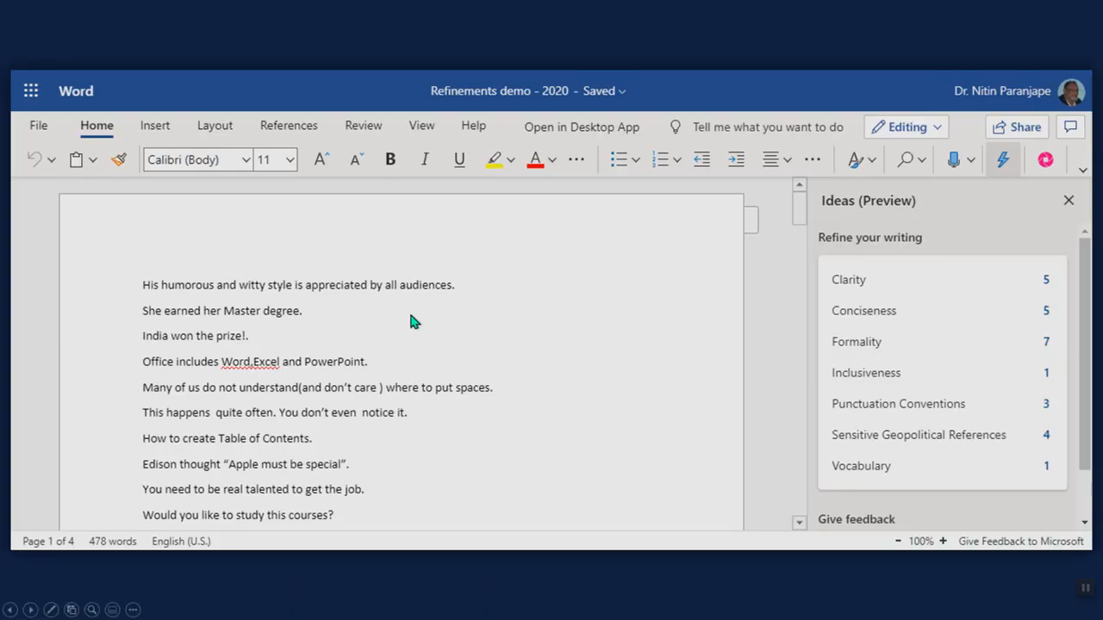
pyautogui.moveTo(417, 320)
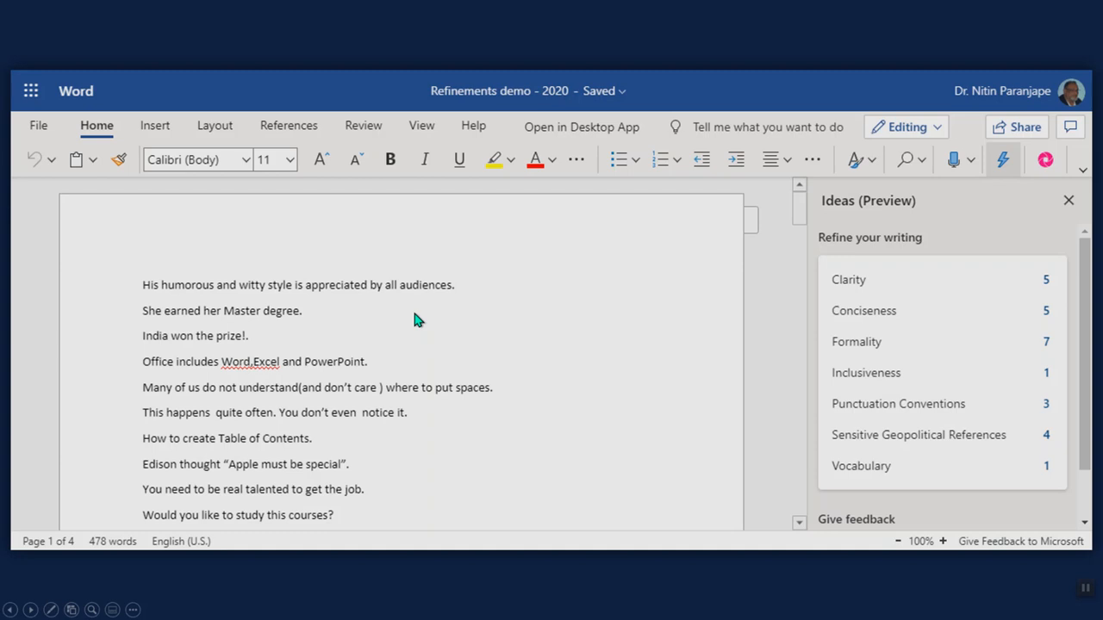
pyautogui.moveTo(205, 299)
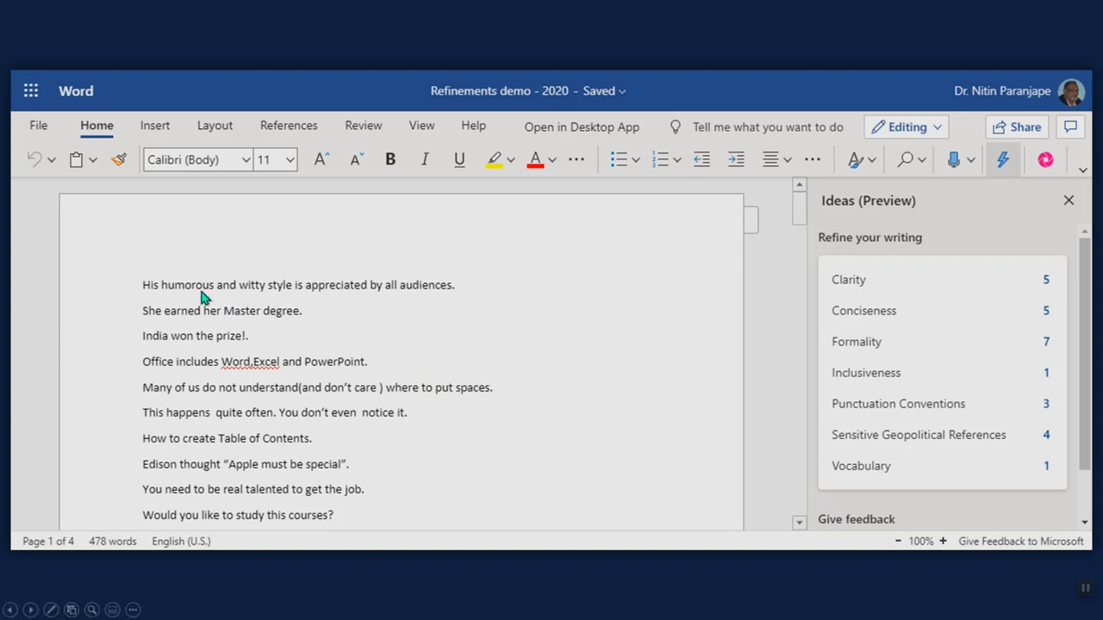
pyautogui.moveTo(552, 146)
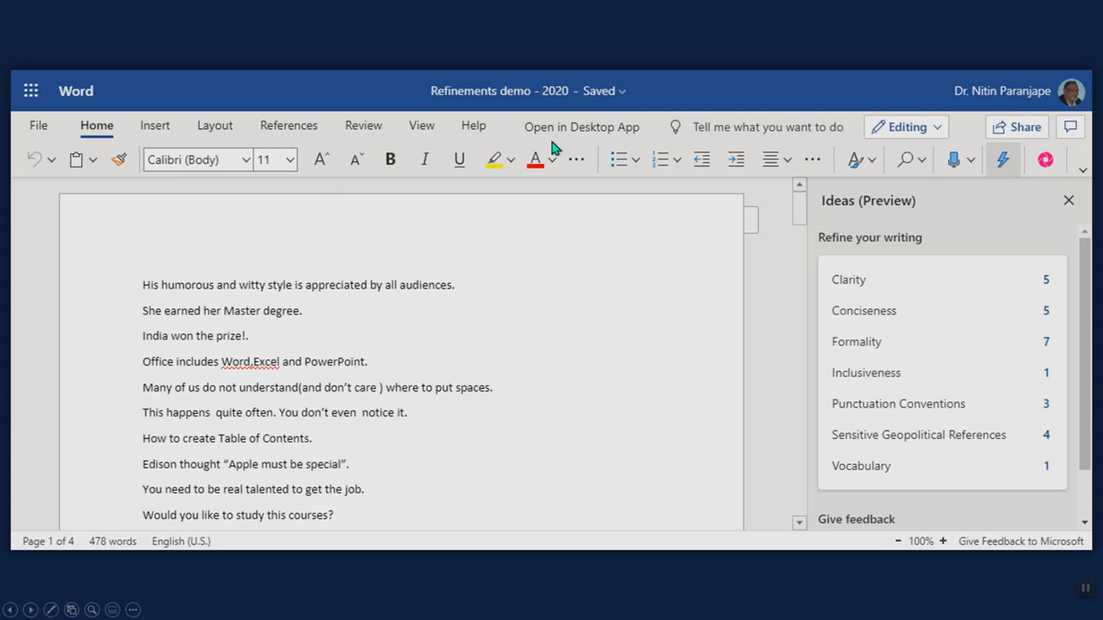
pyautogui.moveTo(504, 236)
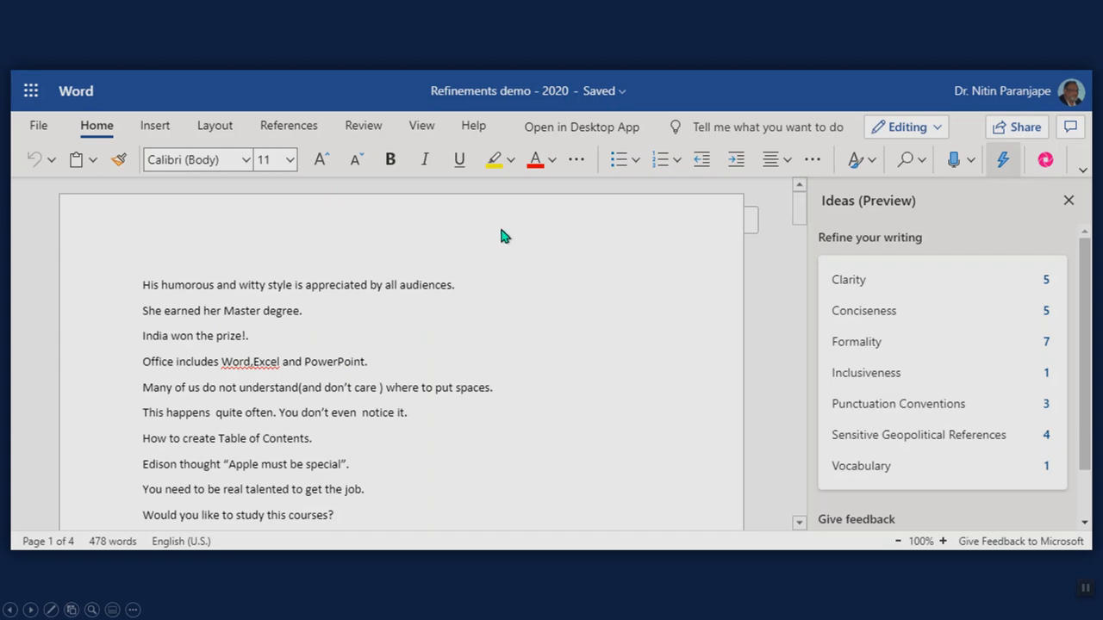
pyautogui.moveTo(330, 168)
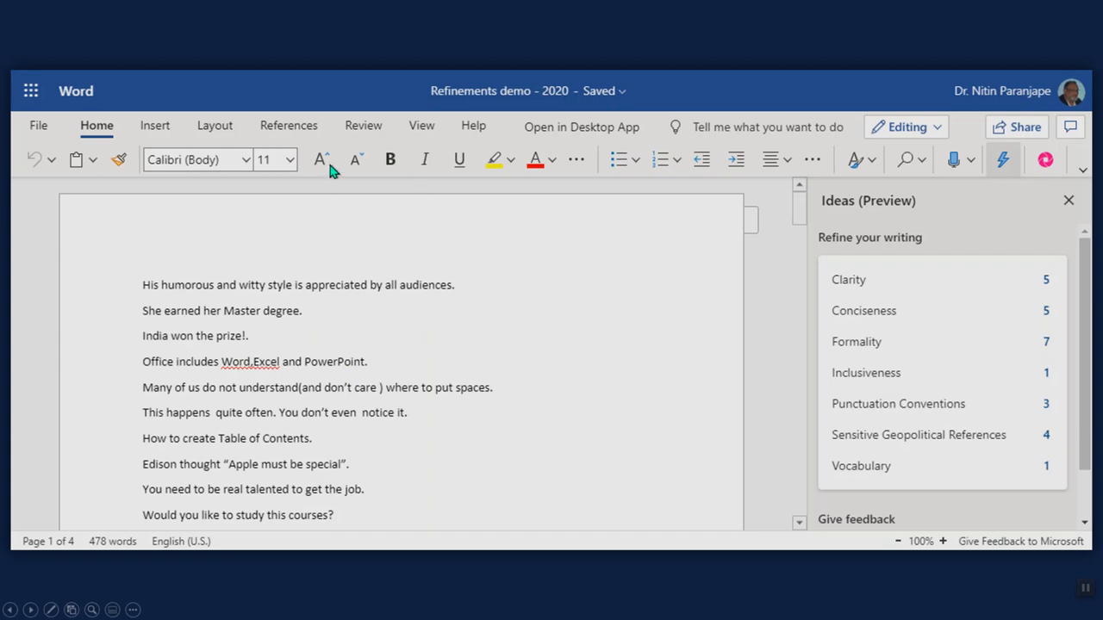
pyautogui.moveTo(1019, 193)
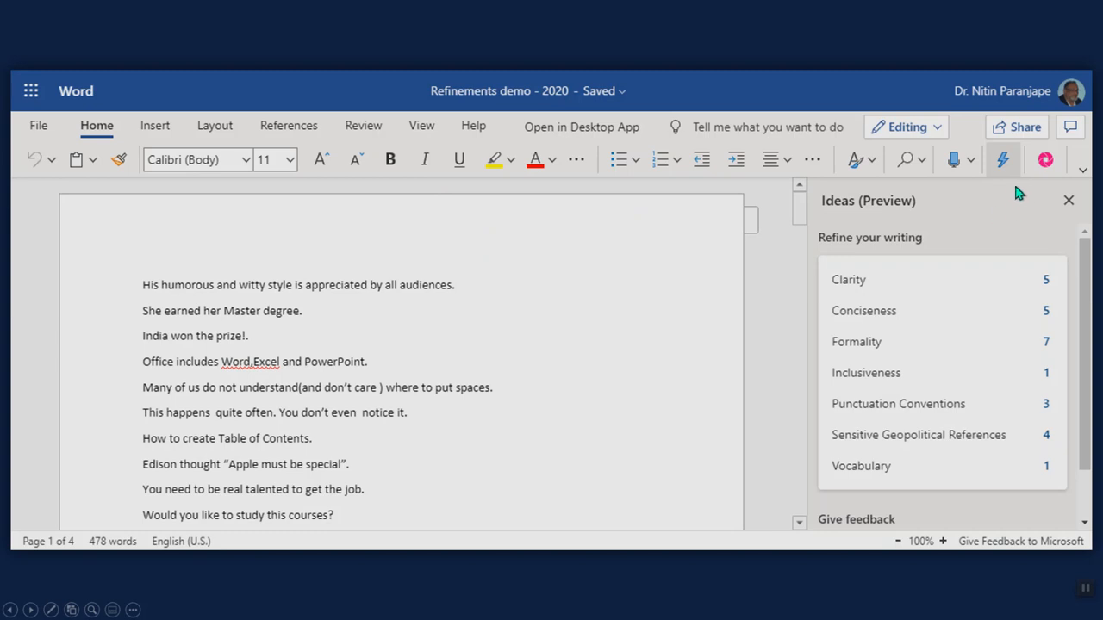
pyautogui.moveTo(1010, 179)
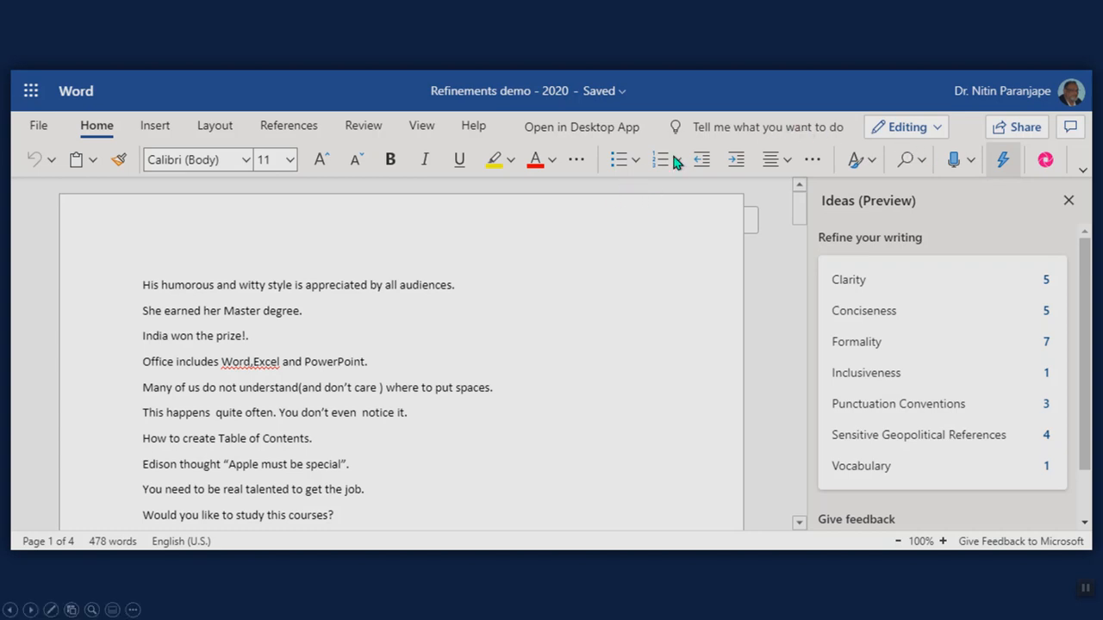
pyautogui.moveTo(999, 183)
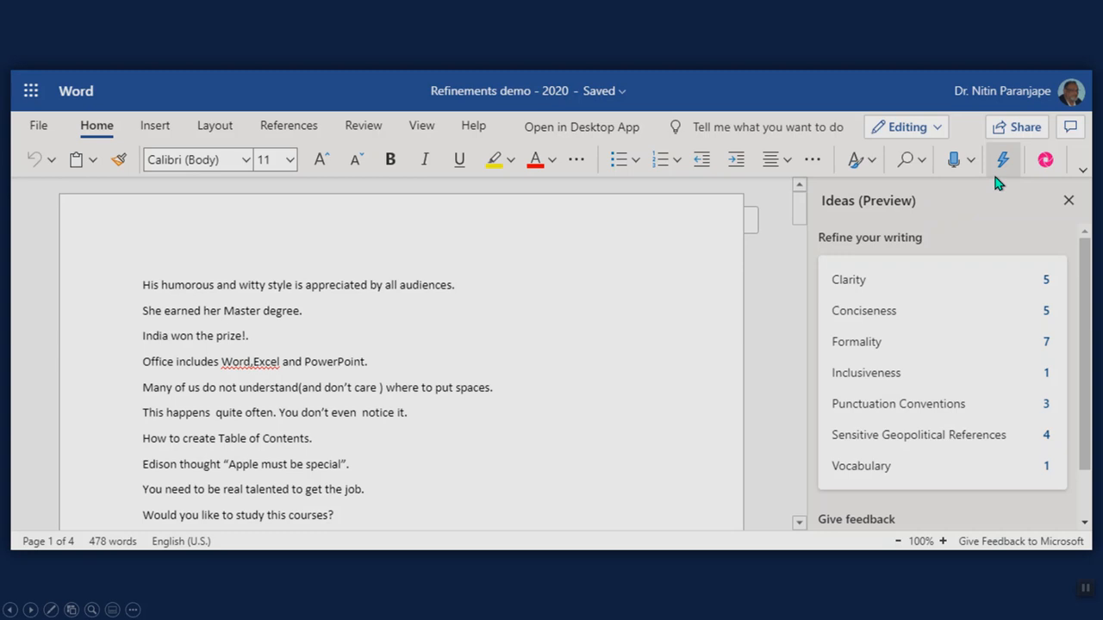
pyautogui.moveTo(854, 218)
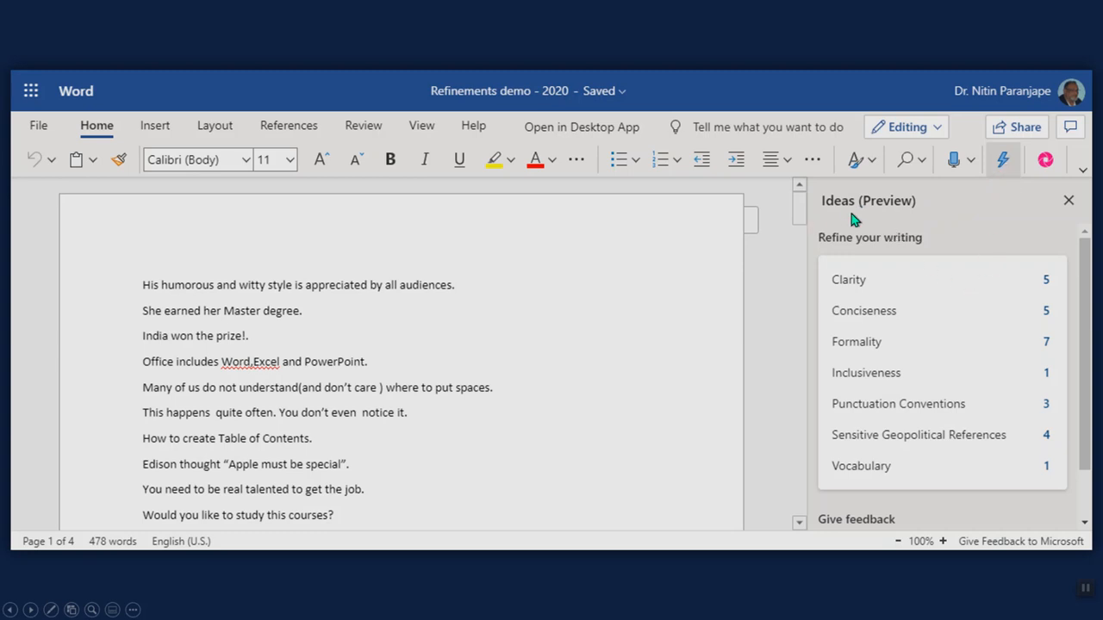
pyautogui.moveTo(889, 218)
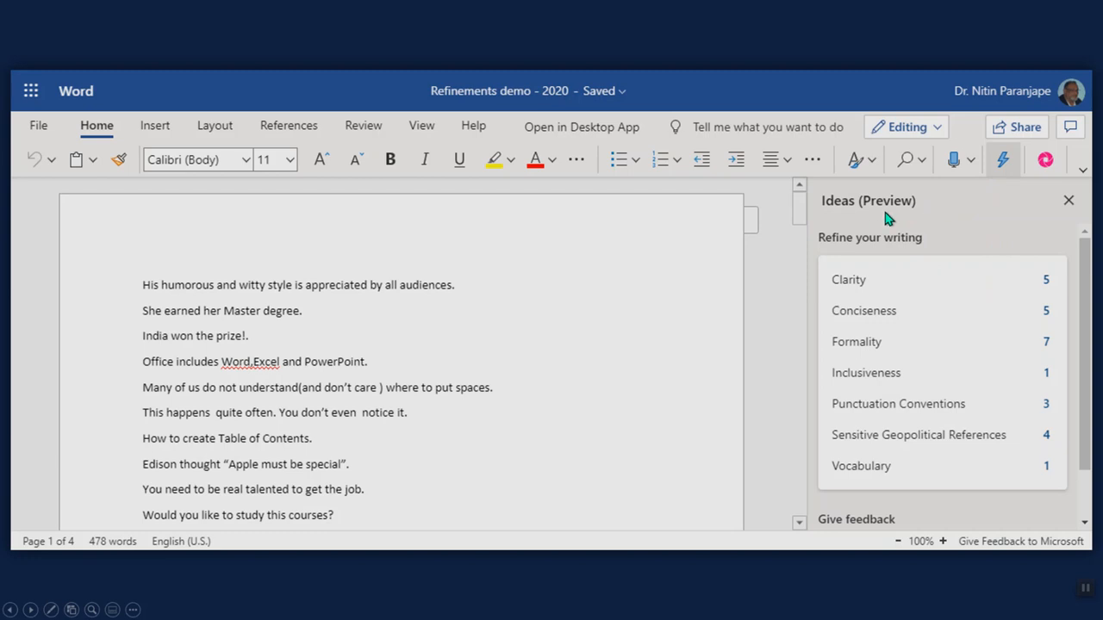
pyautogui.moveTo(891, 297)
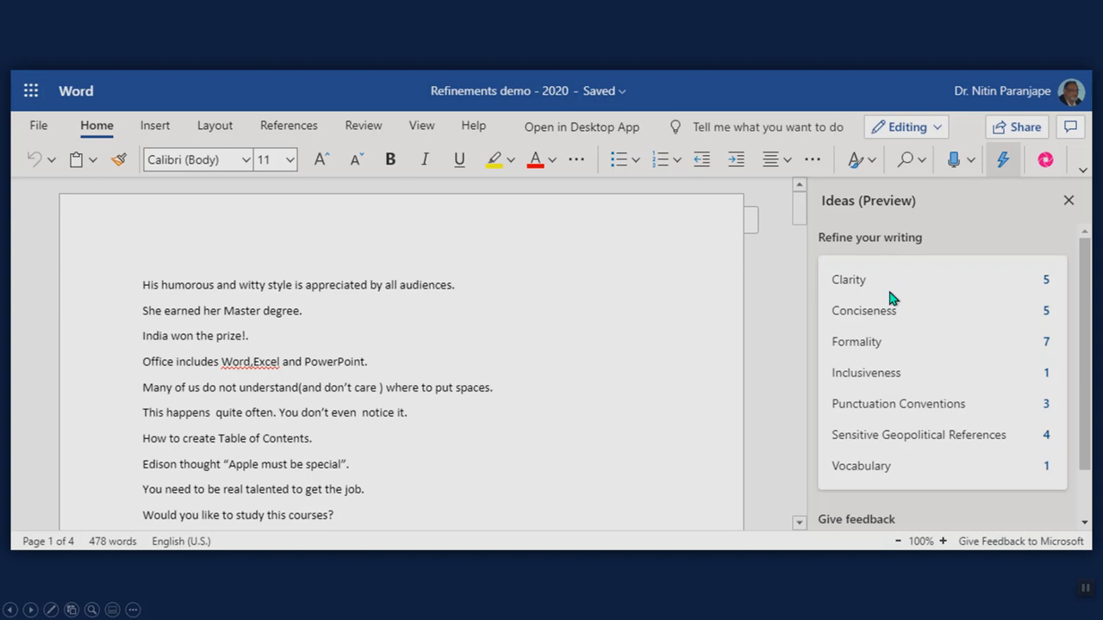
pyautogui.moveTo(879, 289)
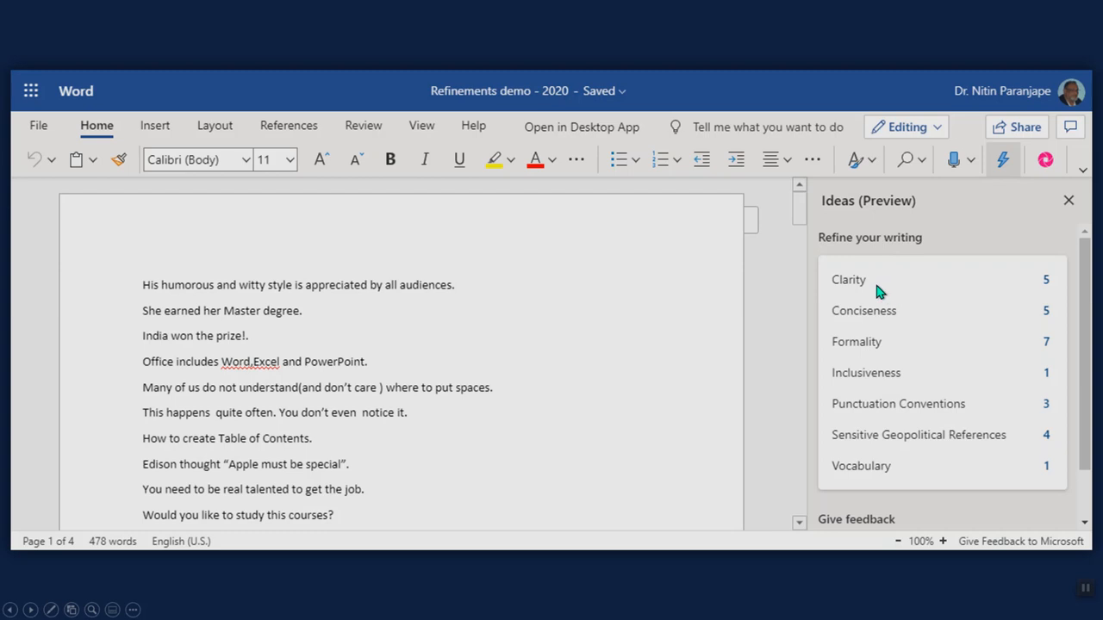
# Step: Open the Alt+Tab window switcher after reviewing the Refine your writing counts
pyautogui.press('alt+tab')
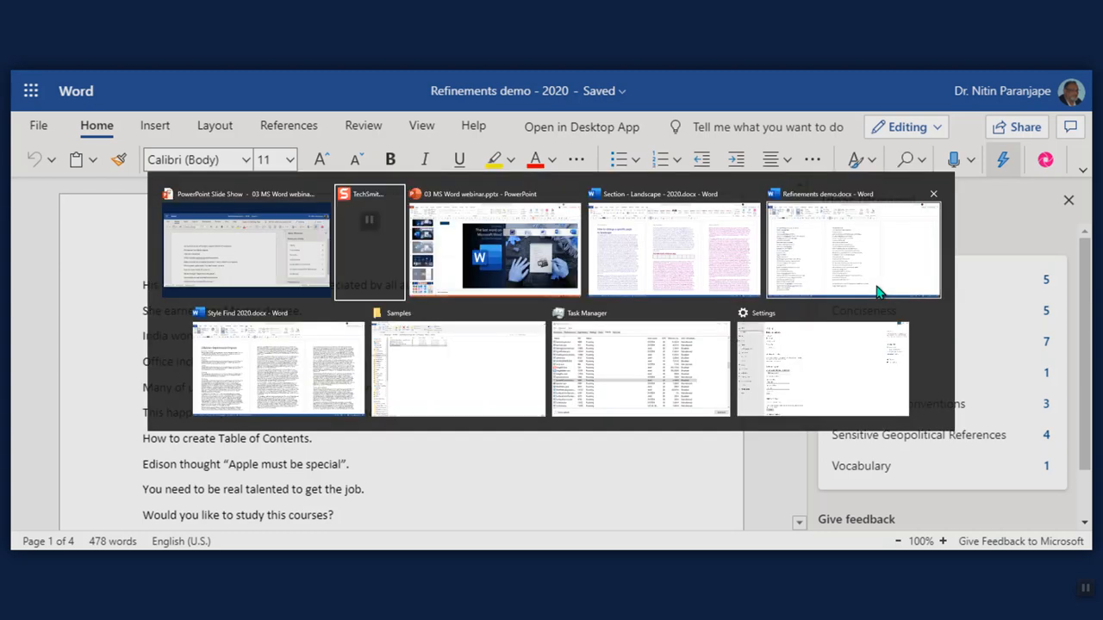
# Step: Switch to the desktop Refinements demo document and open File > Options on General
pyautogui.click(853, 249)
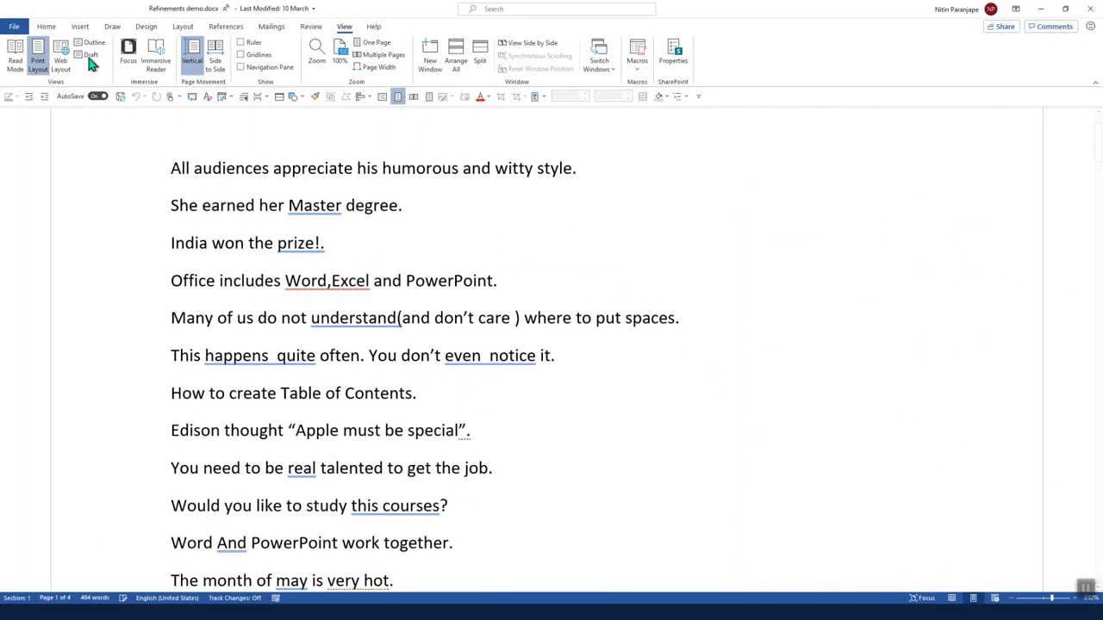
pyautogui.click(46, 26)
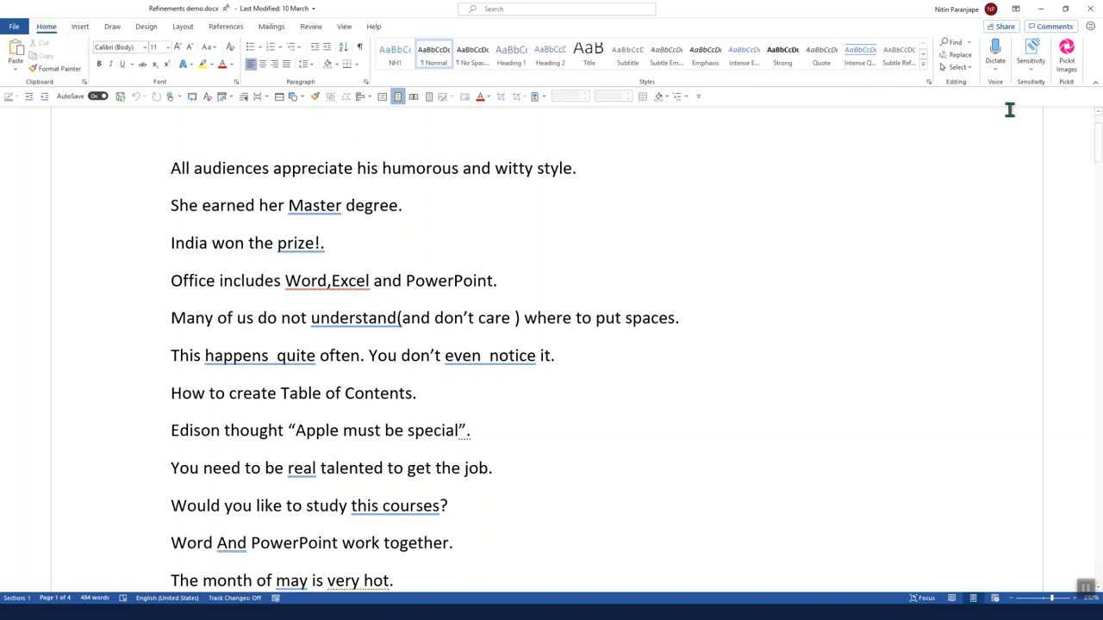
pyautogui.moveTo(434, 200)
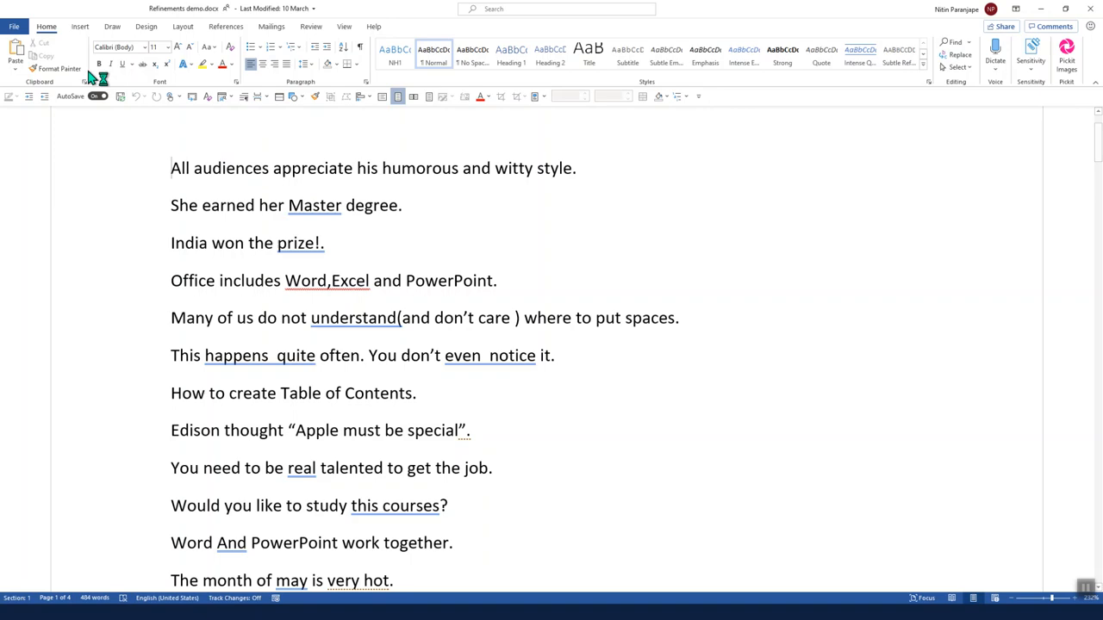
pyautogui.click(14, 26)
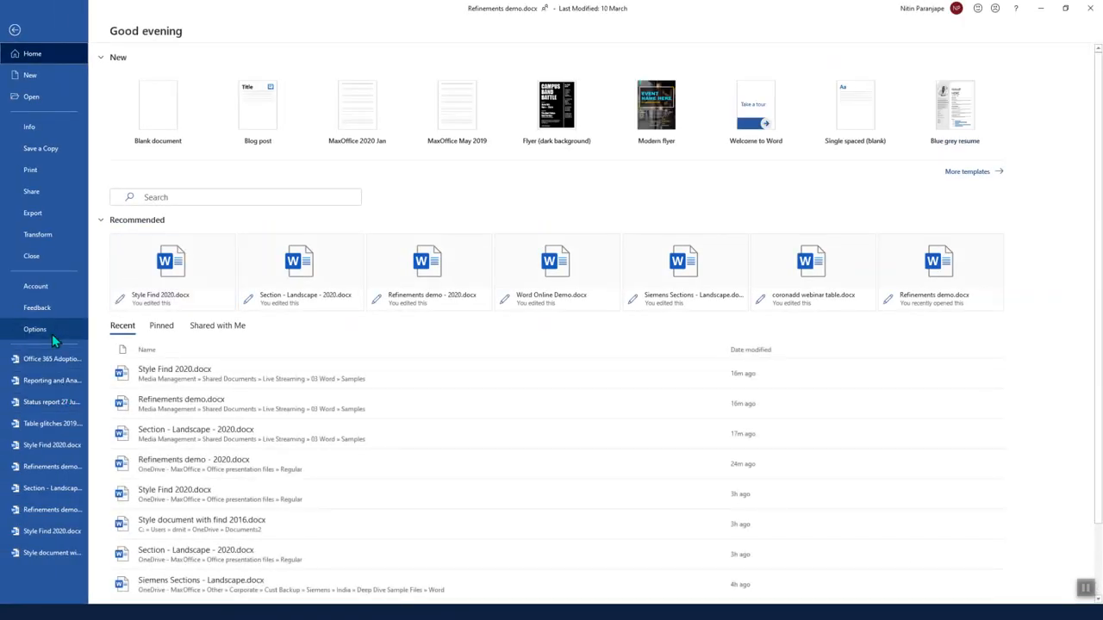
pyautogui.click(36, 329)
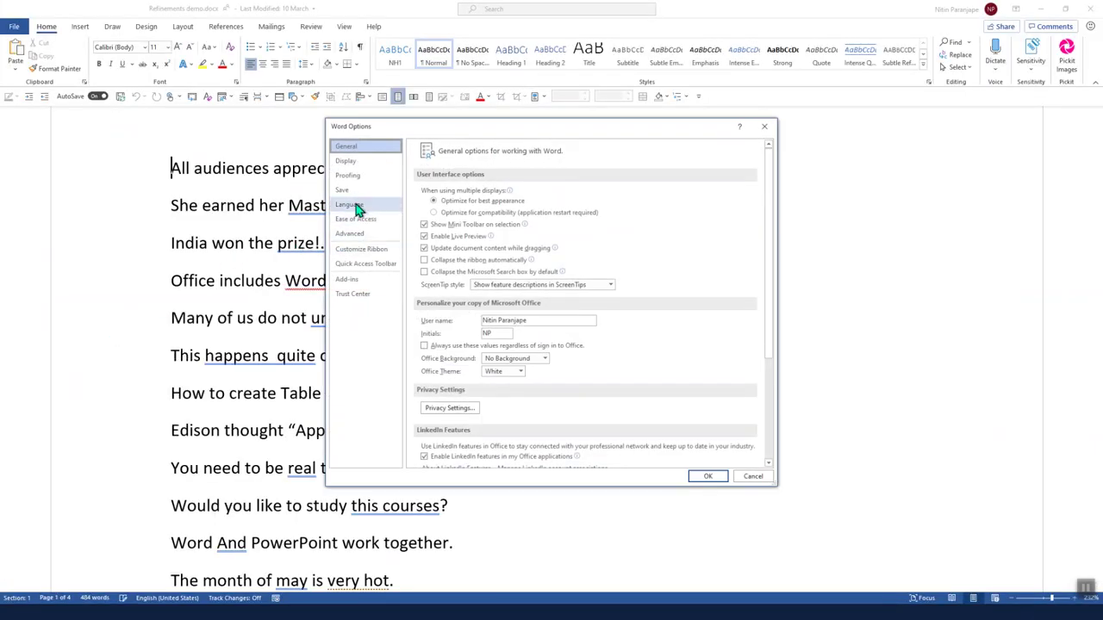
# Step: Scroll through the Writing Style grammar and refinement checks in Proofing, then close both dialogs
pyautogui.click(347, 175)
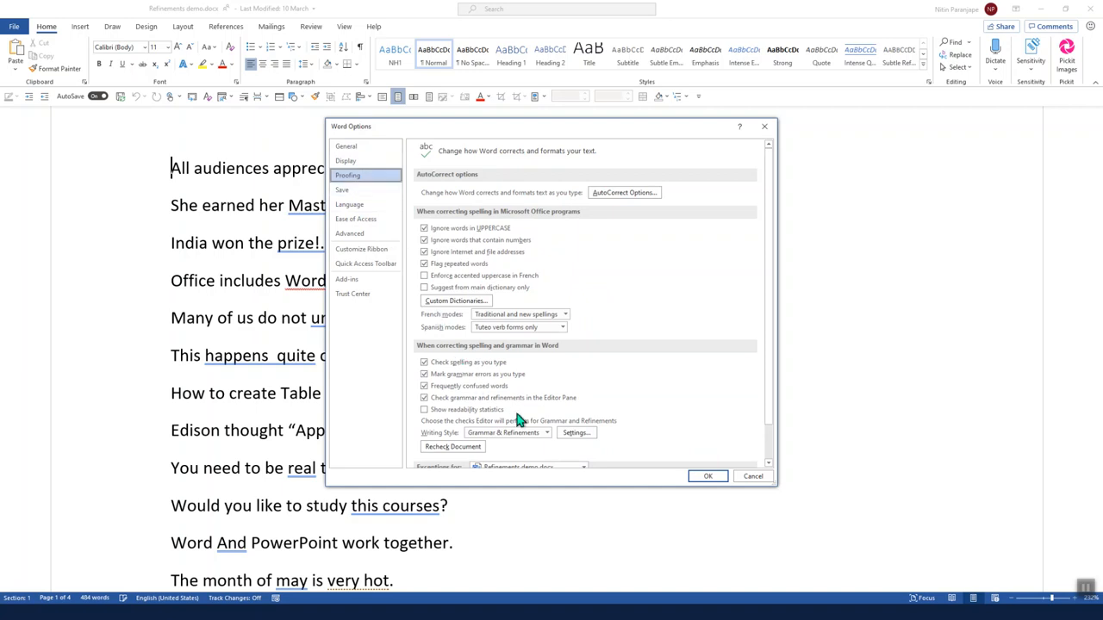
pyautogui.moveTo(574, 433)
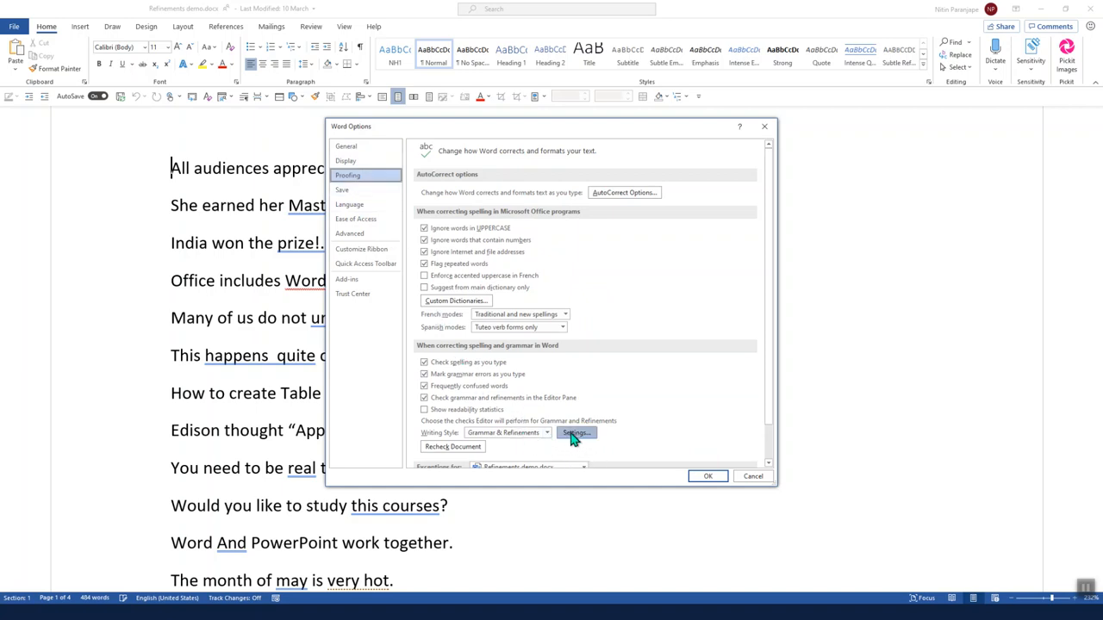
pyautogui.click(574, 432)
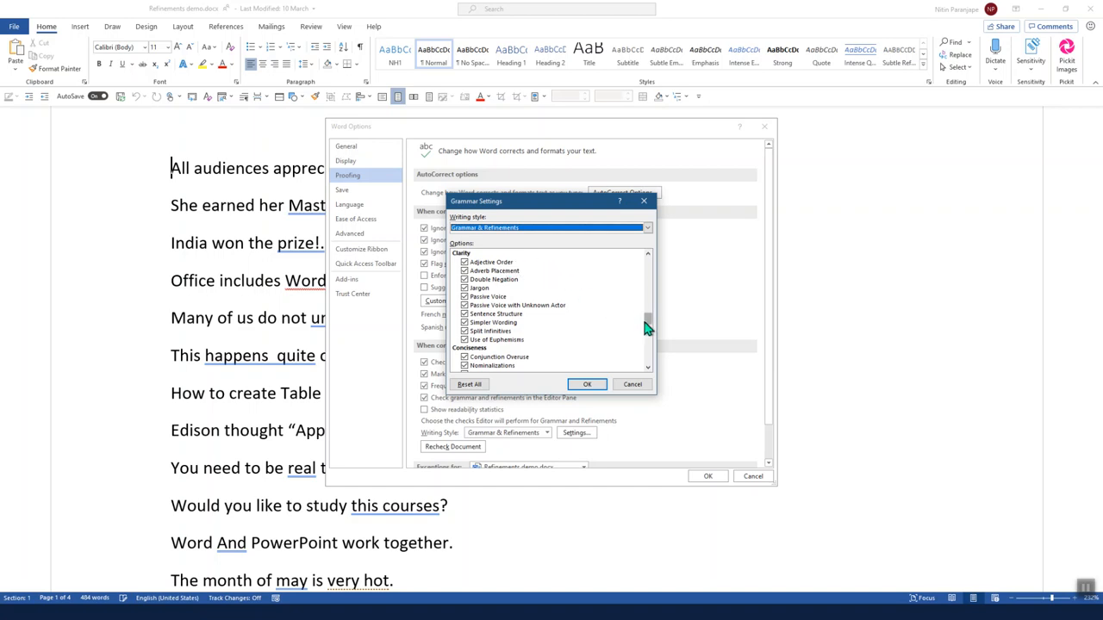
pyautogui.scroll(-3)
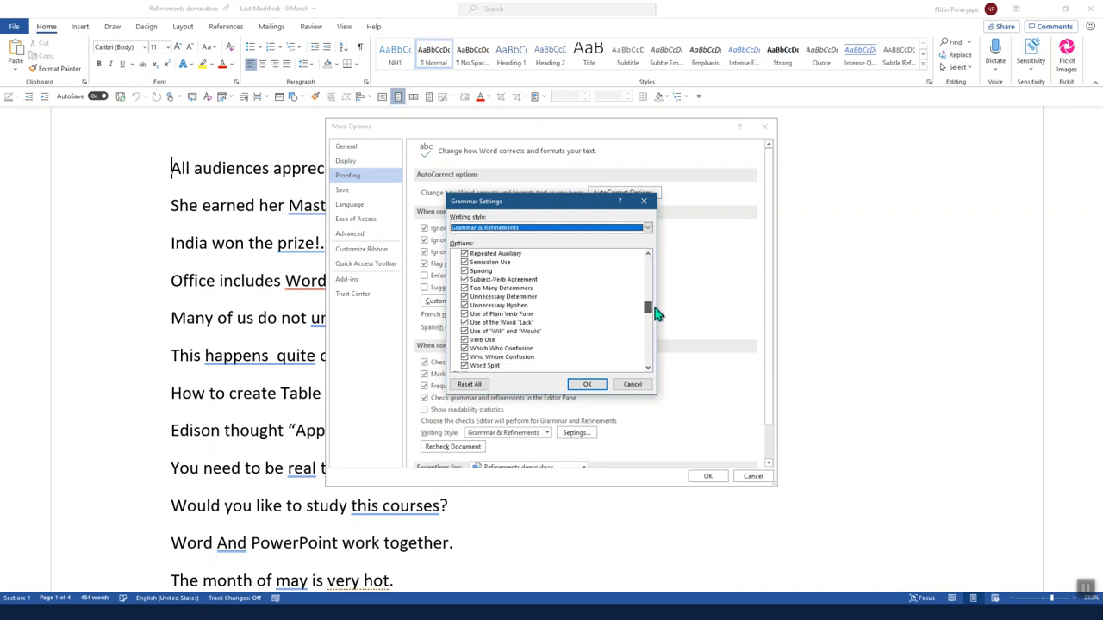
pyautogui.scroll(-3)
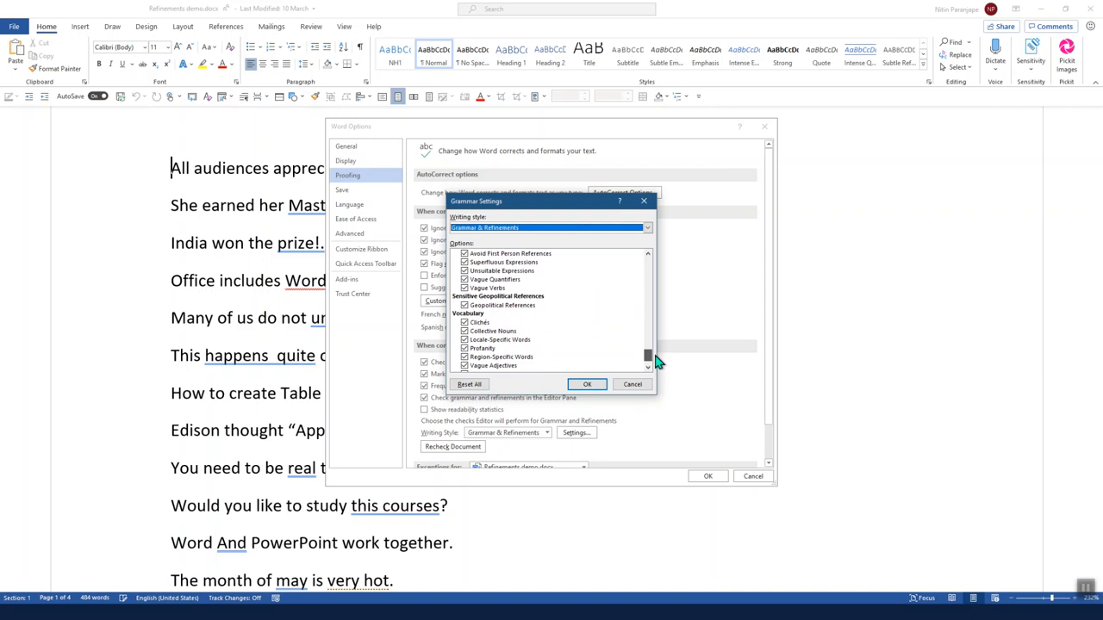
pyautogui.scroll(-3)
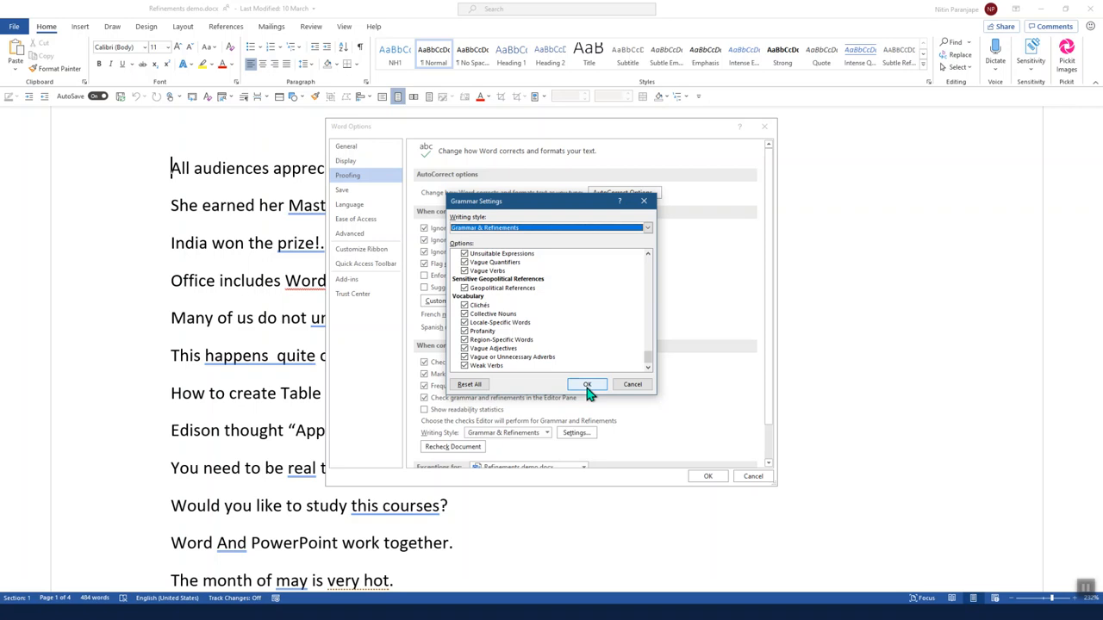
pyautogui.moveTo(474, 320)
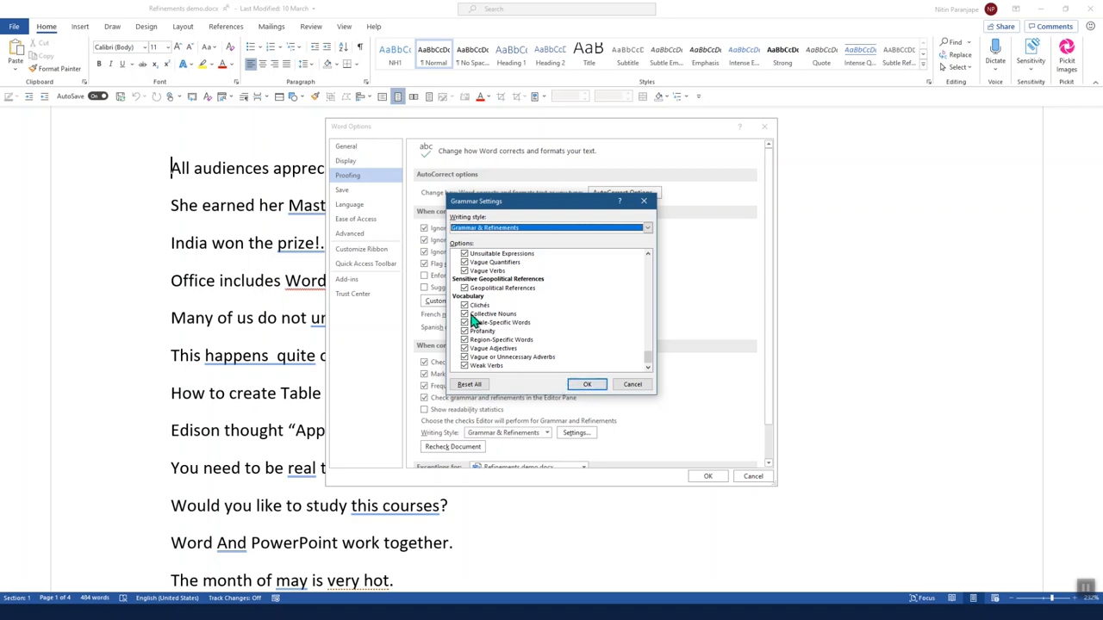
pyautogui.moveTo(488, 301)
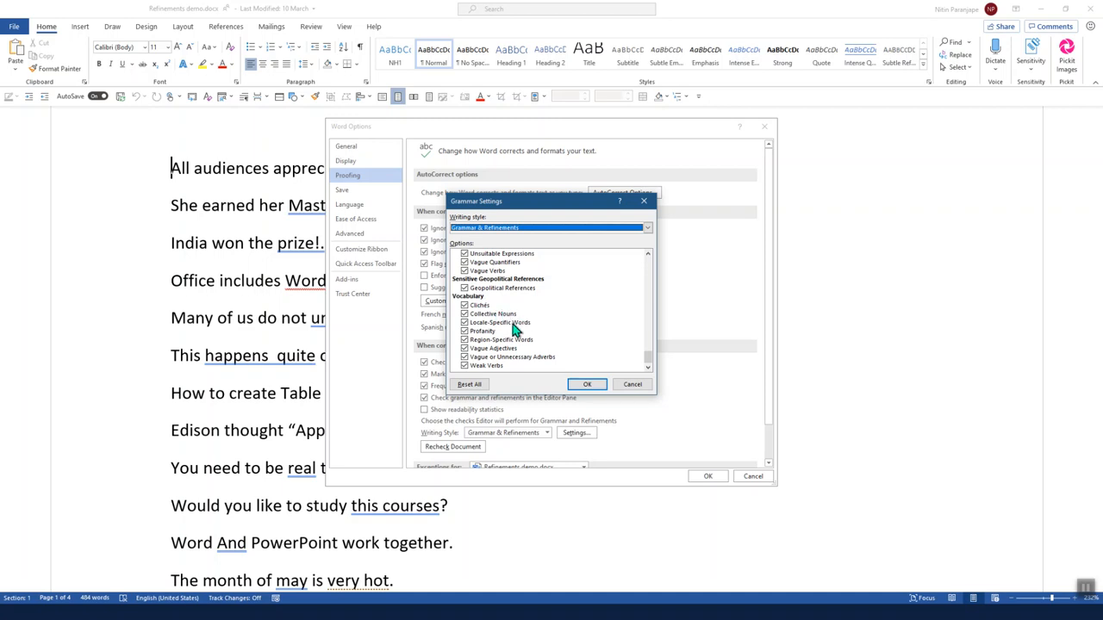
pyautogui.moveTo(498, 336)
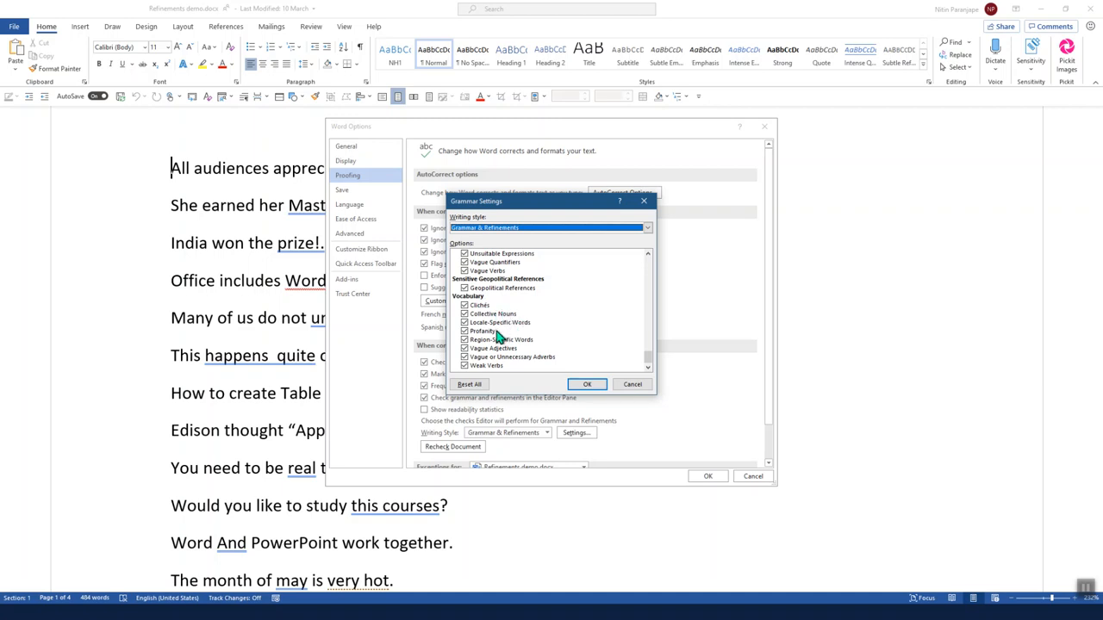
pyautogui.moveTo(608, 383)
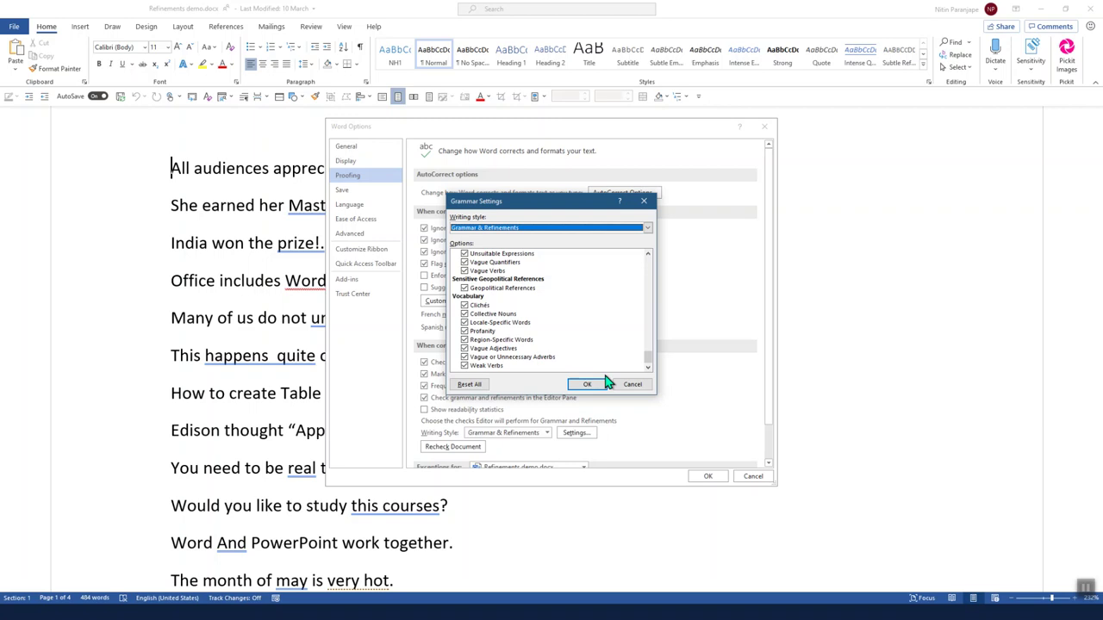
pyautogui.click(586, 384)
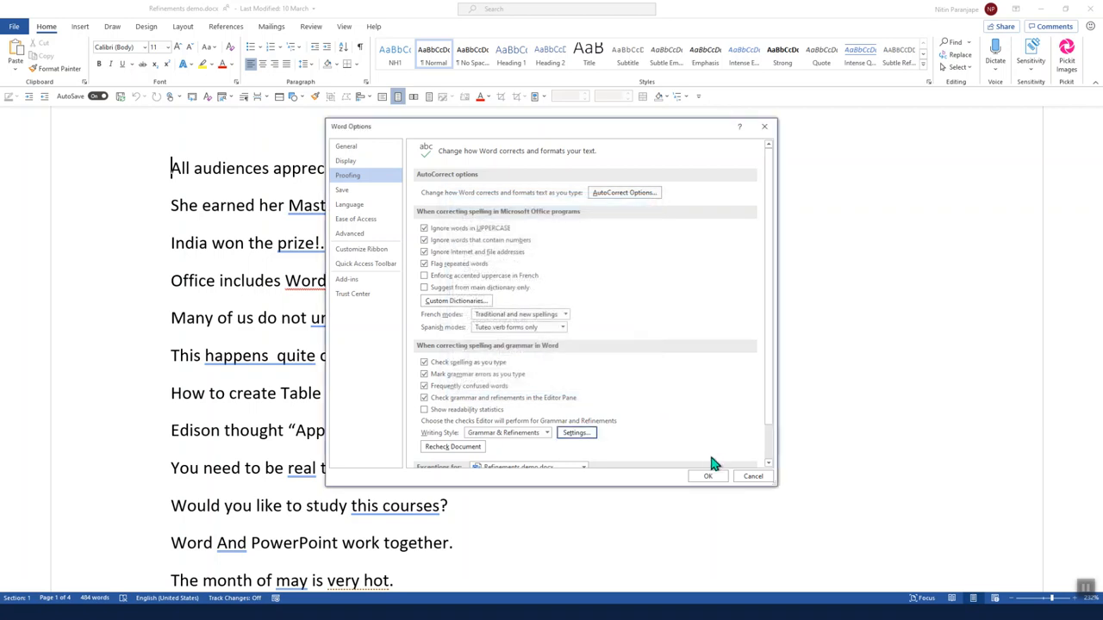
pyautogui.click(707, 476)
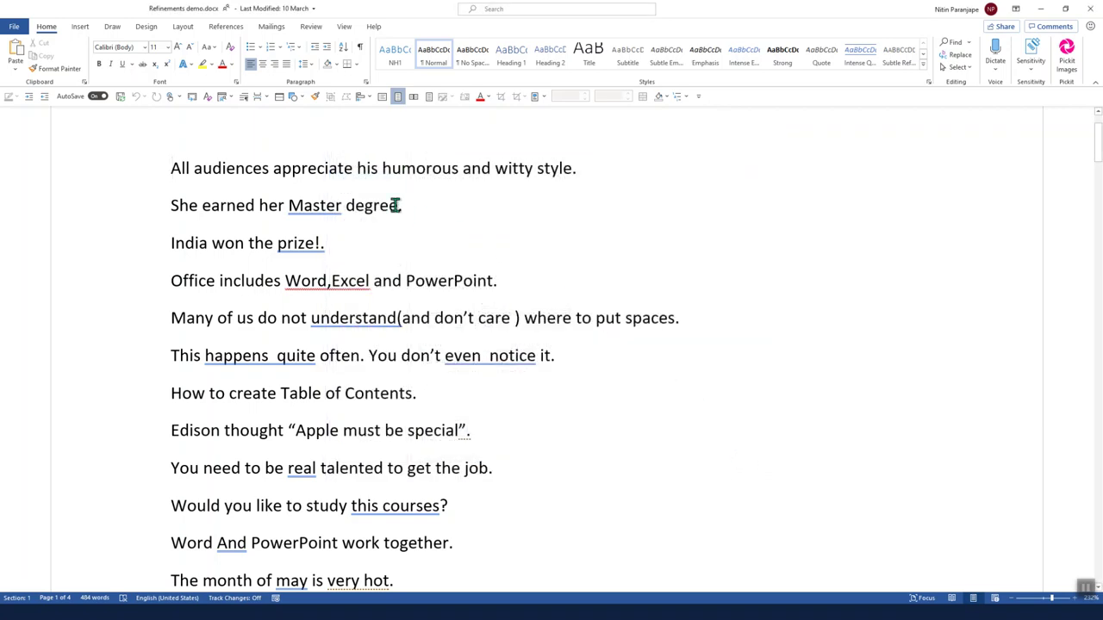
# Step: Run Check Document and accept the Editor's "master's degree" grammar correction
pyautogui.click(226, 26)
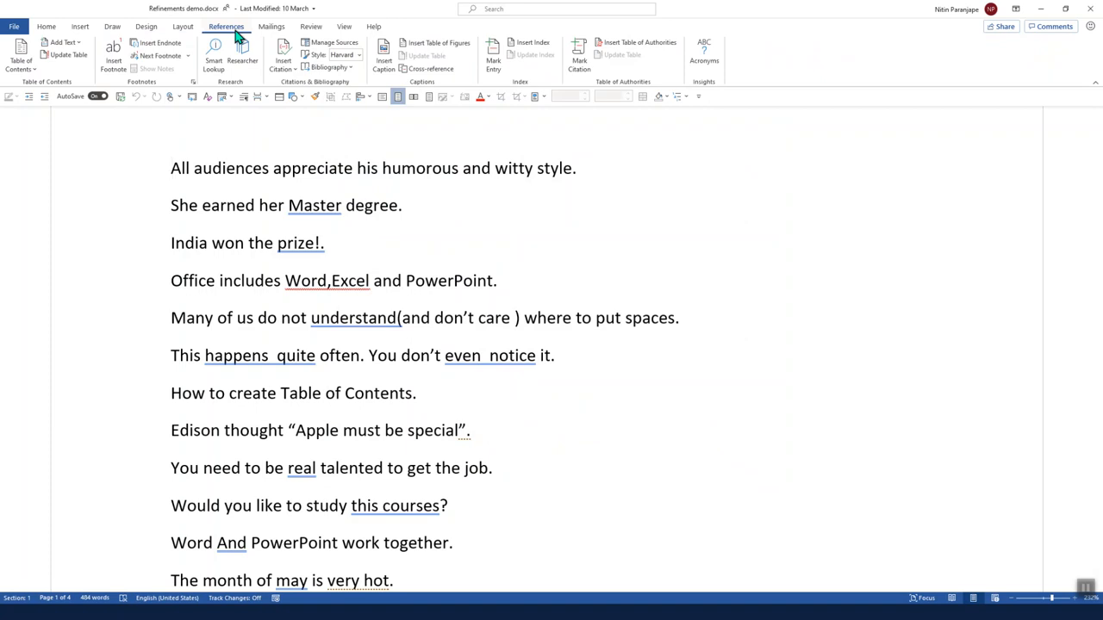
pyautogui.click(311, 26)
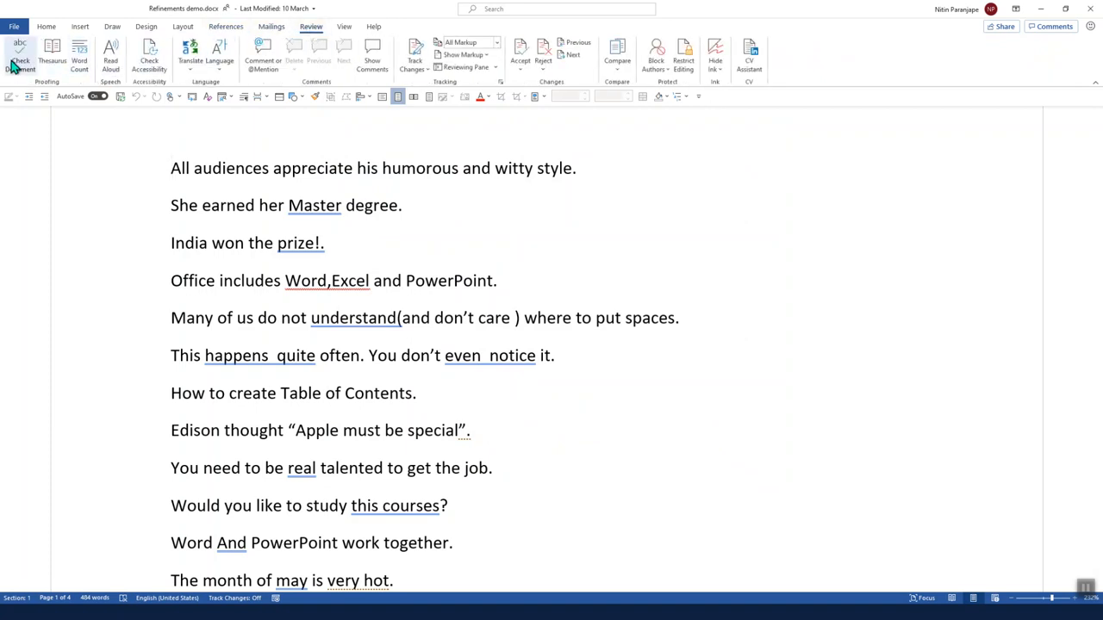
pyautogui.click(19, 58)
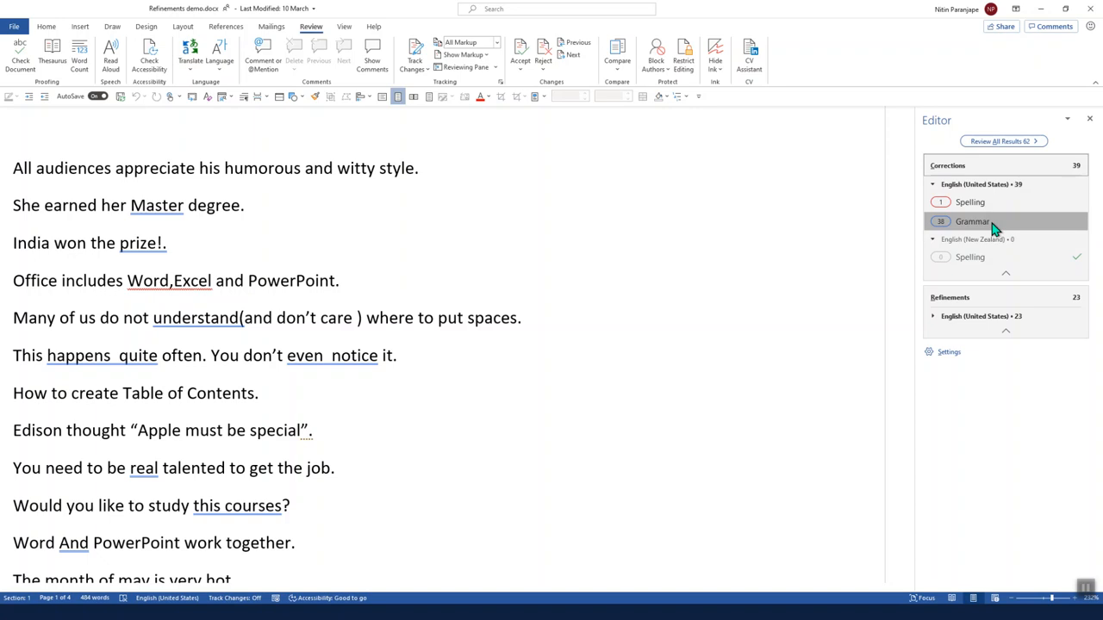
pyautogui.click(971, 221)
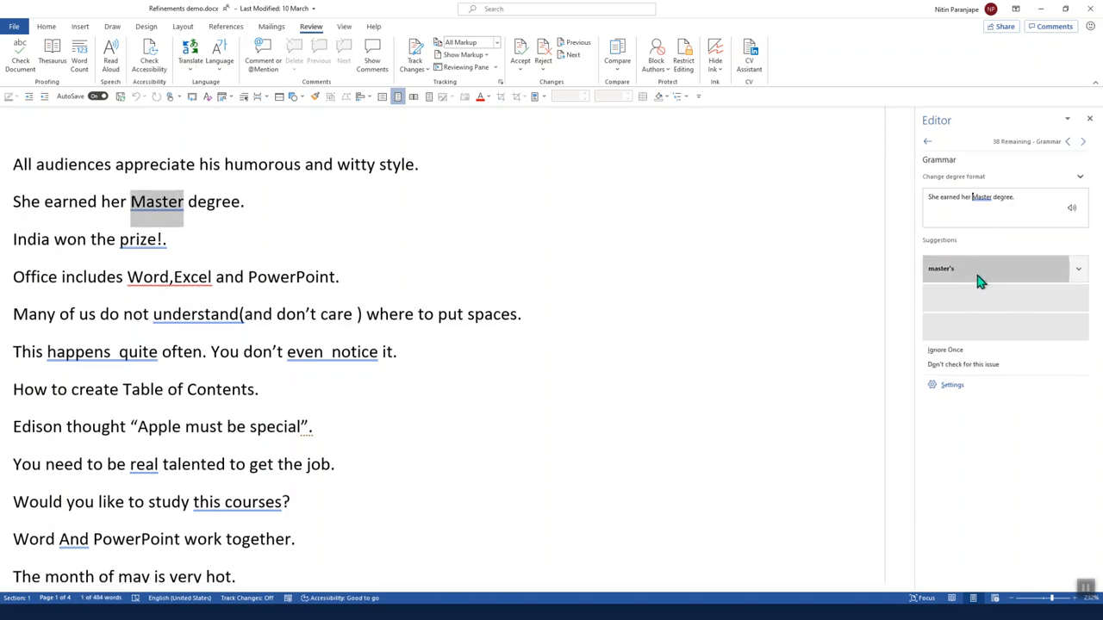
pyautogui.click(995, 268)
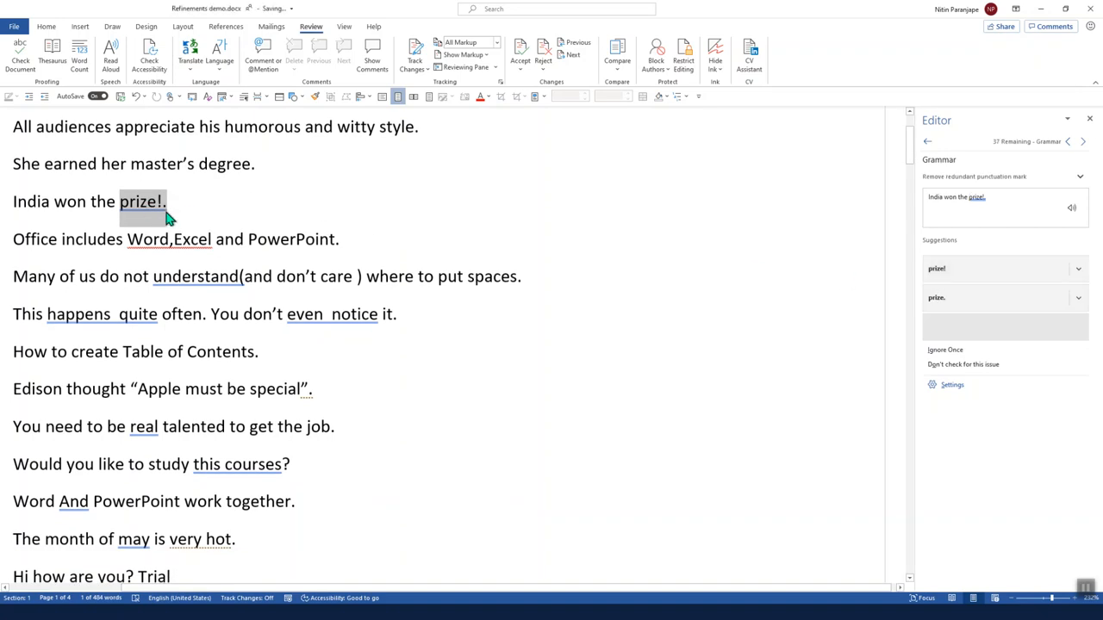
# Step: Show vocabulary suggestions such as 'extremely hot' for "very hot"
pyautogui.scroll(-3)
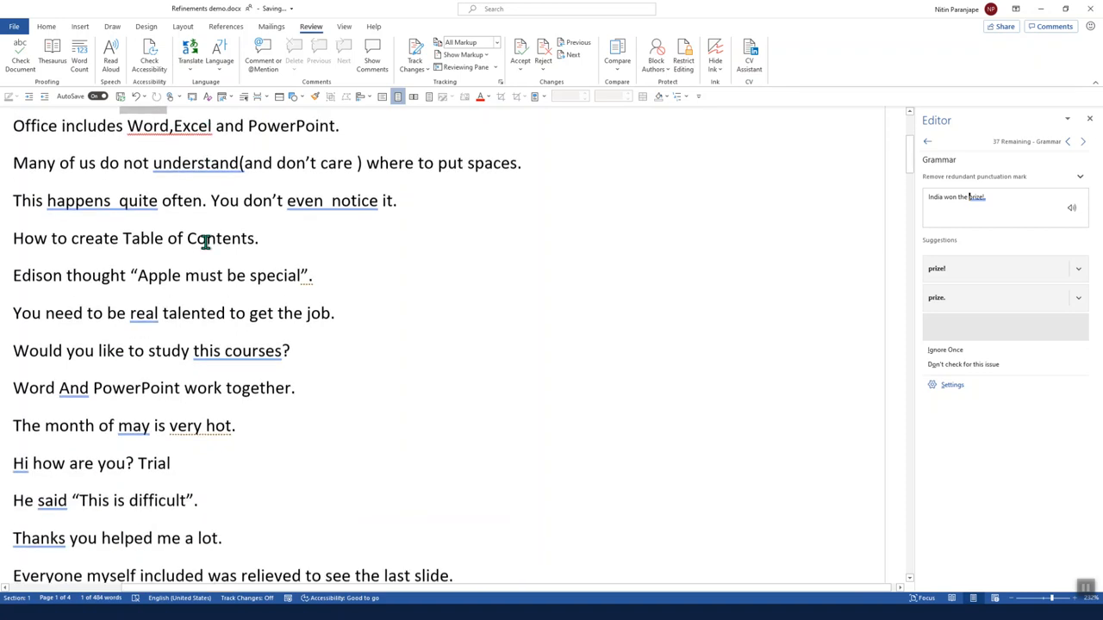
pyautogui.scroll(-3)
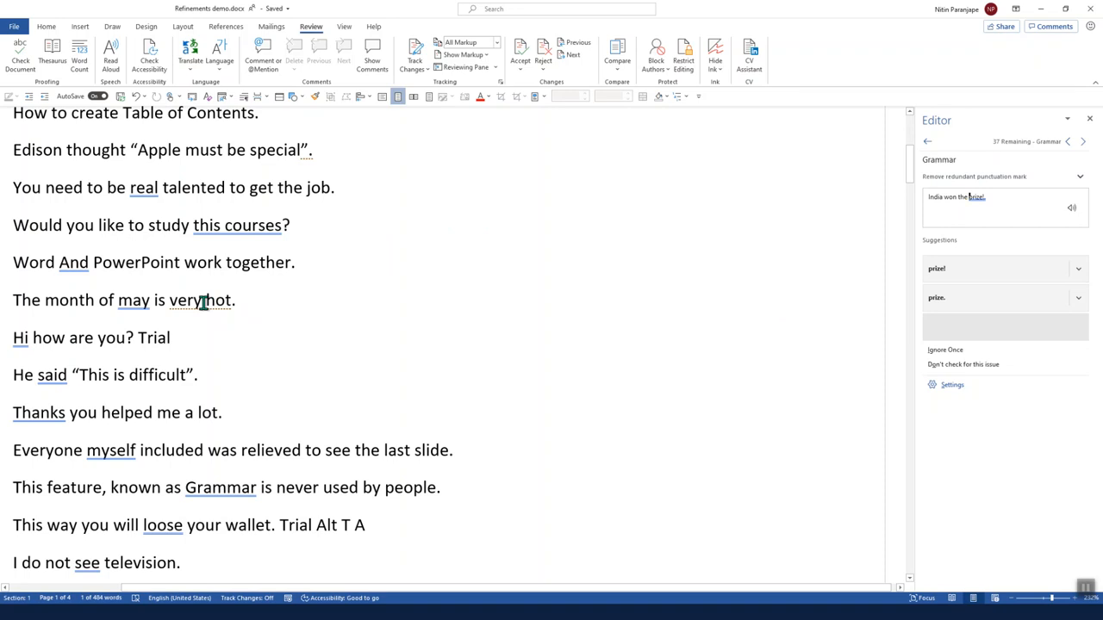
pyautogui.rightClick(206, 300)
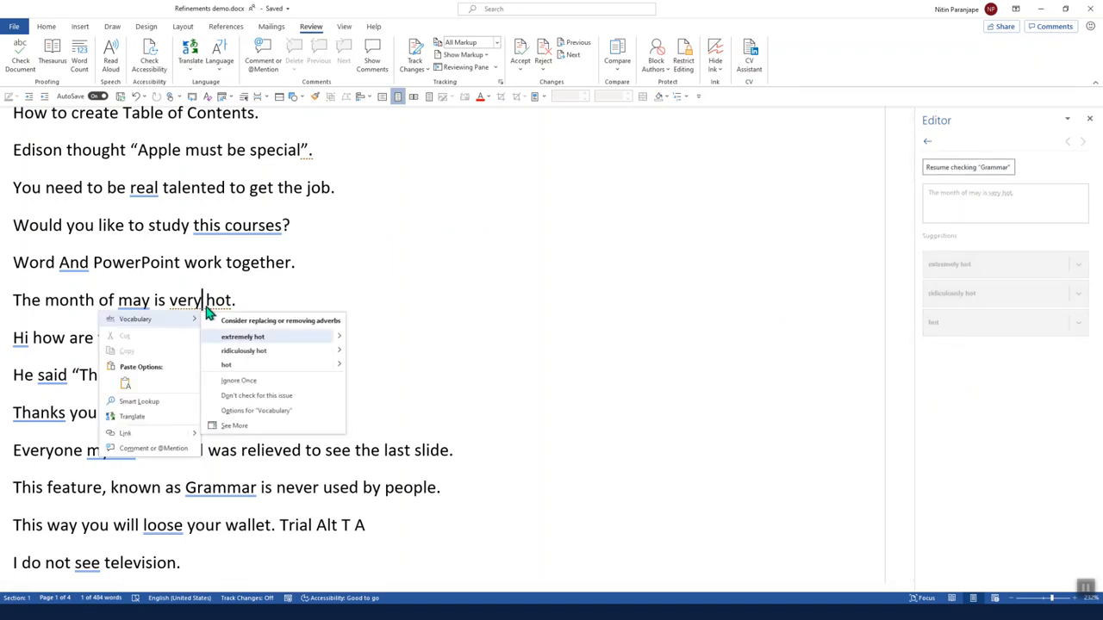
pyautogui.moveTo(263, 336)
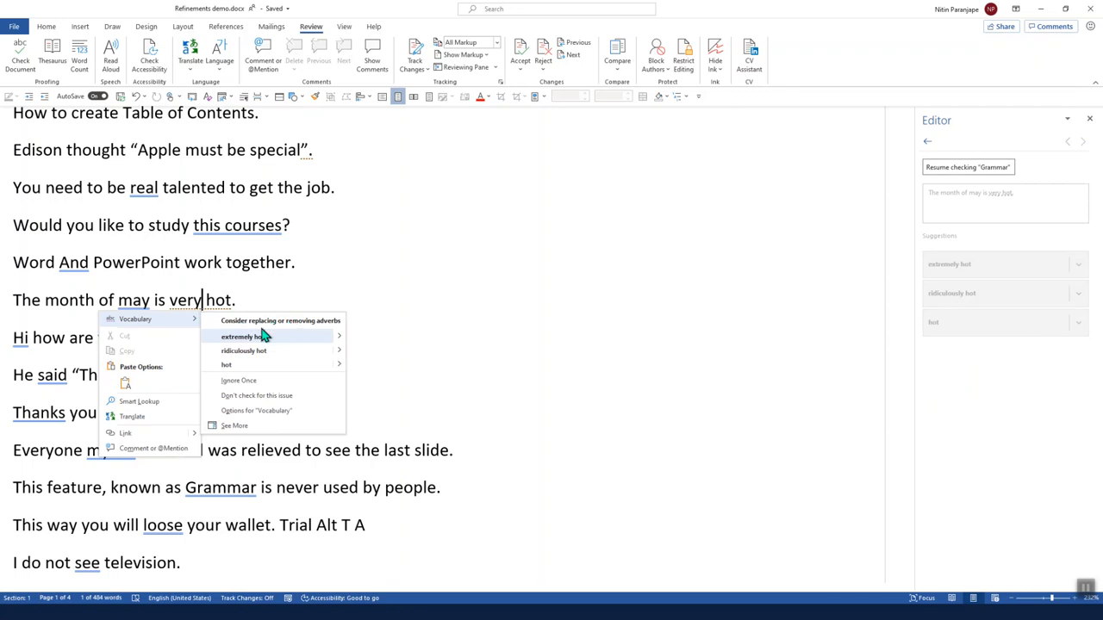
pyautogui.moveTo(265, 365)
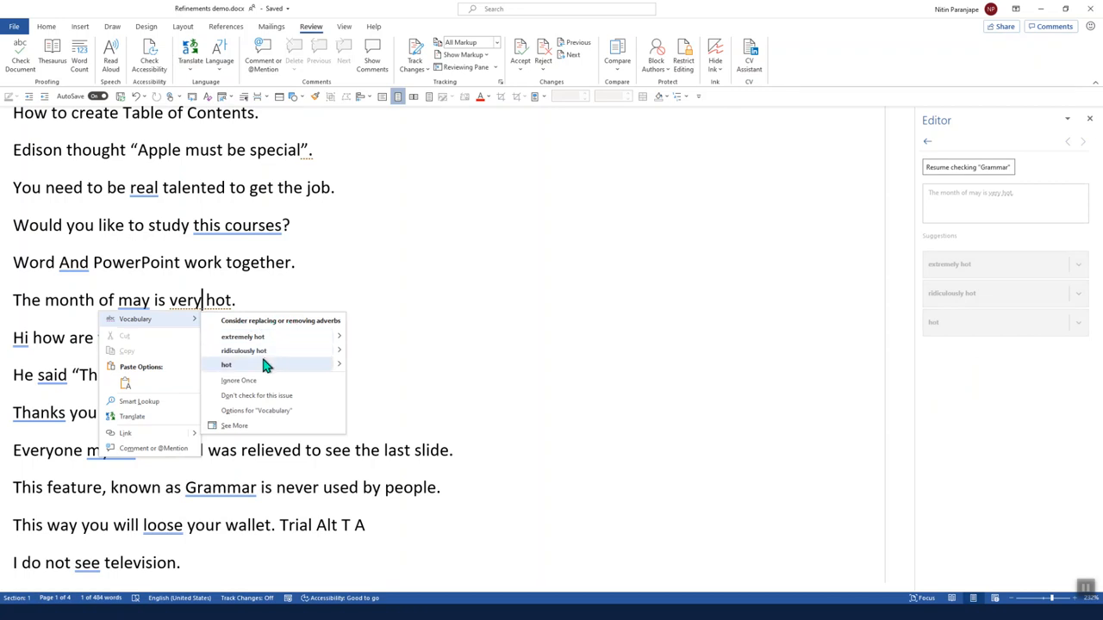
pyautogui.moveTo(517, 367)
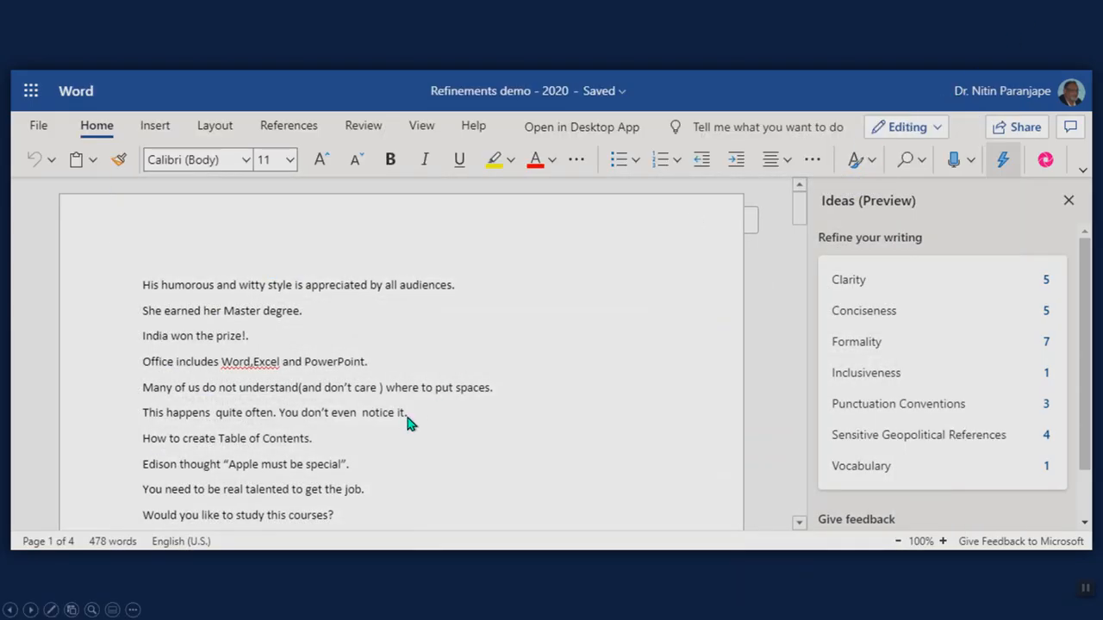
pyautogui.moveTo(468, 429)
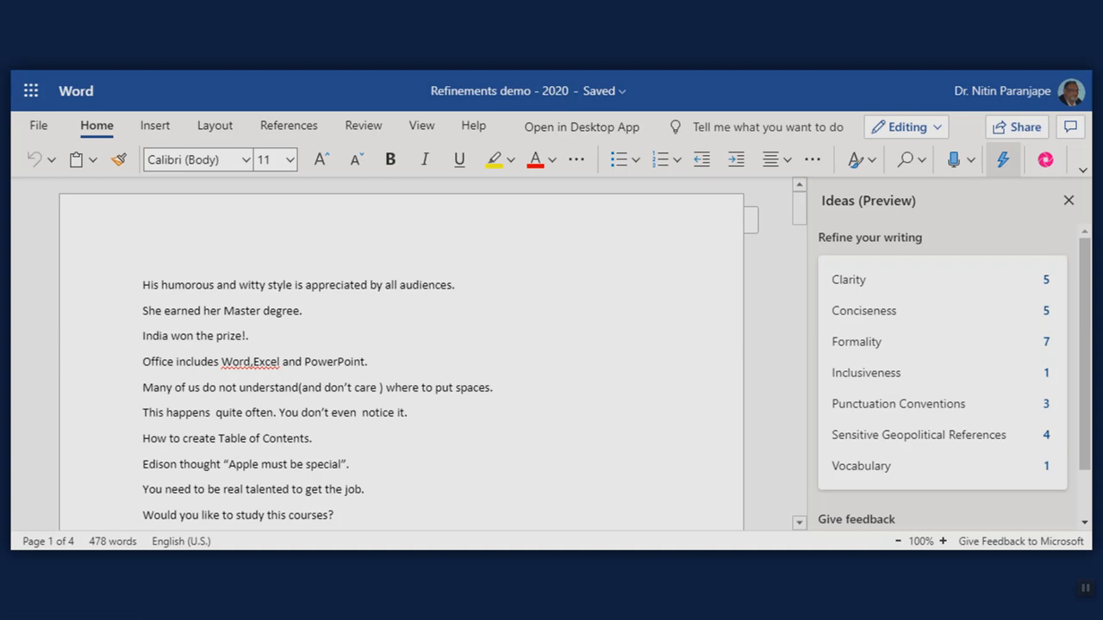
pyautogui.moveTo(496, 406)
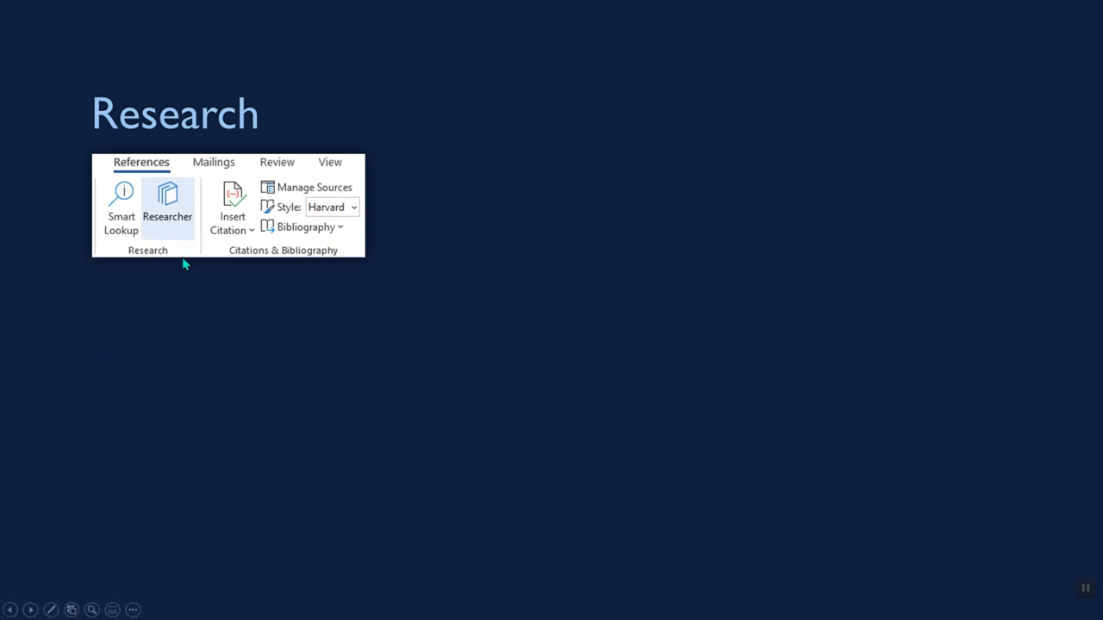
# Step: Advance the Research slide animation to show the 'analyse' picture search results
pyautogui.click(168, 203)
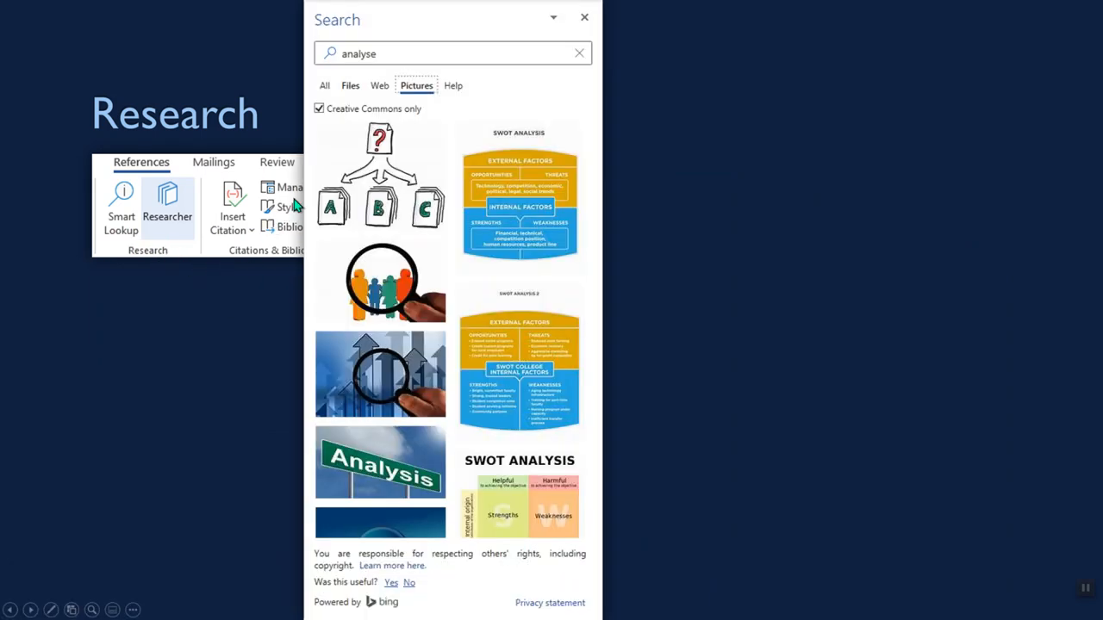
pyautogui.moveTo(349, 105)
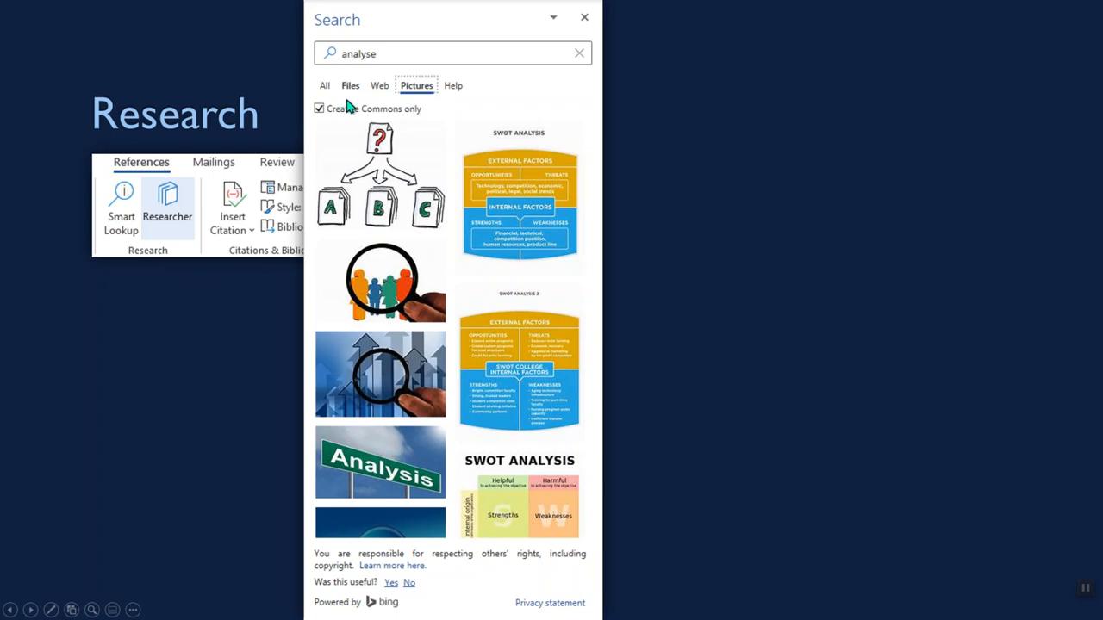
pyautogui.moveTo(428, 104)
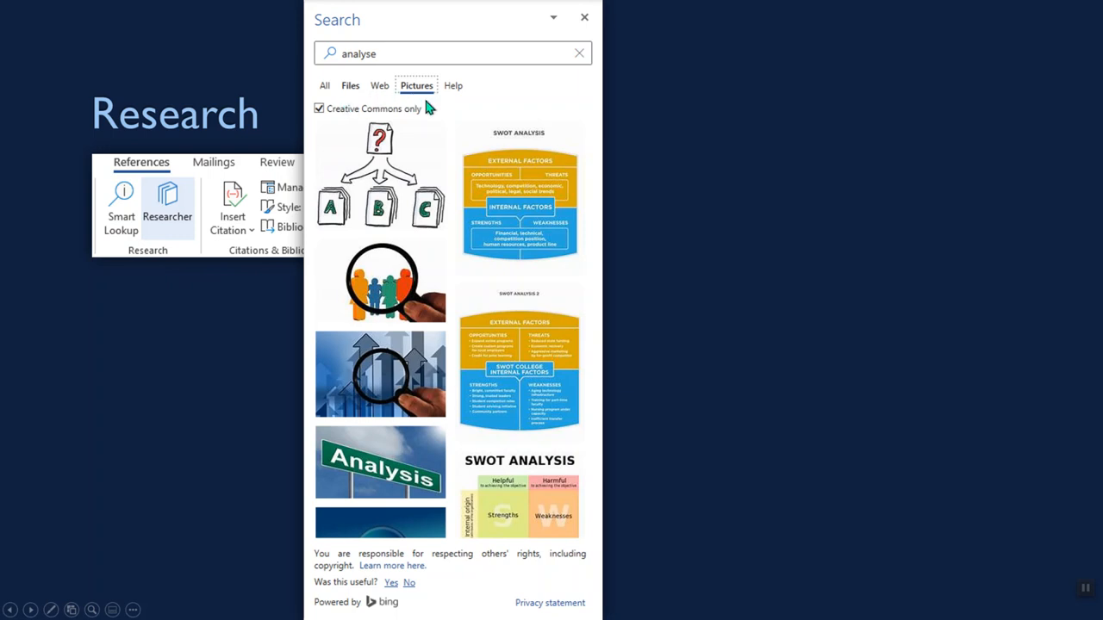
pyautogui.moveTo(412, 167)
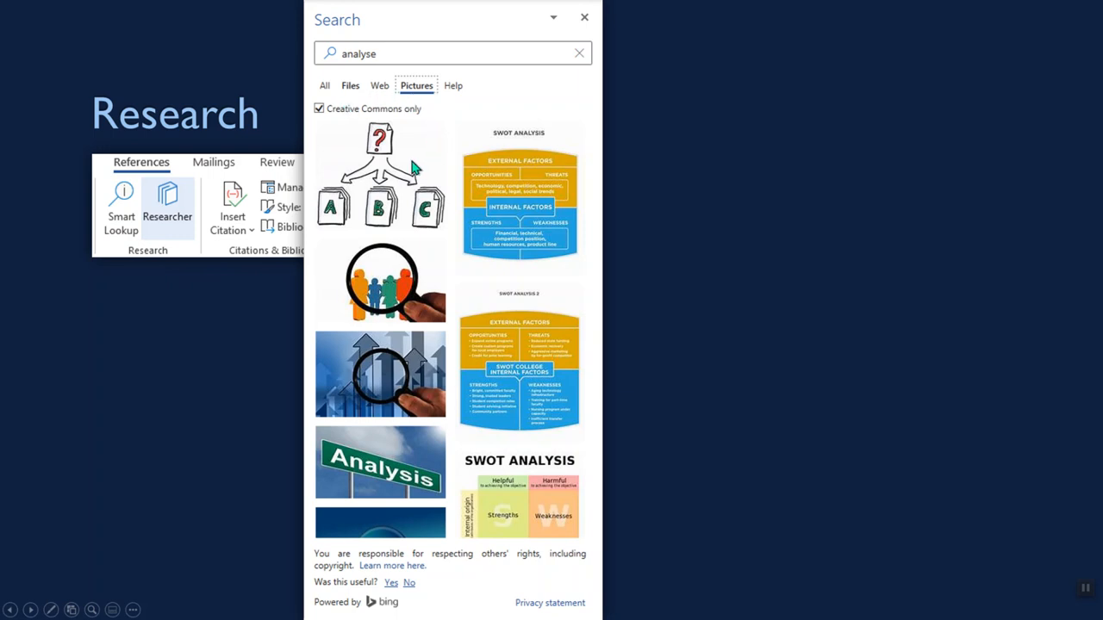
pyautogui.moveTo(392, 155)
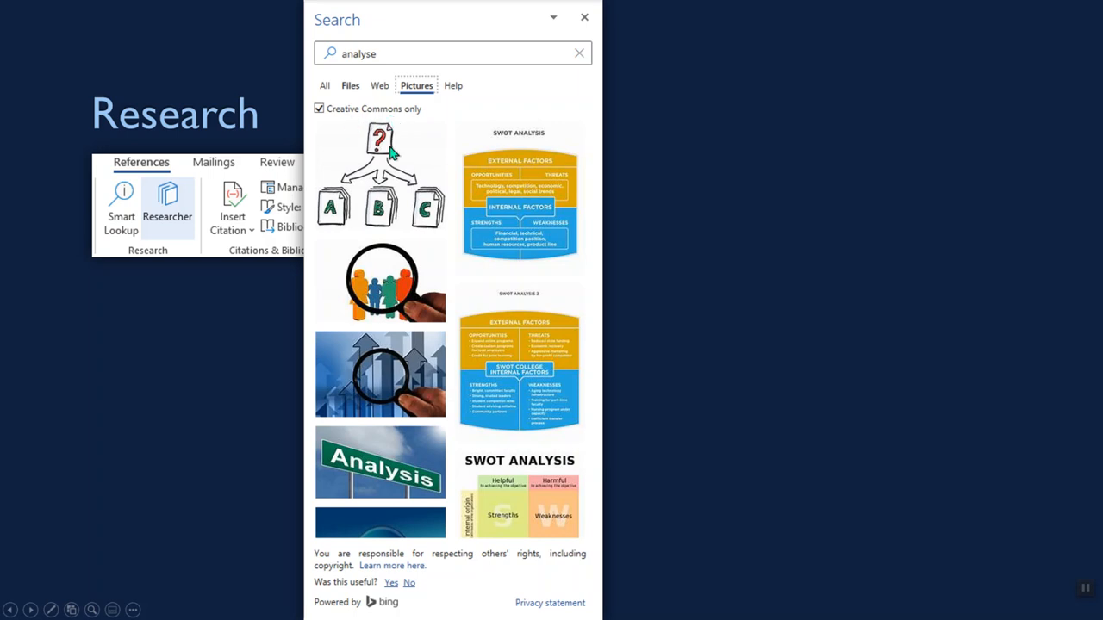
pyautogui.moveTo(430, 239)
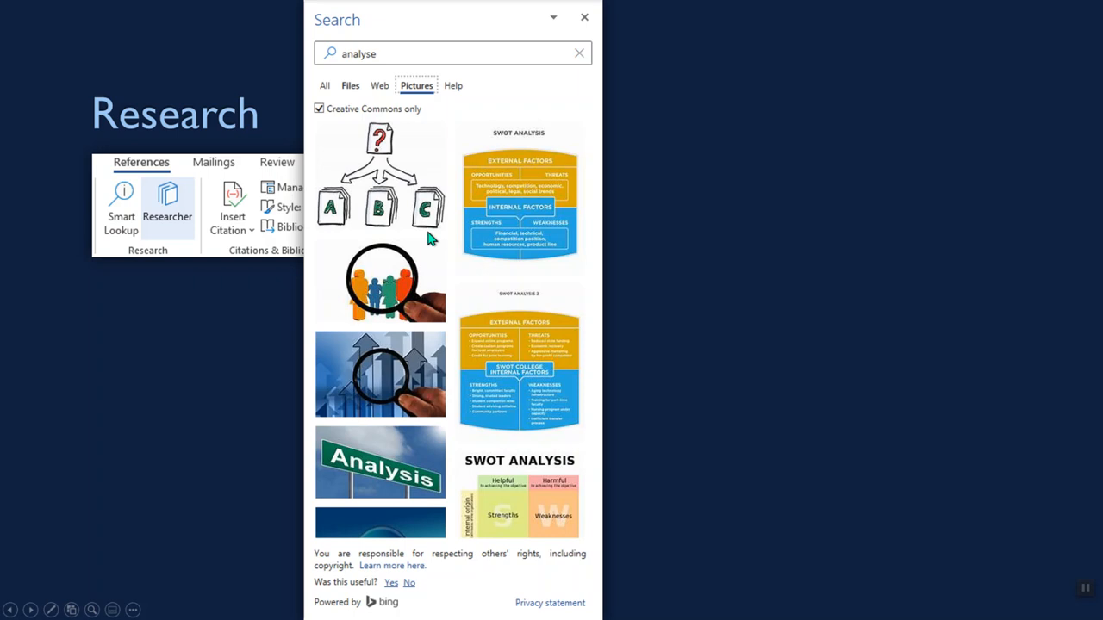
pyautogui.moveTo(431, 238)
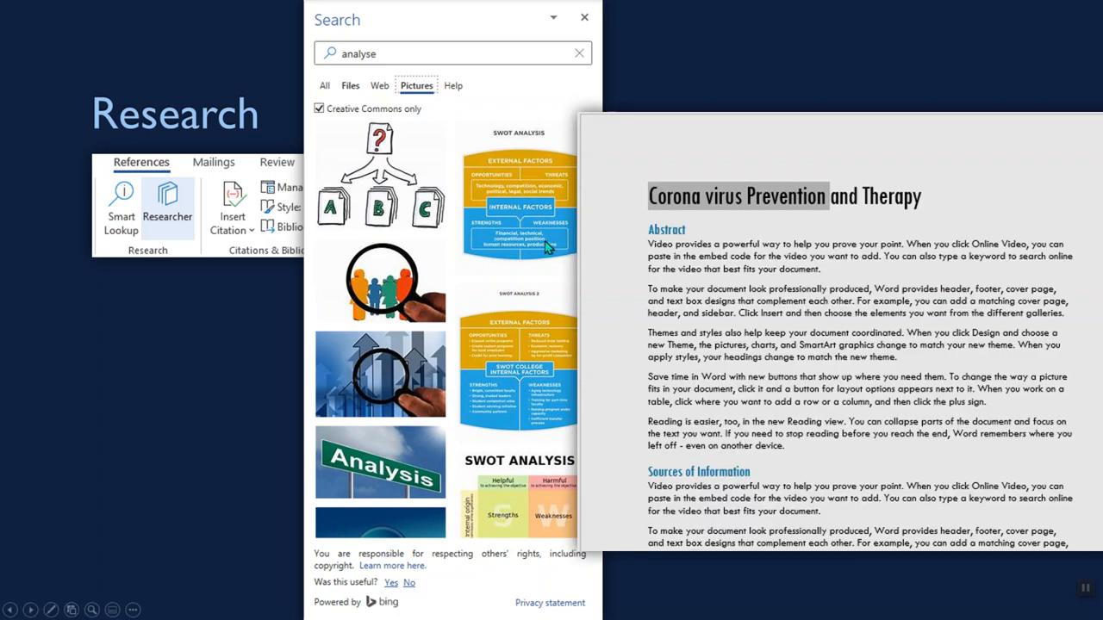
pyautogui.moveTo(776, 201)
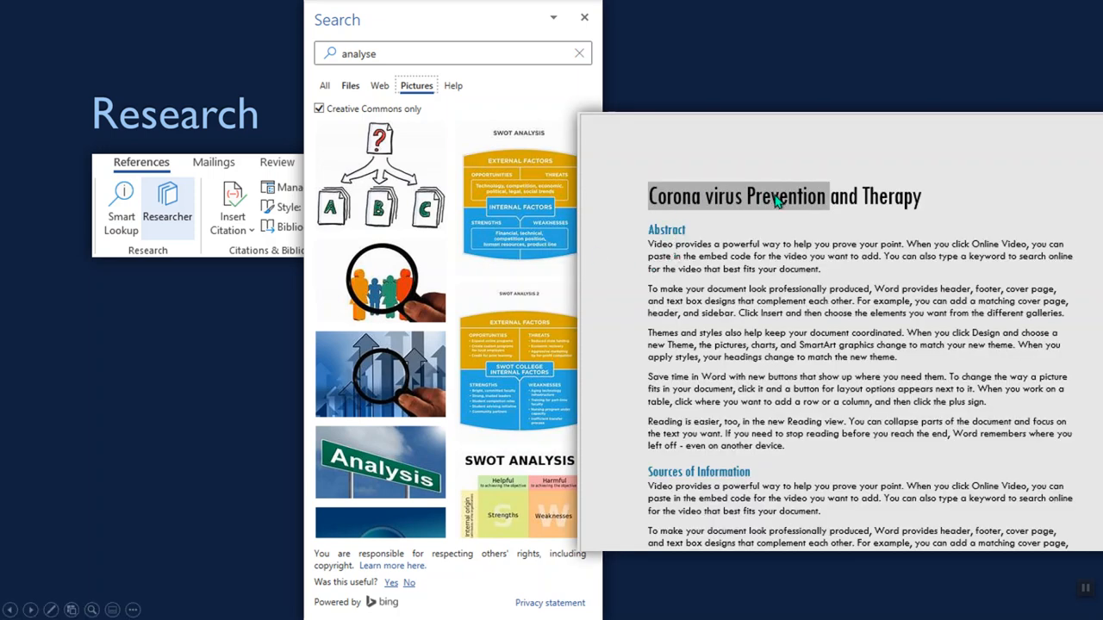
pyautogui.moveTo(483, 267)
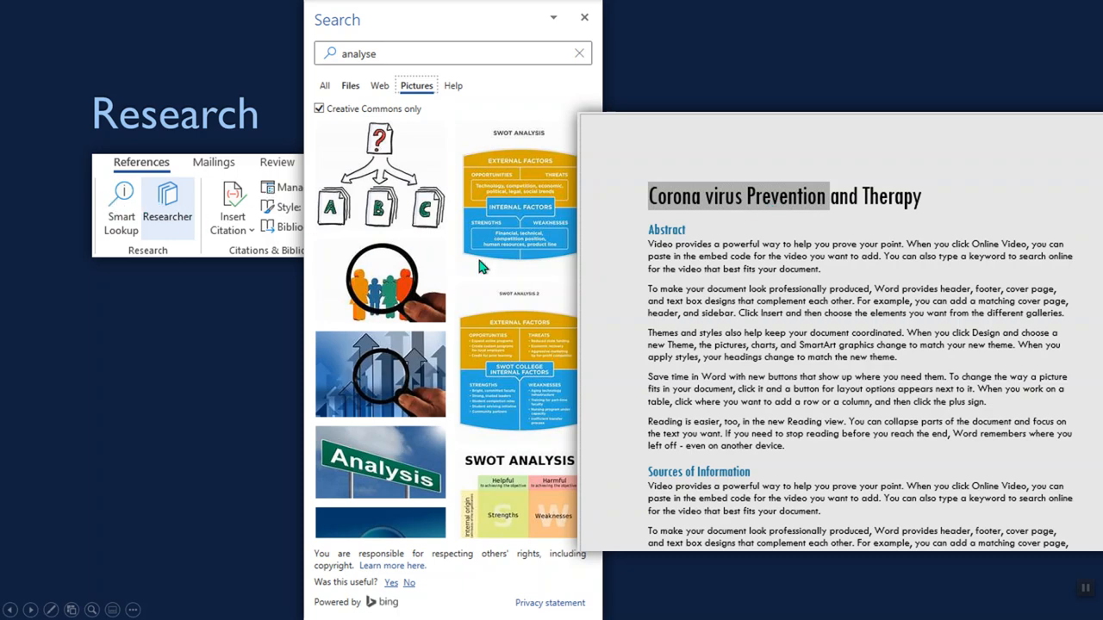
pyautogui.moveTo(627, 291)
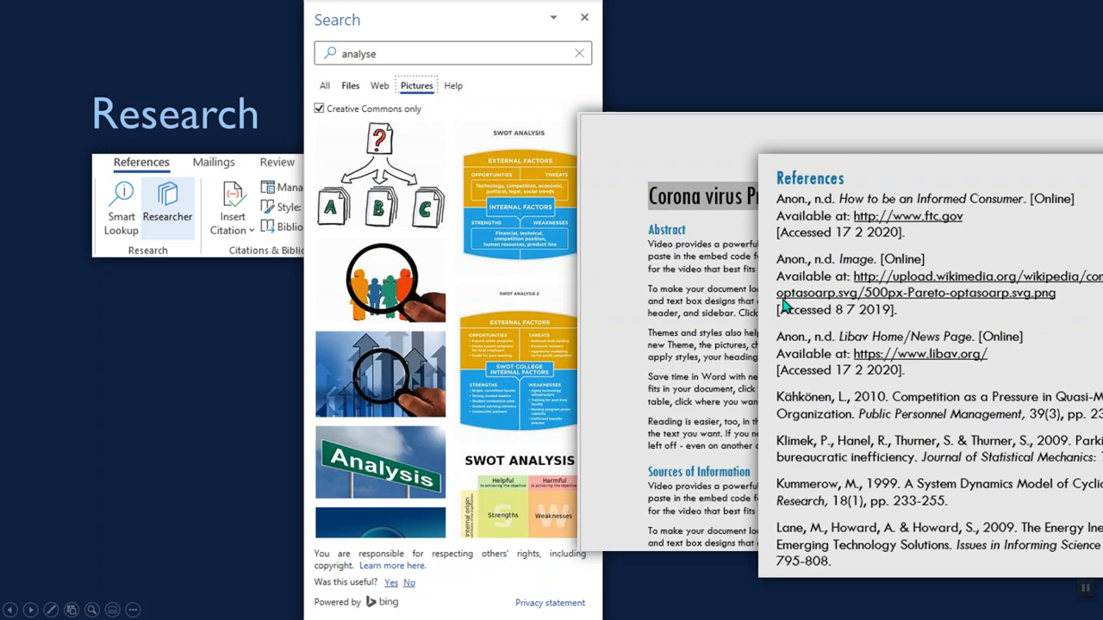
pyautogui.moveTo(805, 277)
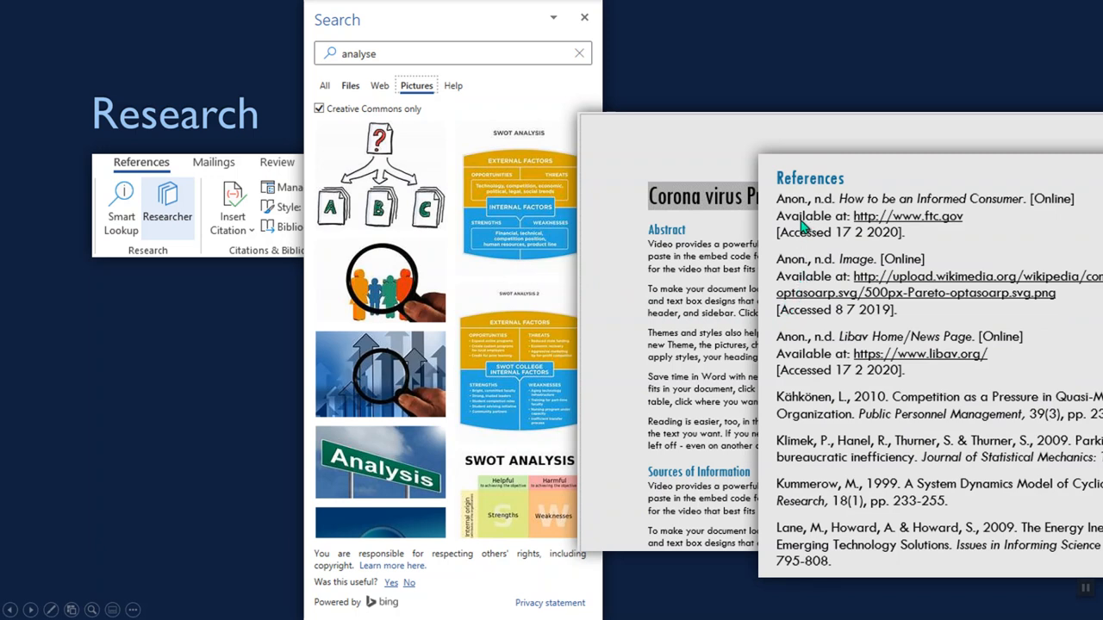
pyautogui.moveTo(808, 389)
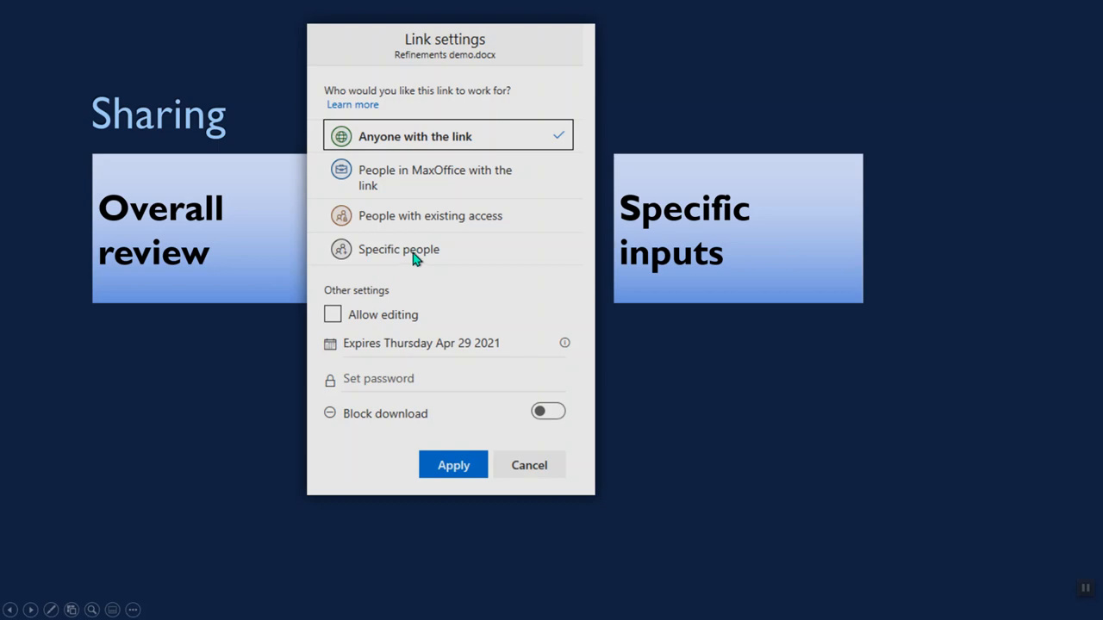
pyautogui.moveTo(351, 163)
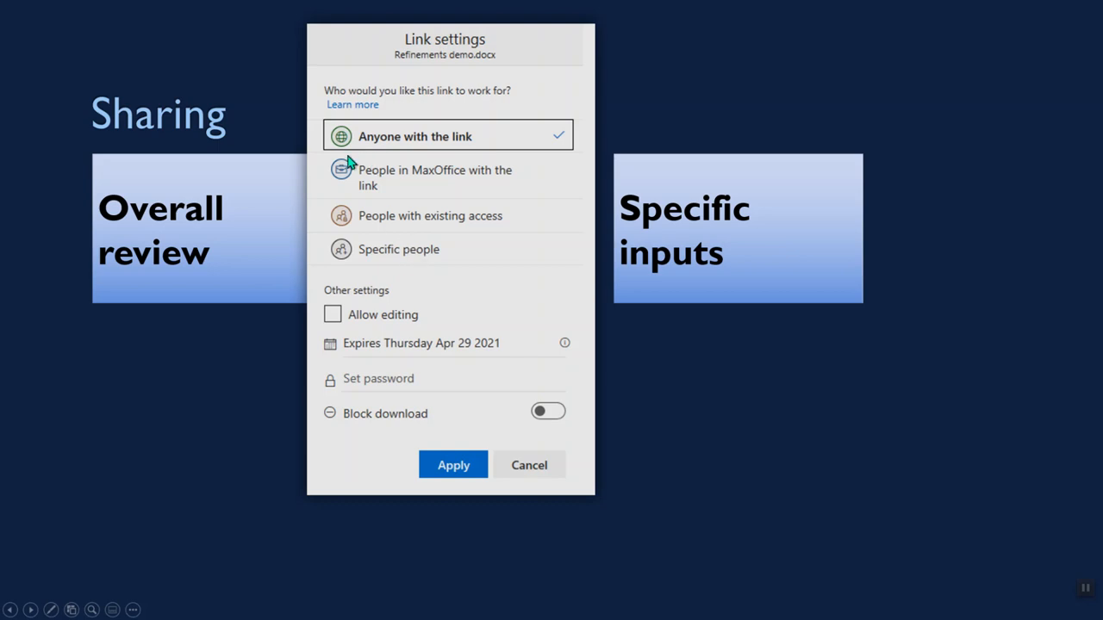
pyautogui.moveTo(441, 321)
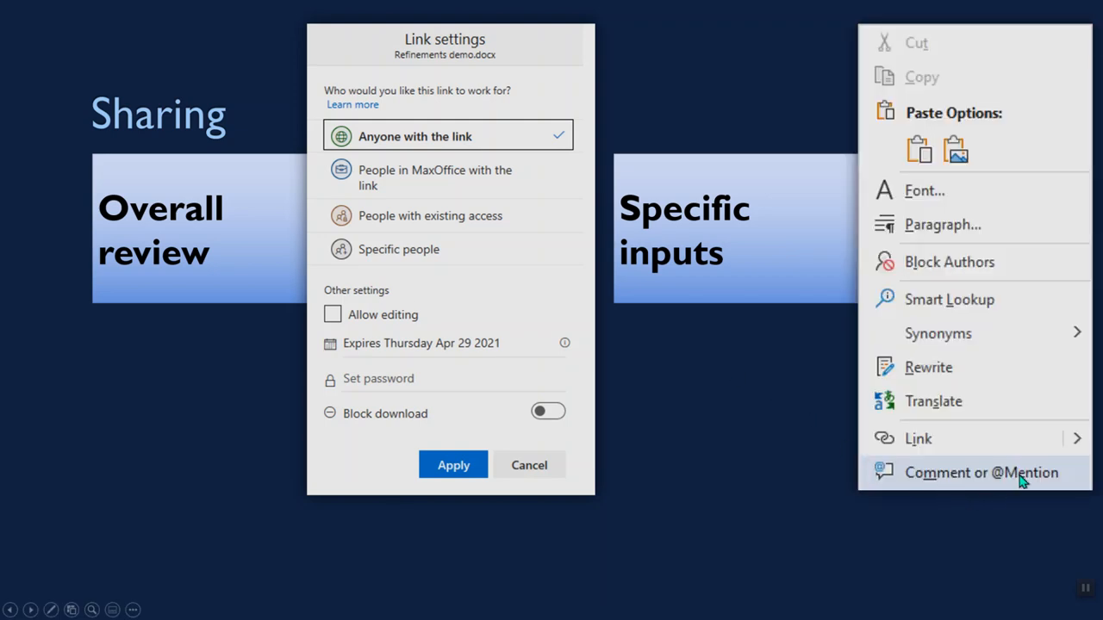
pyautogui.click(981, 472)
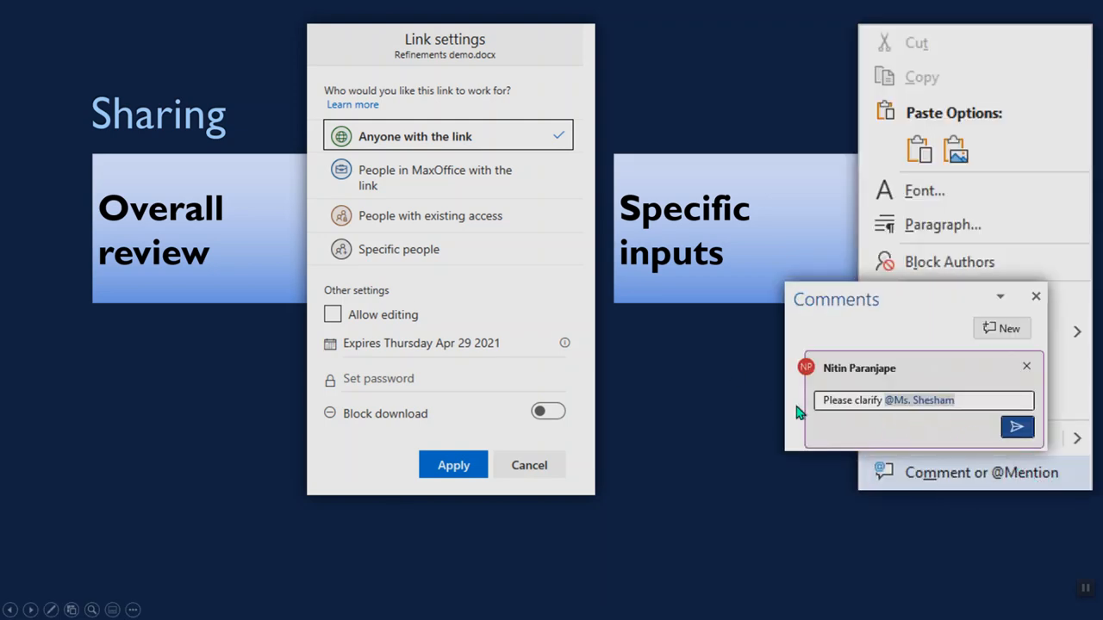
pyautogui.moveTo(903, 435)
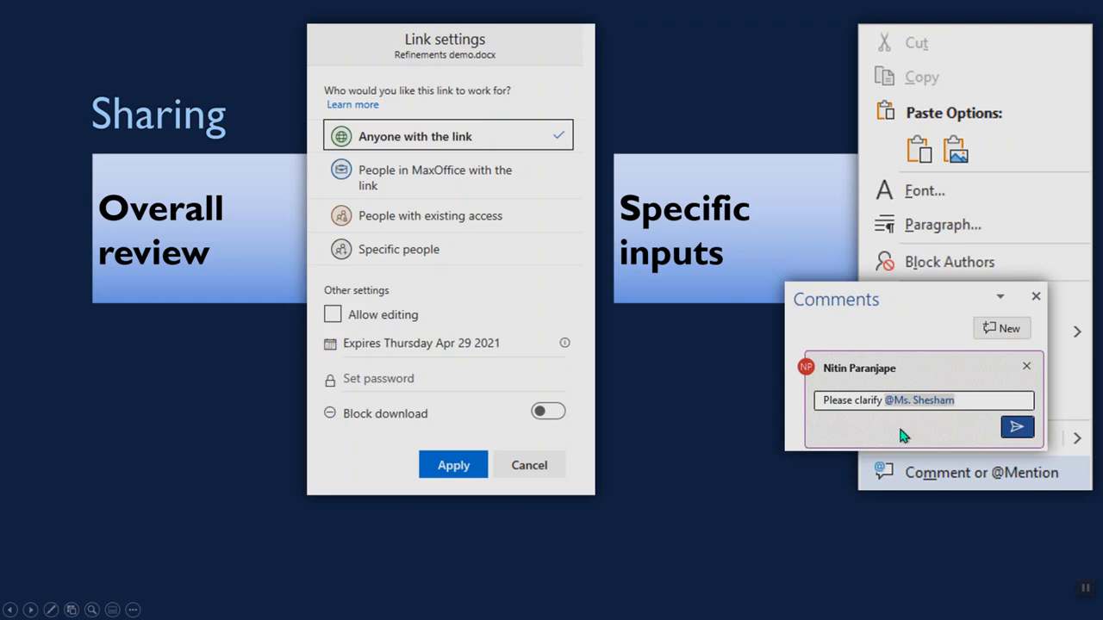
pyautogui.moveTo(1025, 435)
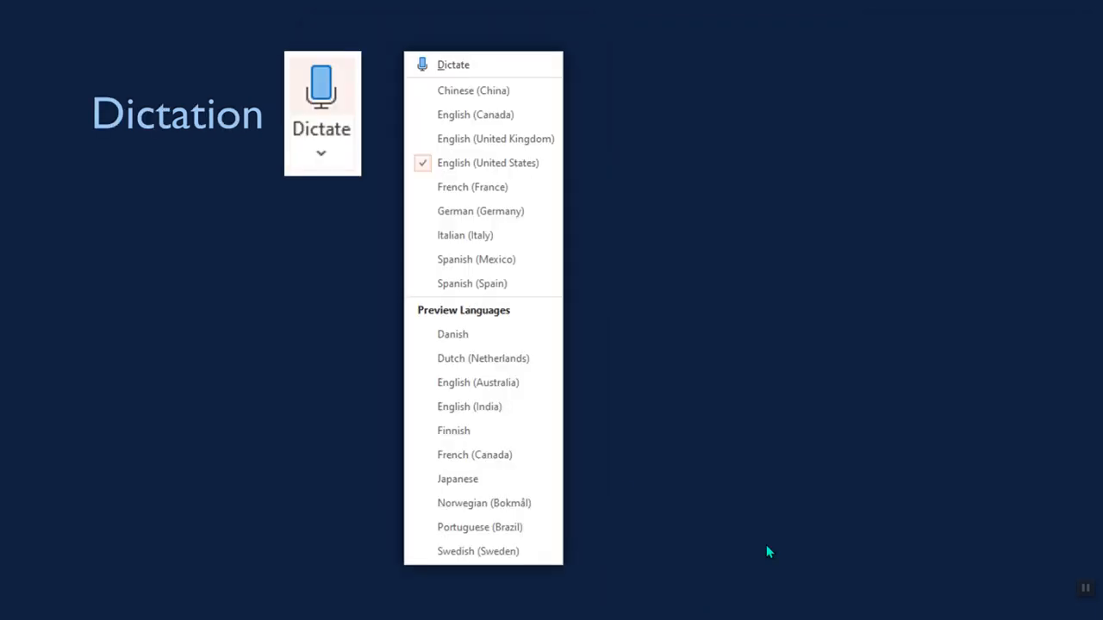
pyautogui.moveTo(344, 375)
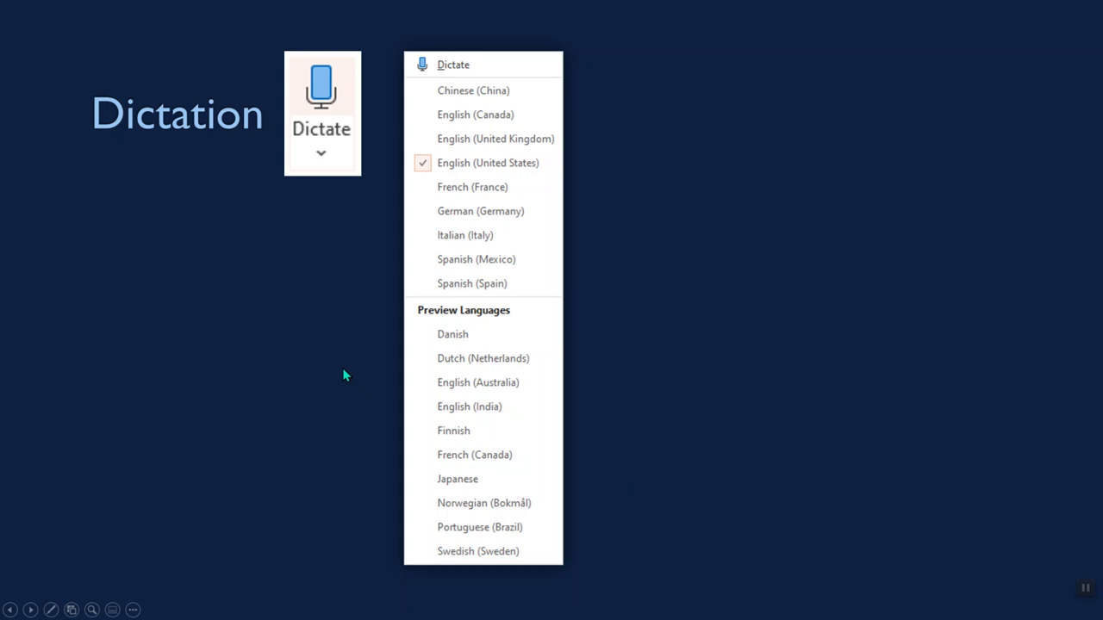
pyautogui.moveTo(469, 121)
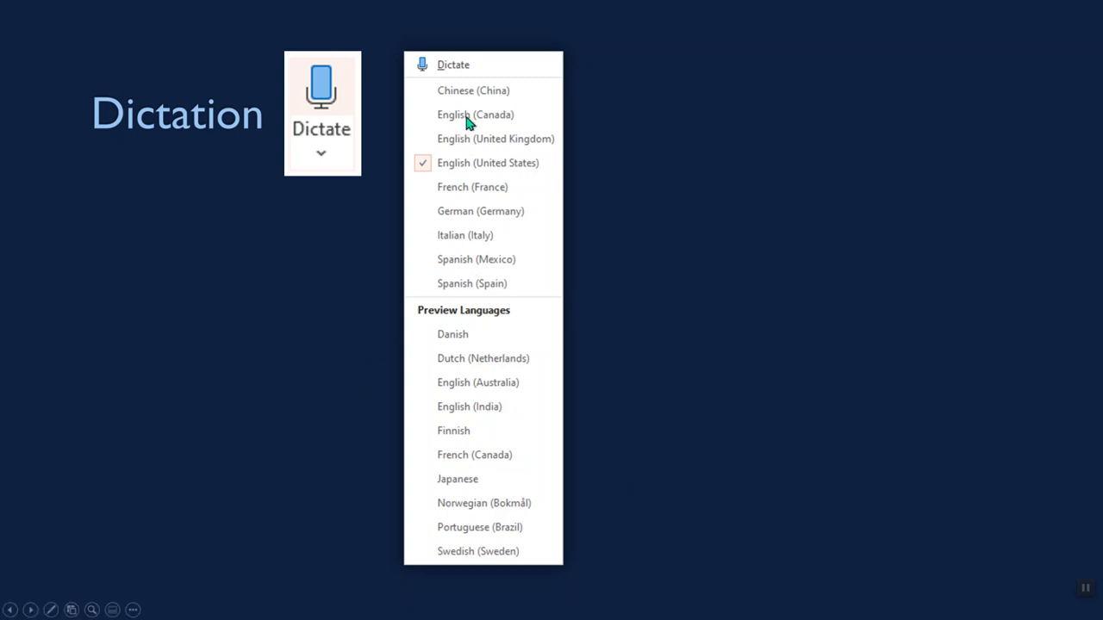
pyautogui.moveTo(488, 395)
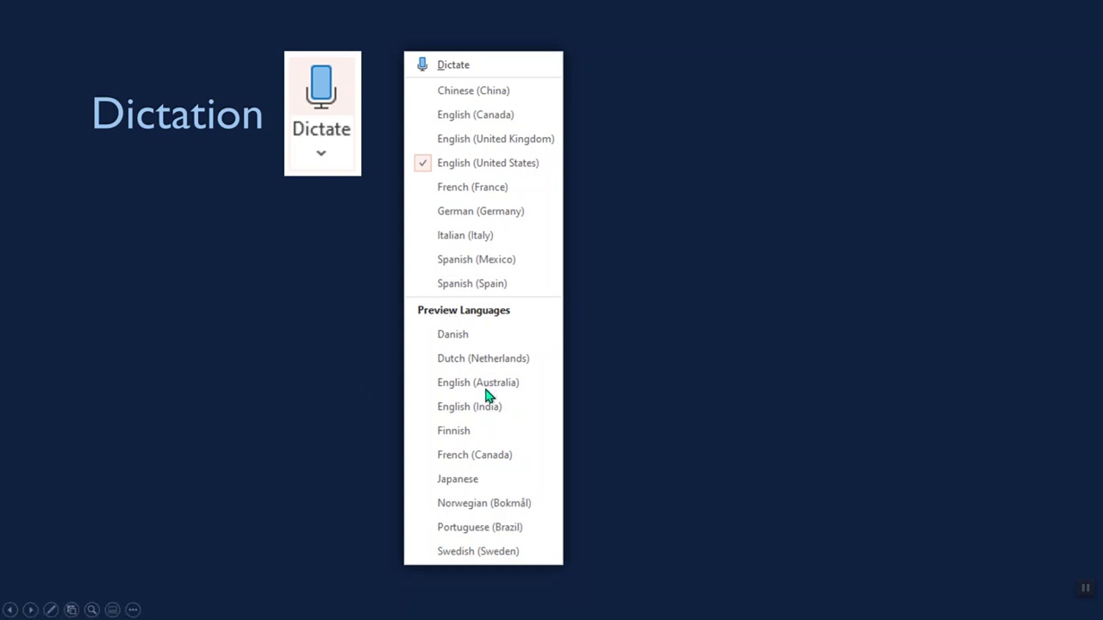
pyautogui.moveTo(491, 404)
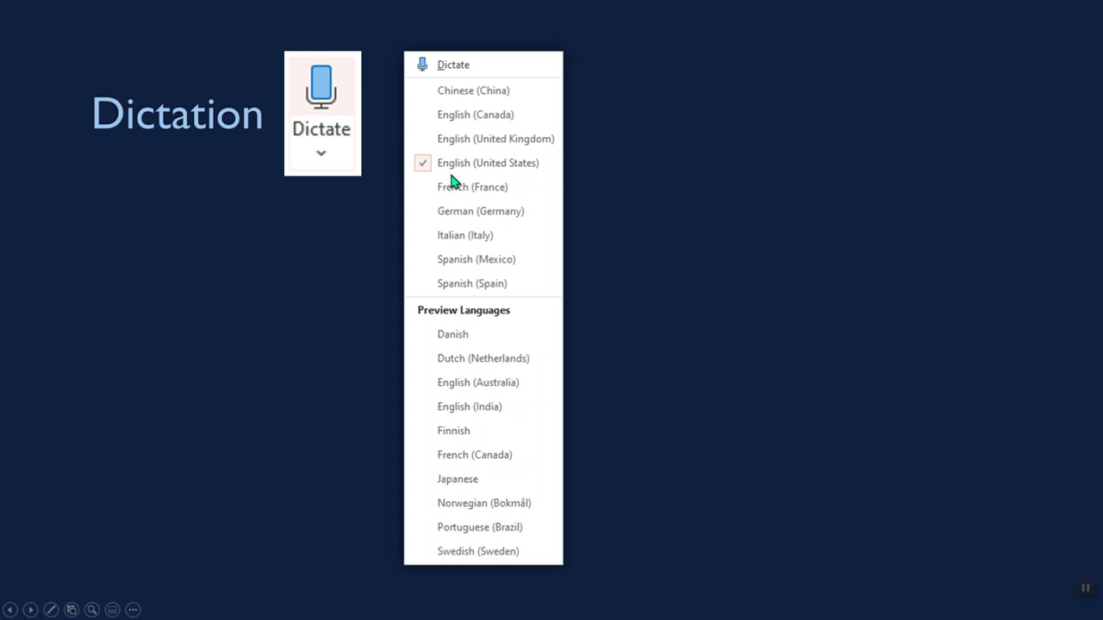
pyautogui.moveTo(471, 412)
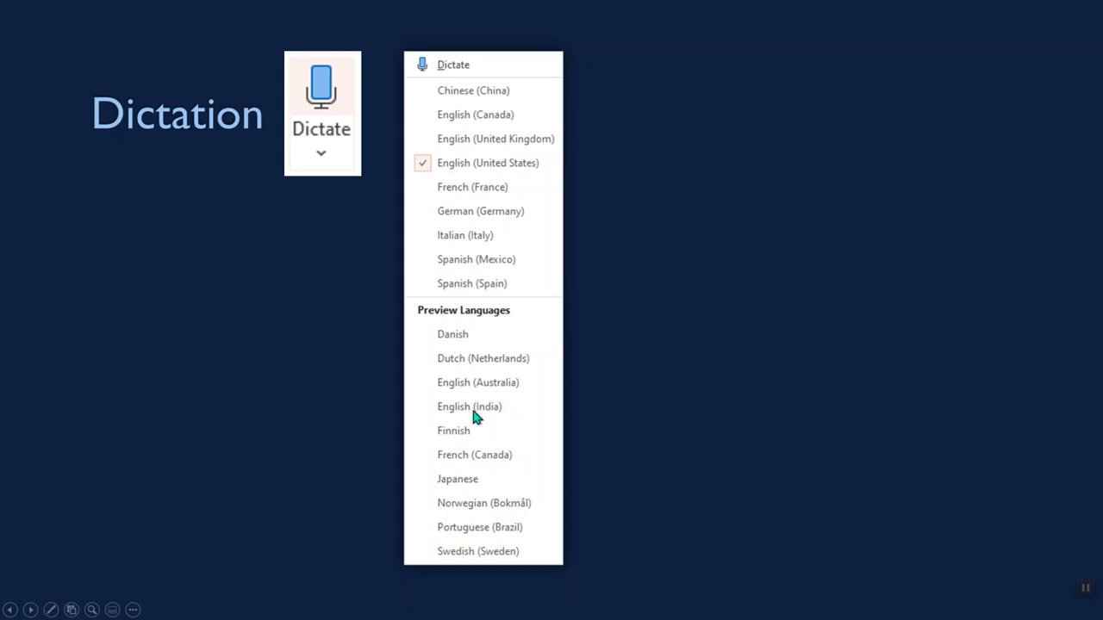
pyautogui.moveTo(476, 419)
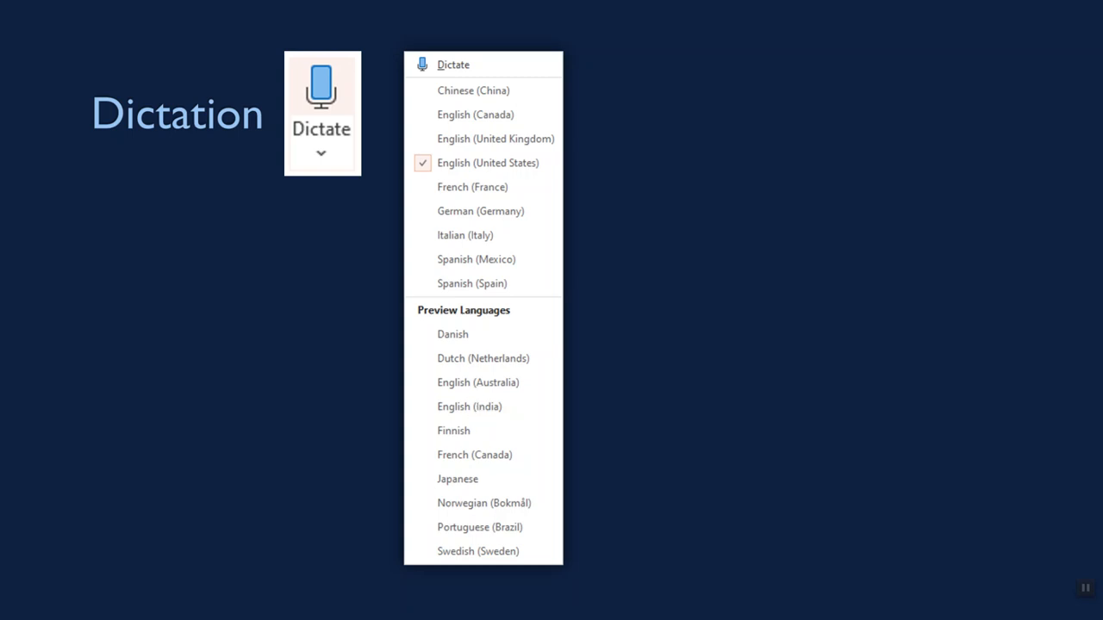
# Step: Leave the Dictation languages slide and open the Alt+Tab window switcher
pyautogui.press('alt+tab')
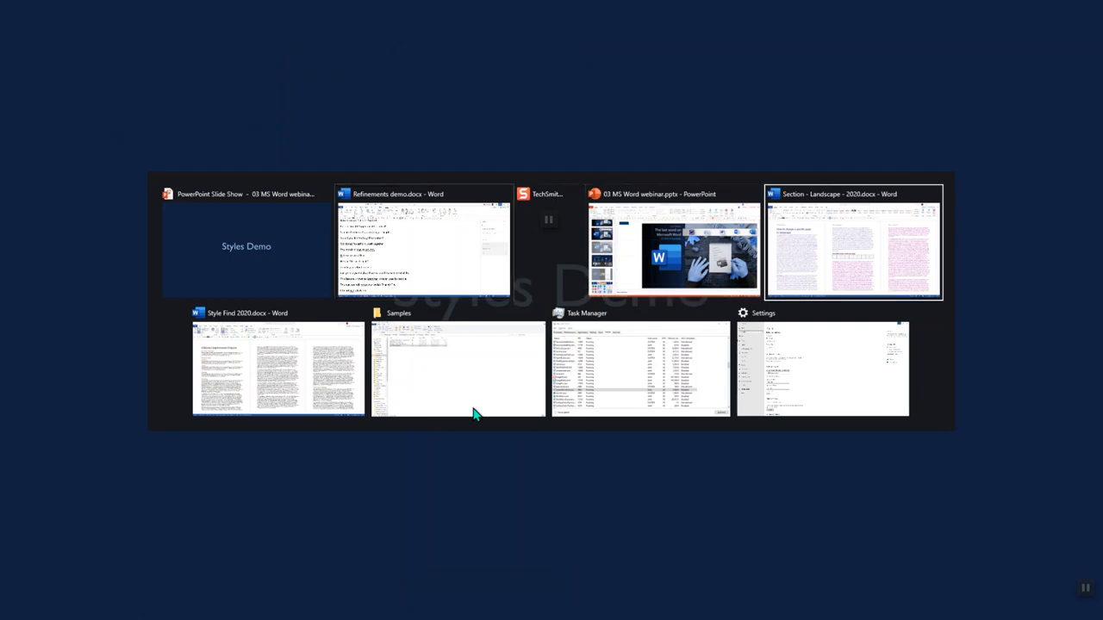
# Step: Choose the Style Find 2020.docx window and click into the document
pyautogui.click(277, 366)
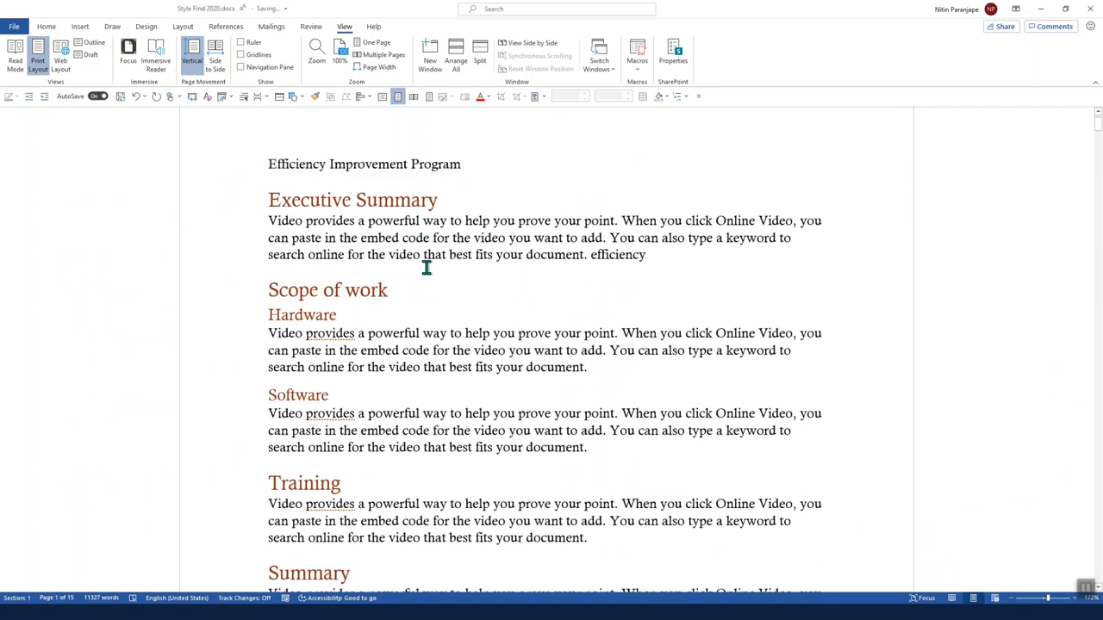
pyautogui.click(268, 164)
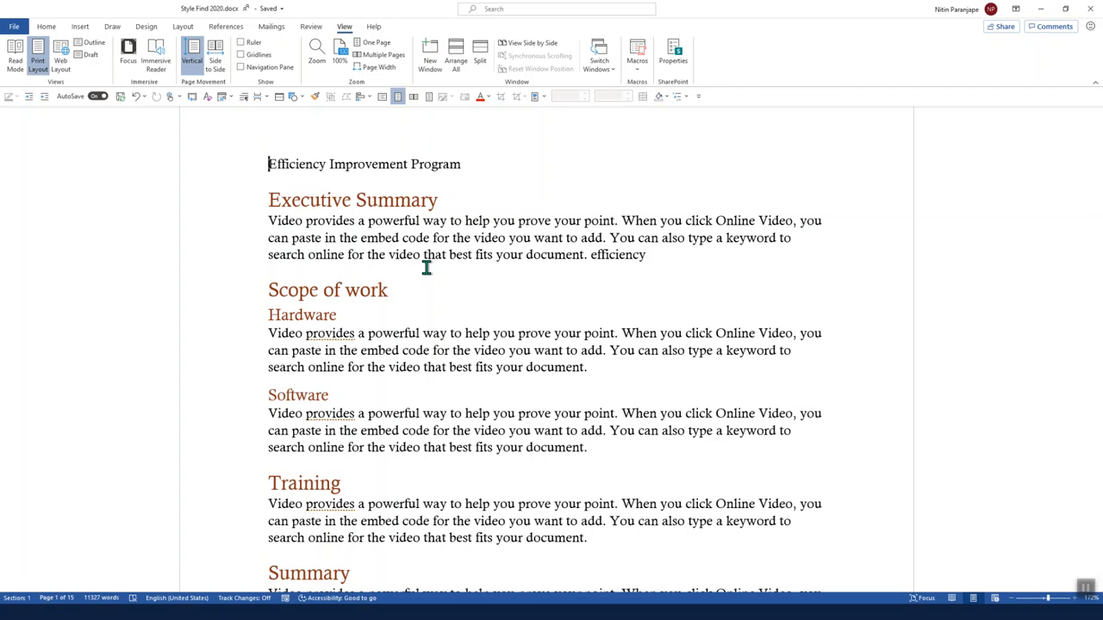
pyautogui.moveTo(467, 164)
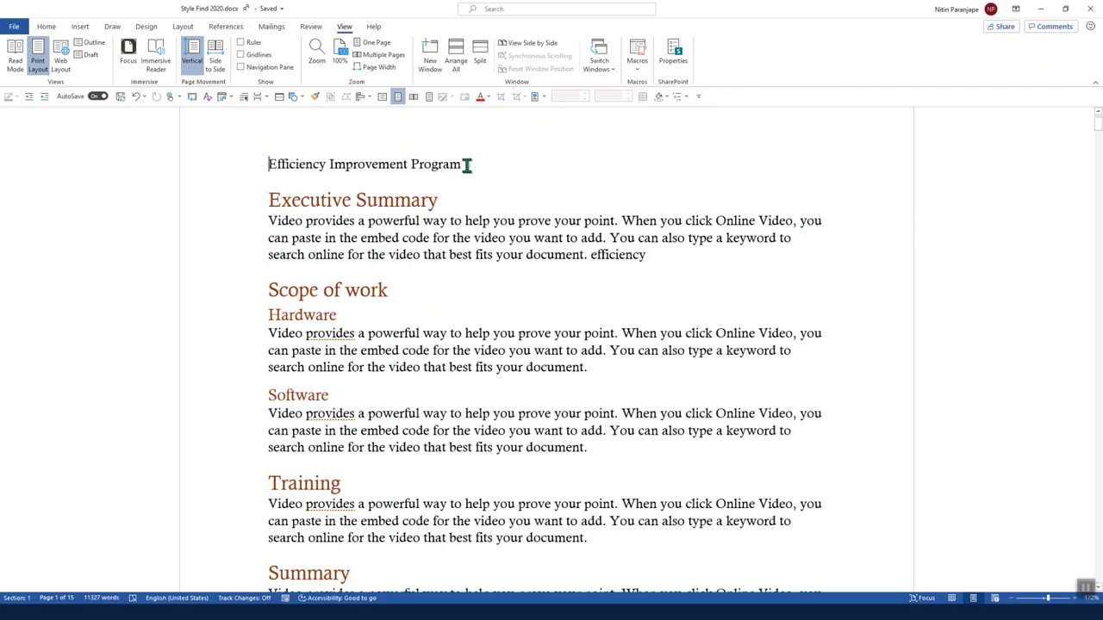
# Step: Style 'Efficiency Improvement Program' as Title and 'Executive Summary' as Heading 1
pyautogui.tripleClick(364, 164)
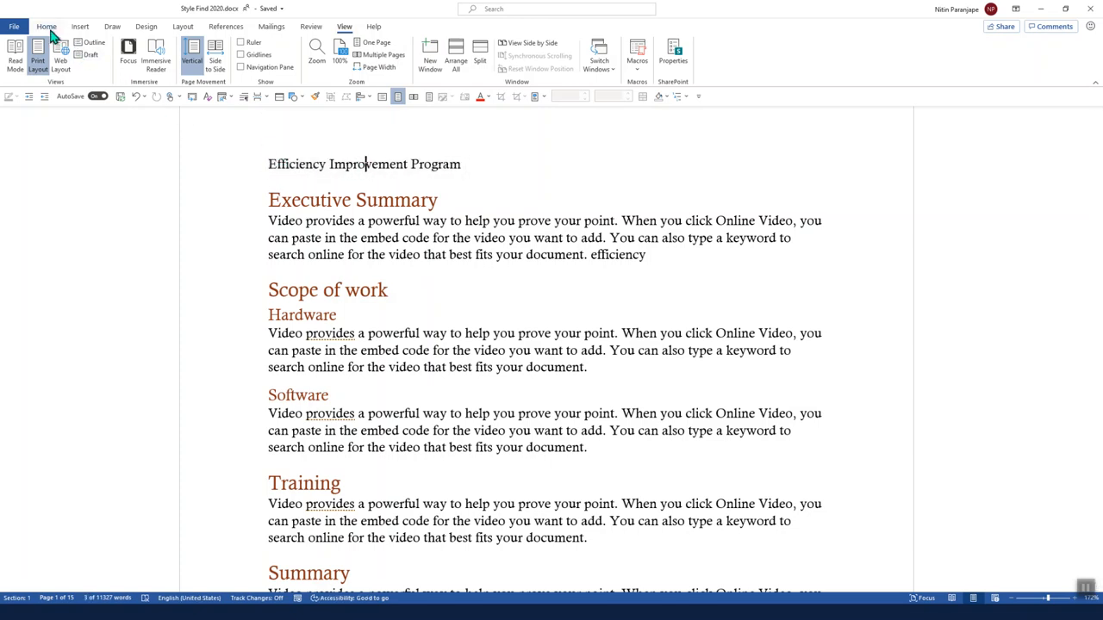
pyautogui.click(47, 26)
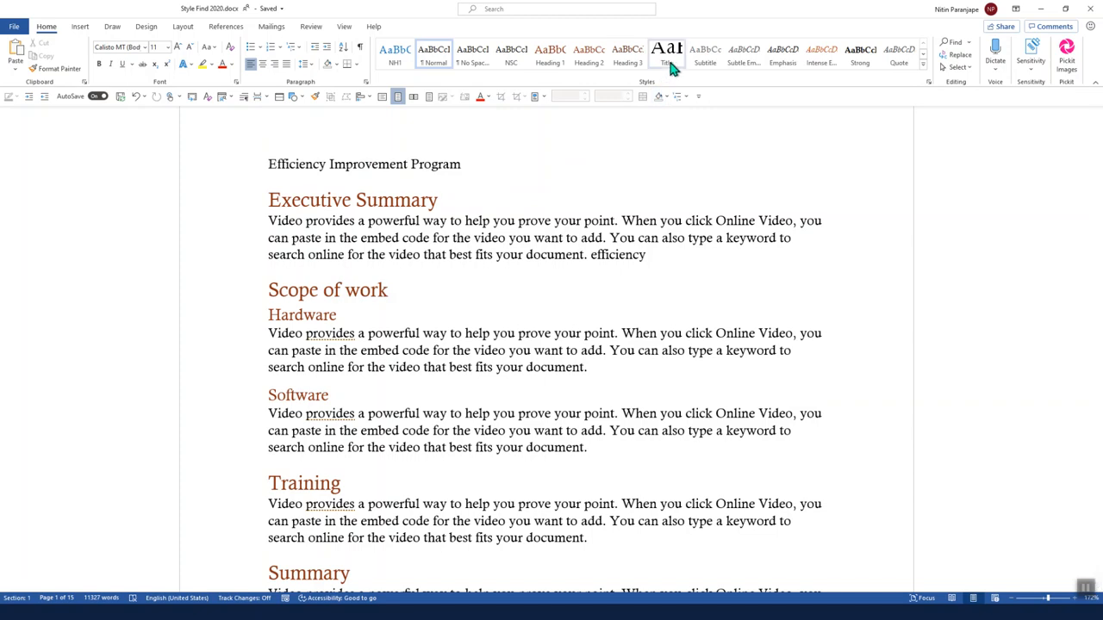
pyautogui.click(666, 54)
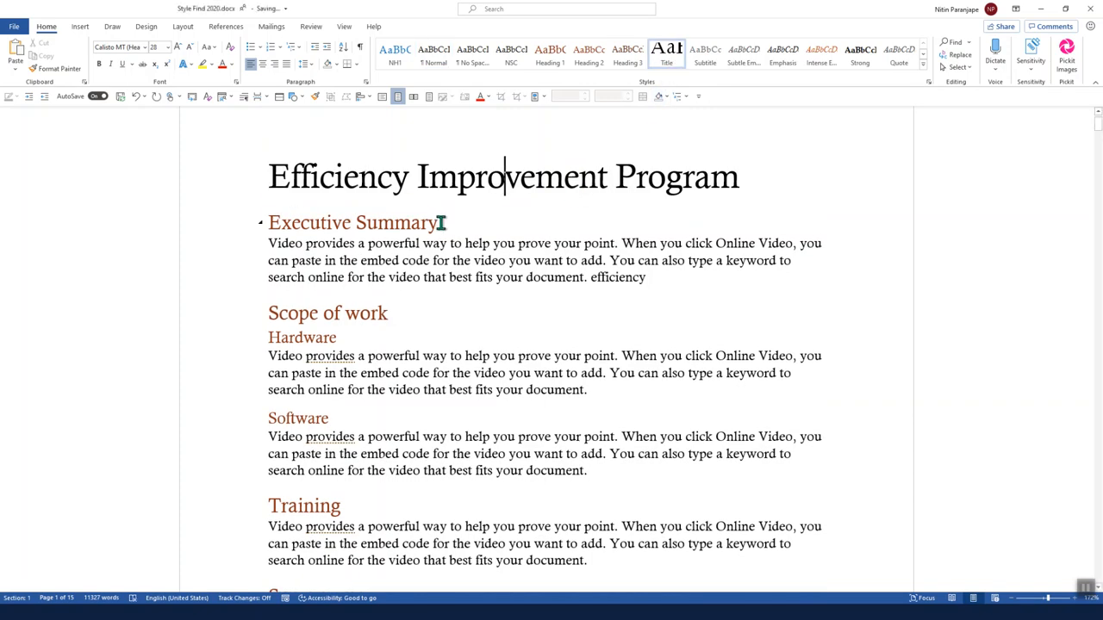
pyautogui.click(412, 230)
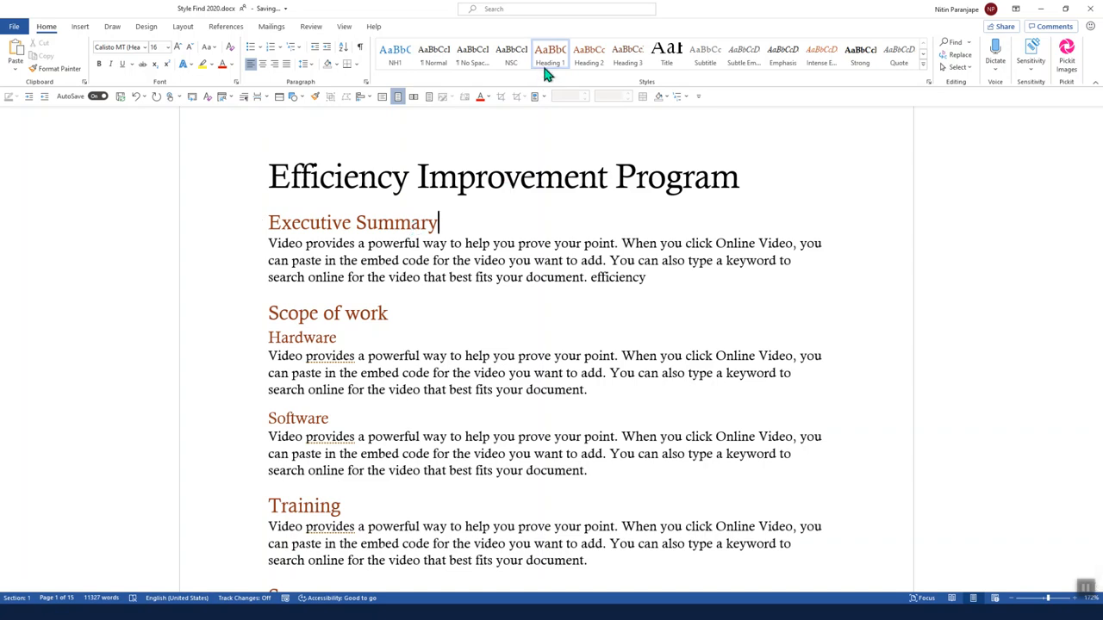
pyautogui.click(337, 337)
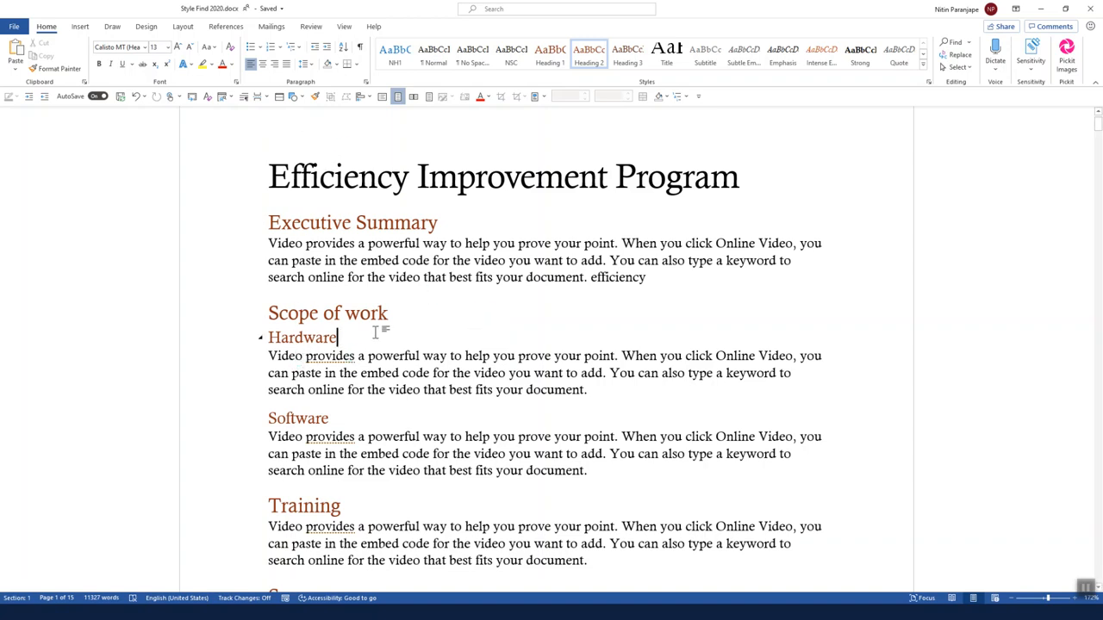
# Step: In the Navigation pane, move Summary last, Technical Details after Training, Cost before Terms and conditions
pyautogui.click(344, 26)
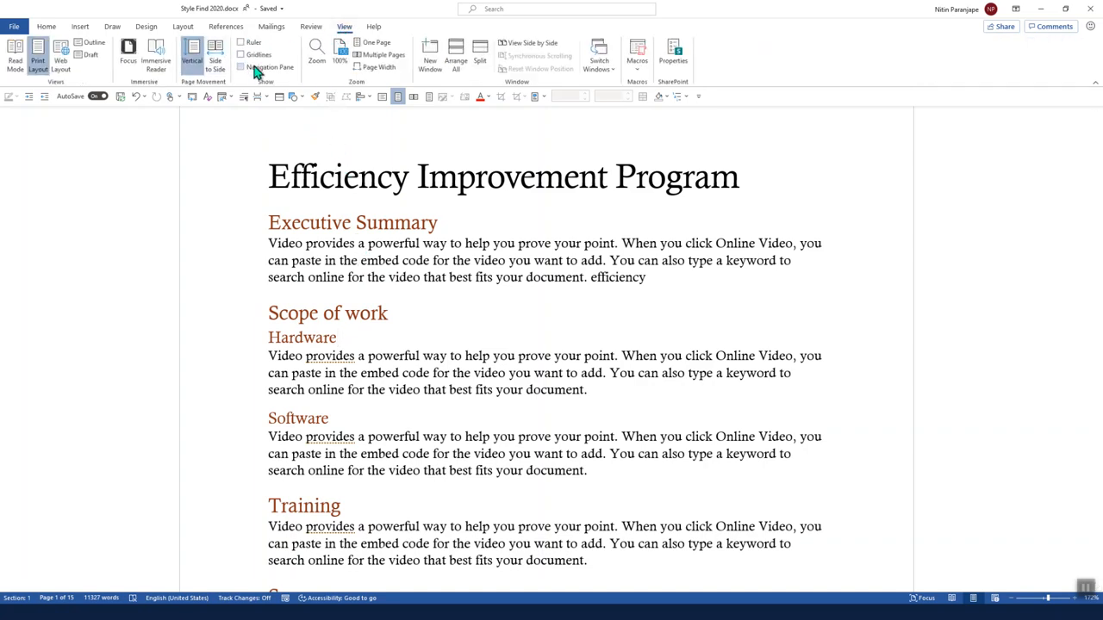
pyautogui.moveTo(241, 68)
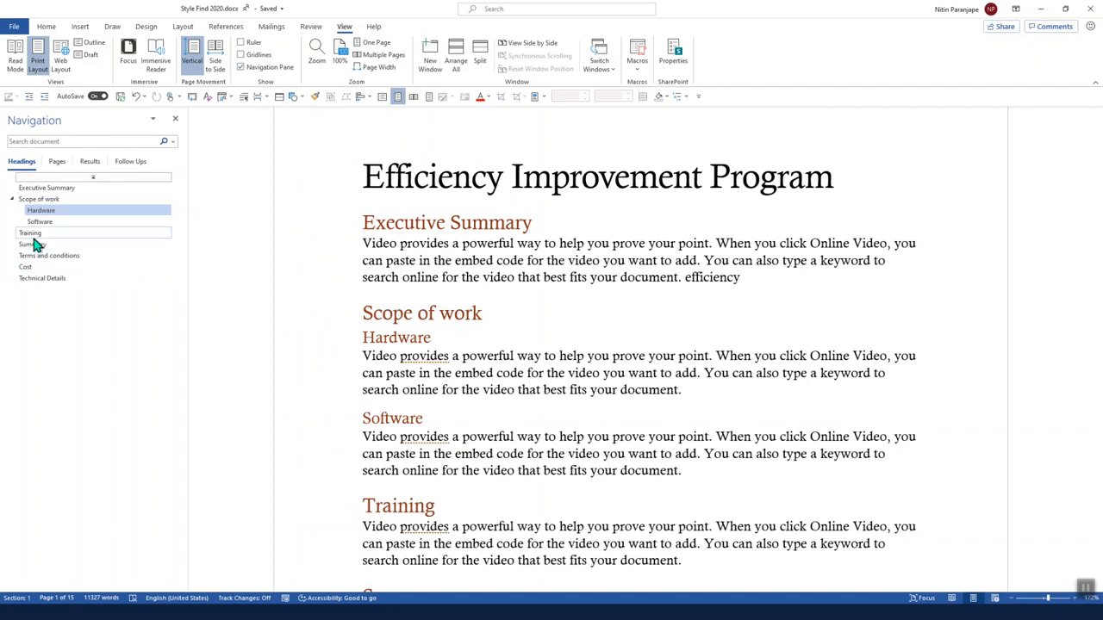
pyautogui.click(26, 266)
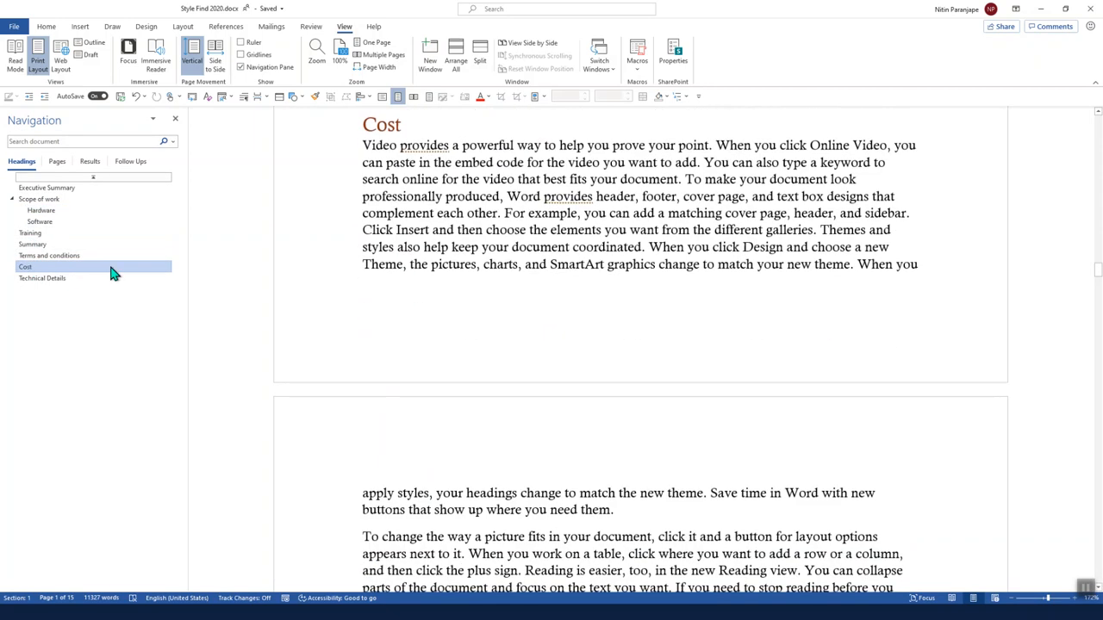
pyautogui.click(25, 266)
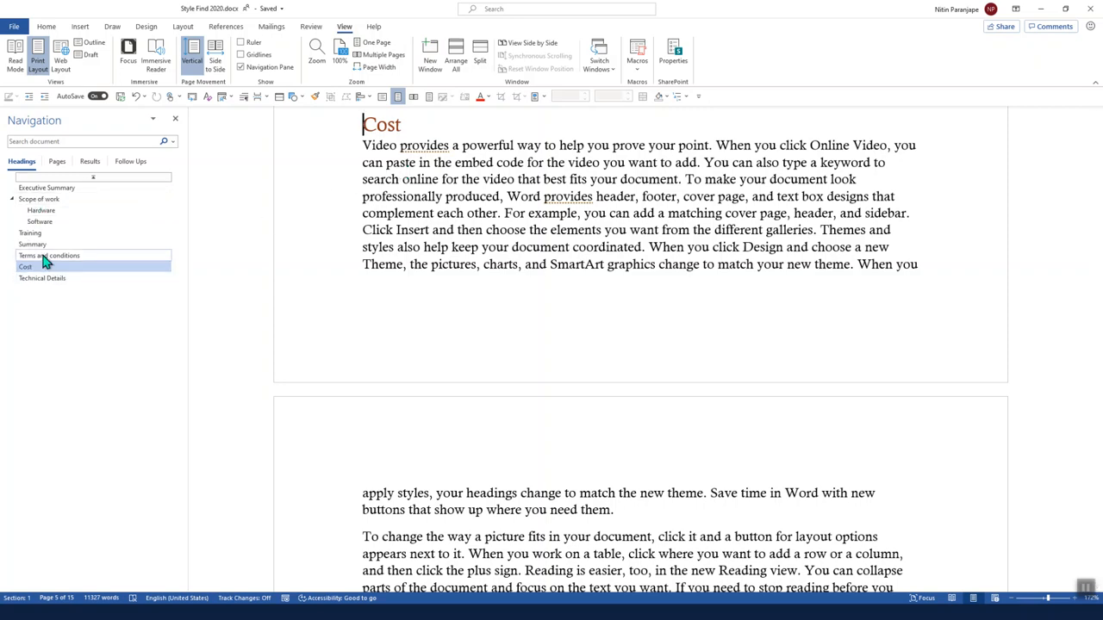
pyautogui.click(33, 243)
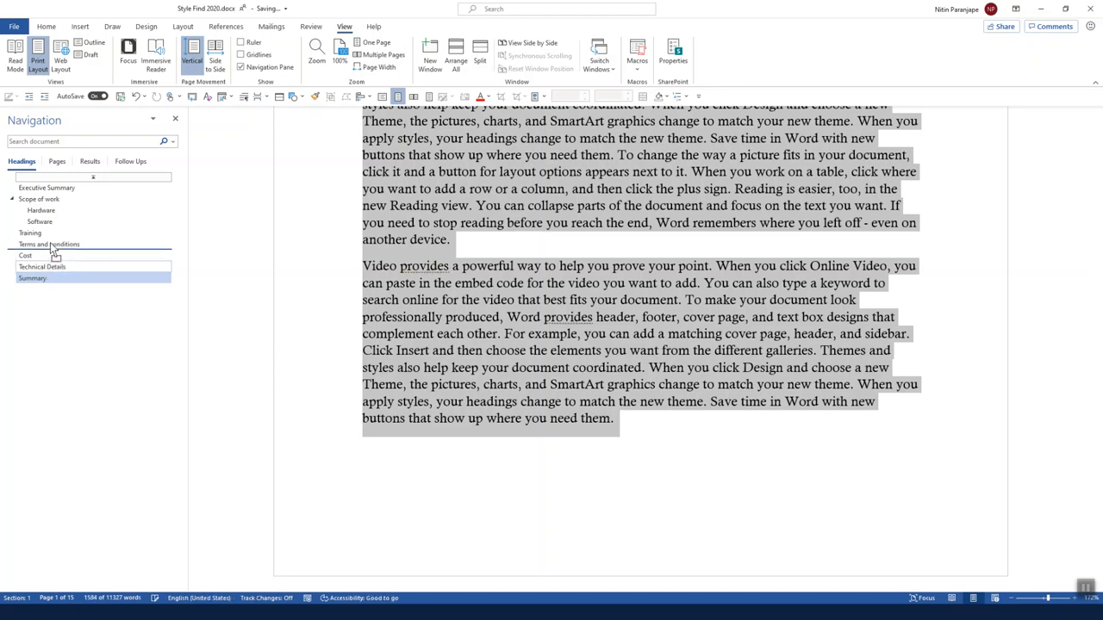
pyautogui.click(41, 243)
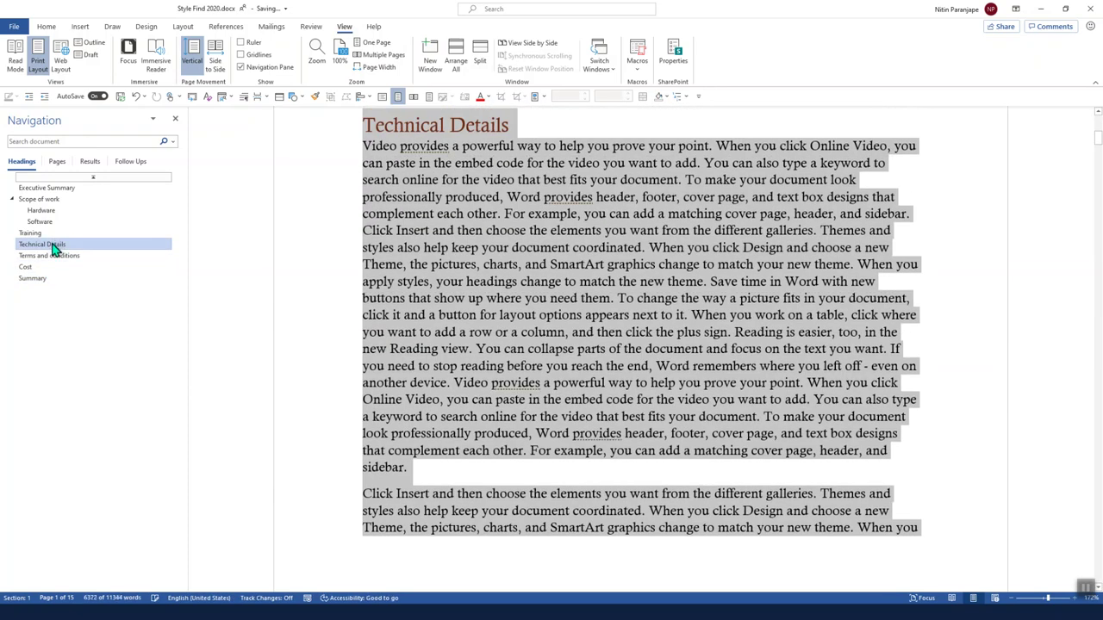
pyautogui.click(33, 278)
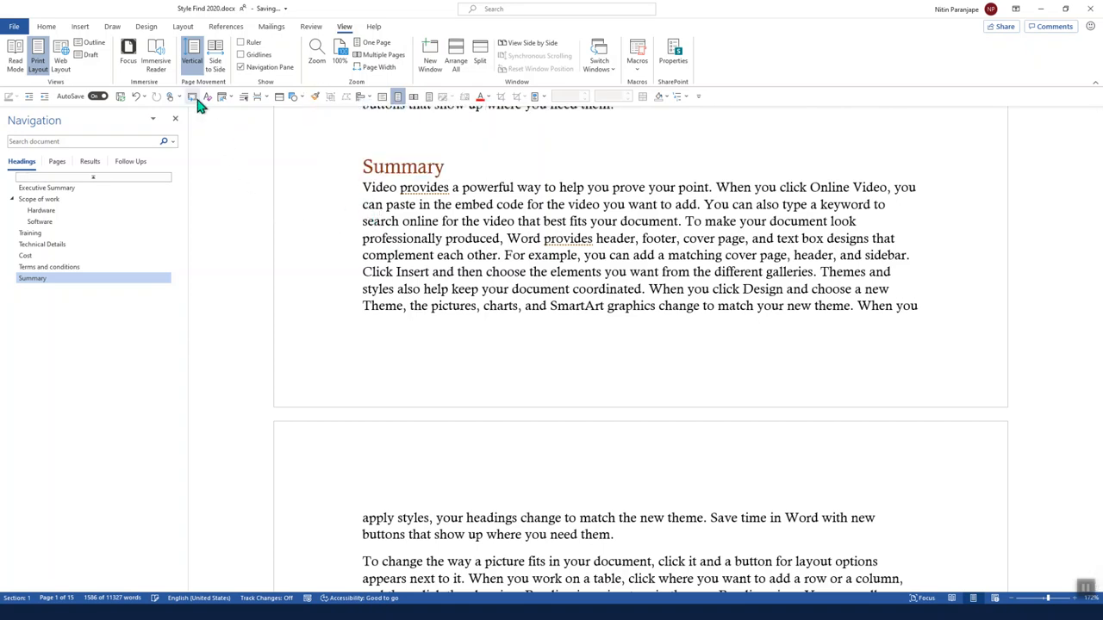
pyautogui.moveTo(194, 96)
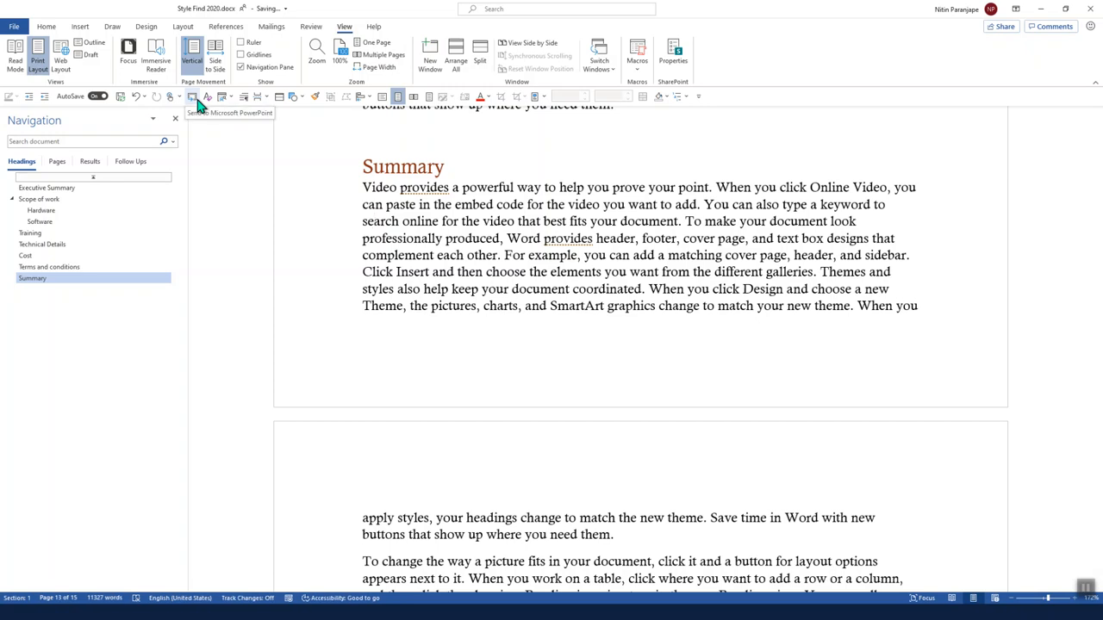
pyautogui.moveTo(369, 224)
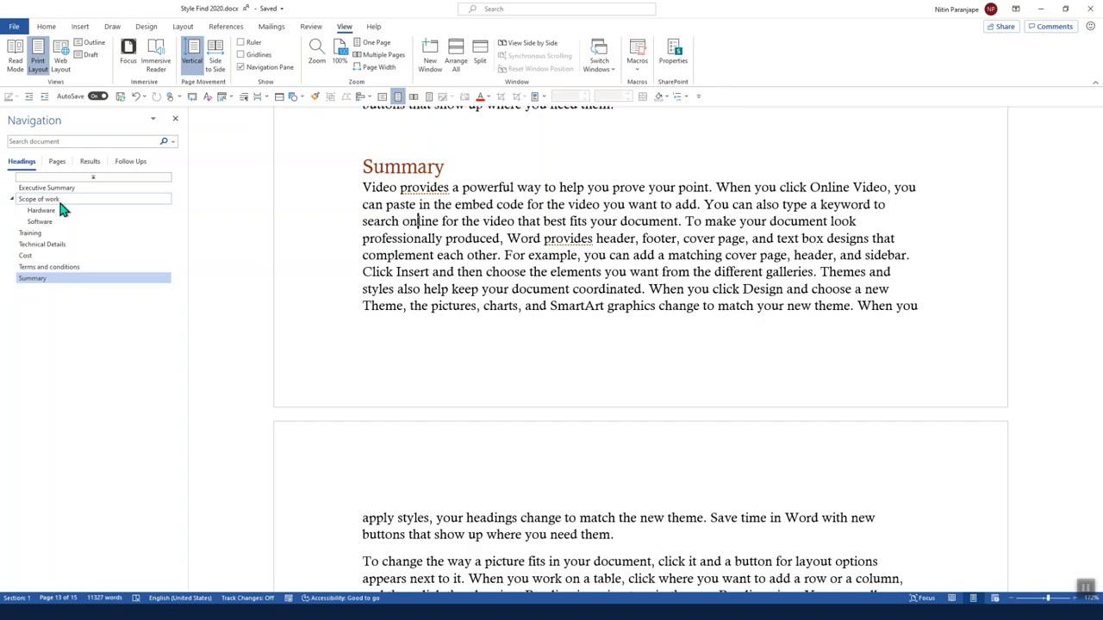
# Step: Jump to the top of the document via the Navigation pane's first heading
pyautogui.click(38, 199)
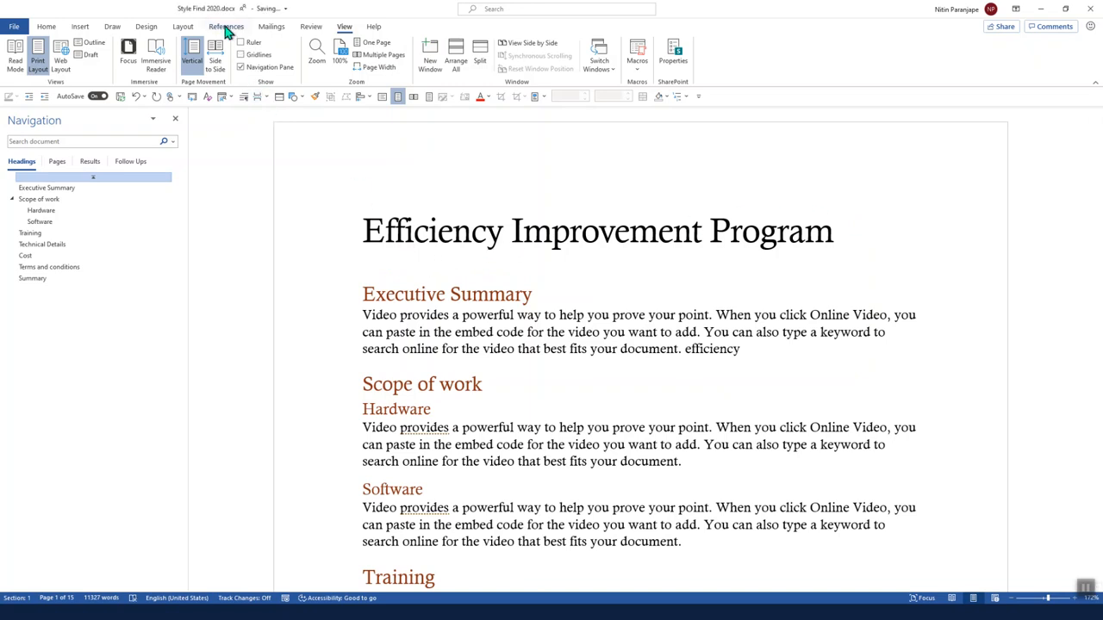
# Step: Insert an automatic table of contents beneath the document title
pyautogui.click(21, 54)
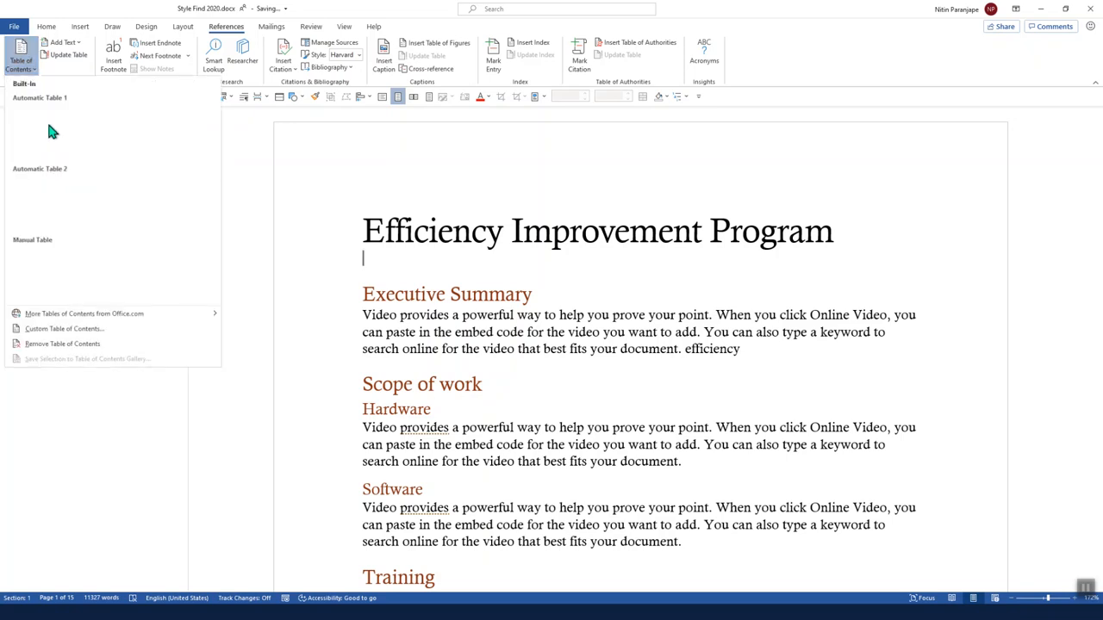
pyautogui.click(39, 97)
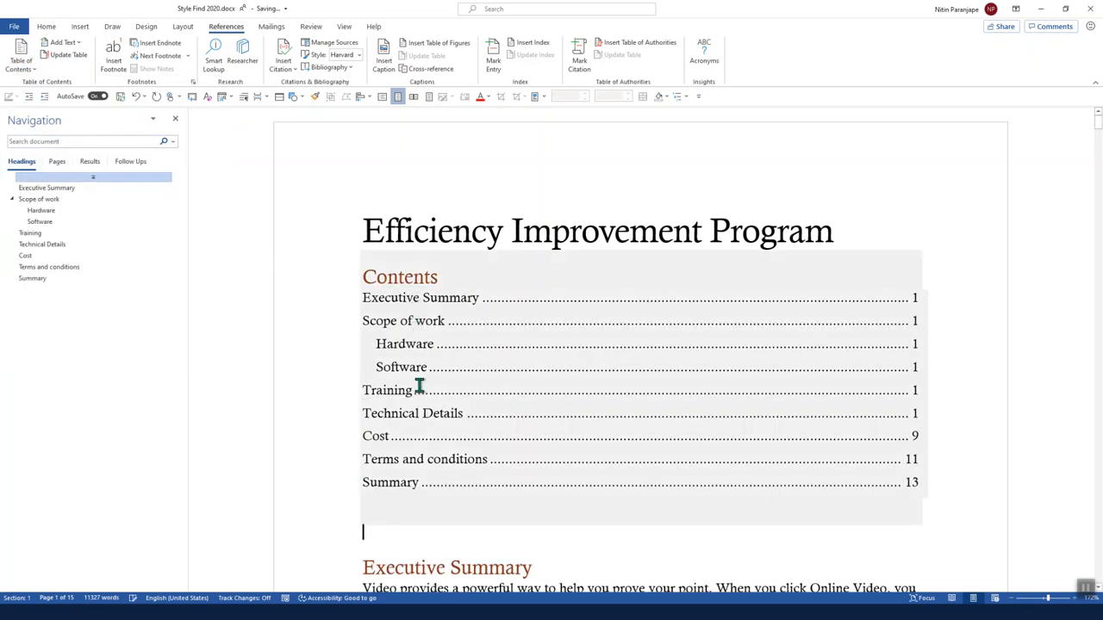
pyautogui.moveTo(422, 401)
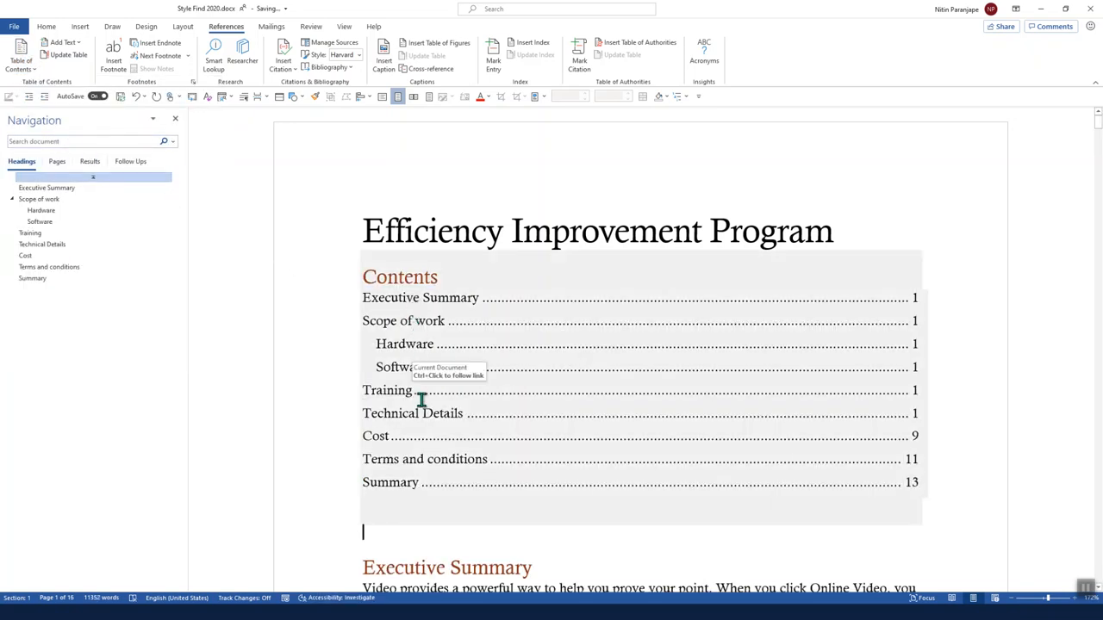
pyautogui.scroll(-3)
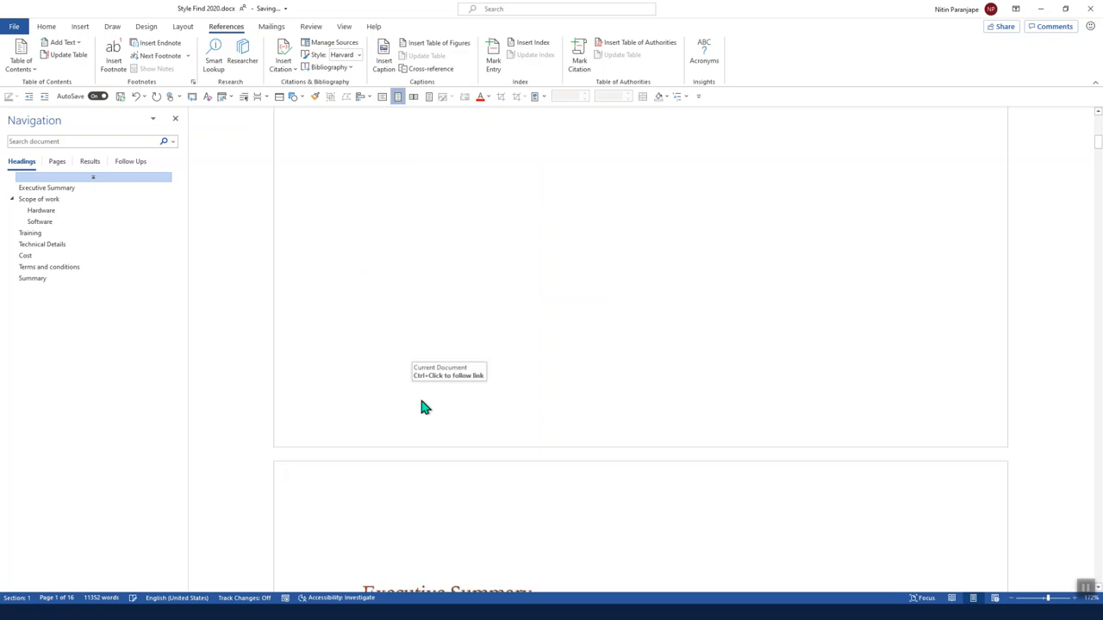
pyautogui.scroll(3)
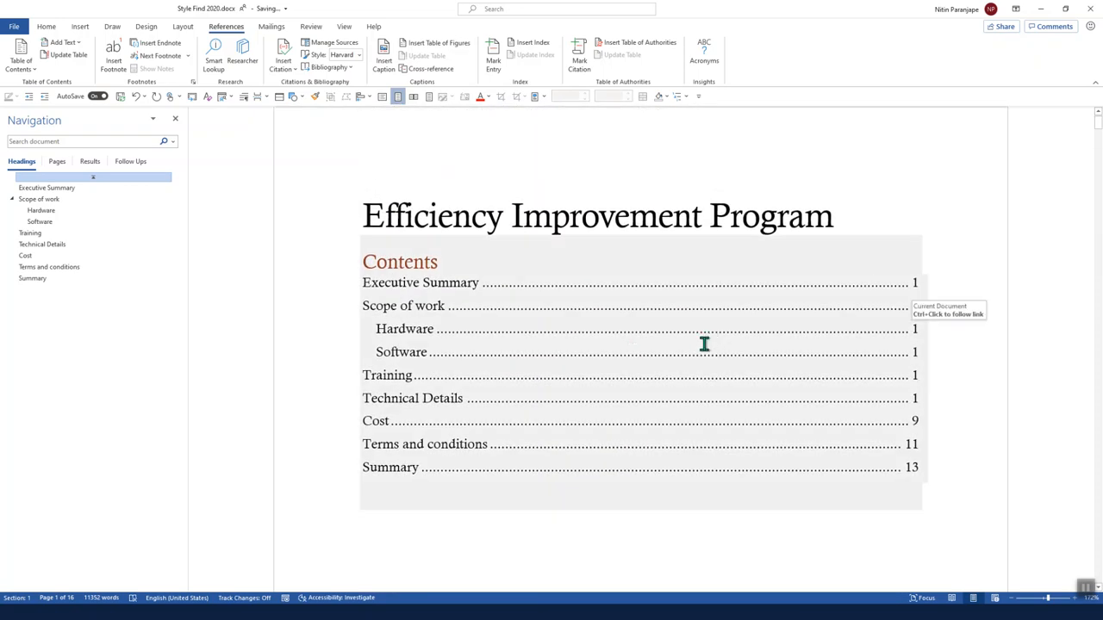
# Step: Update the entire table of contents field so page numbers are current
pyautogui.rightClick(703, 344)
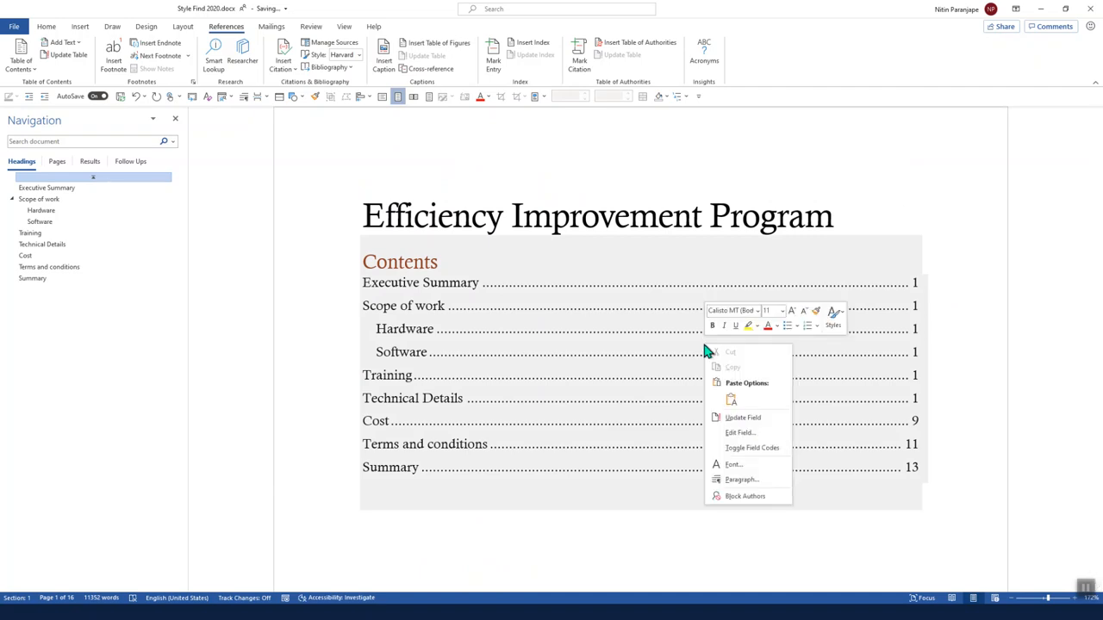
pyautogui.click(743, 417)
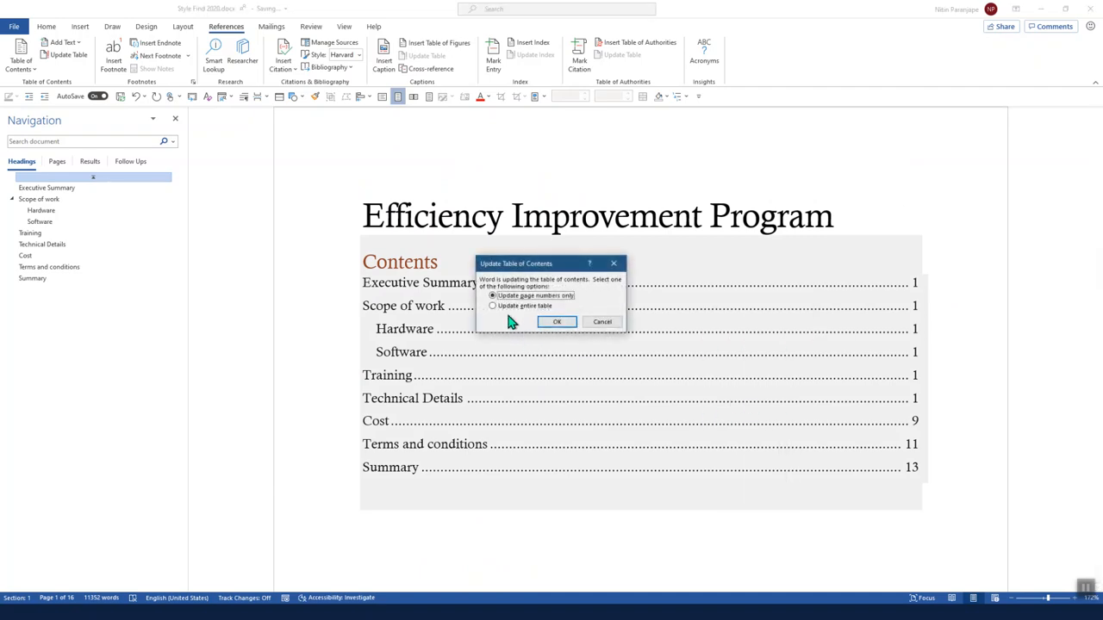
pyautogui.click(492, 306)
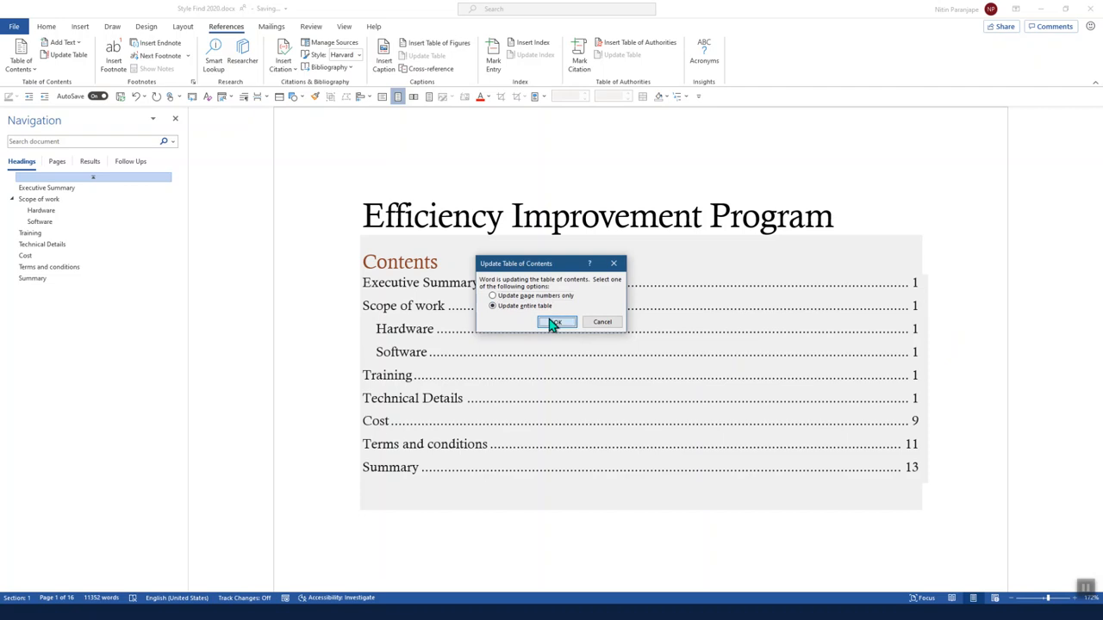
pyautogui.click(555, 321)
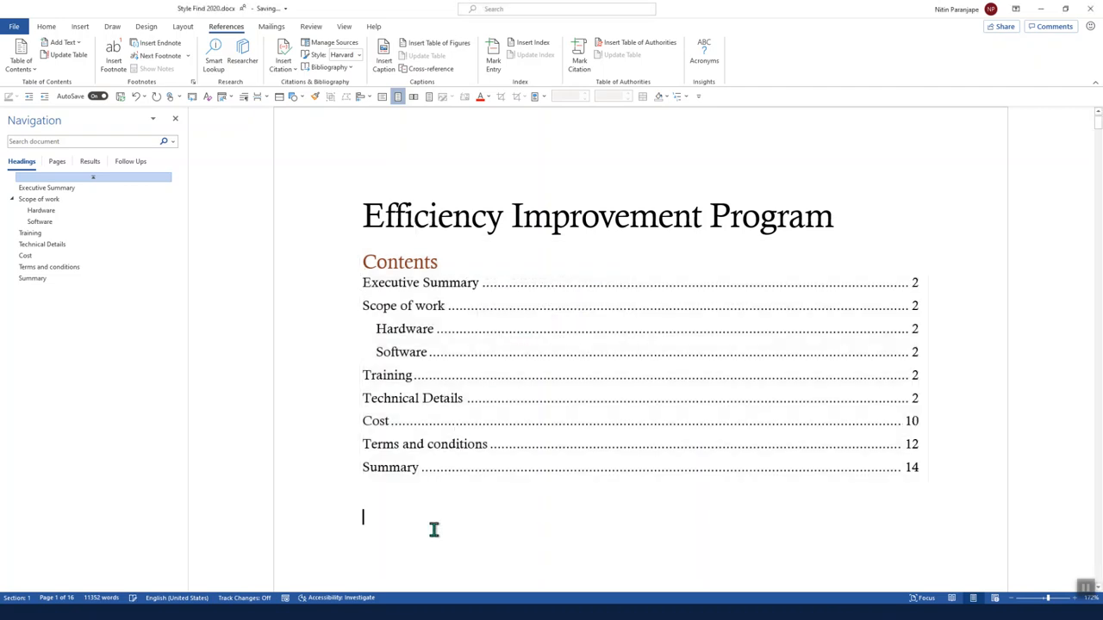
# Step: Jump to the Software section and apply the heading-numbered multilevel list to all headings
pyautogui.click(47, 188)
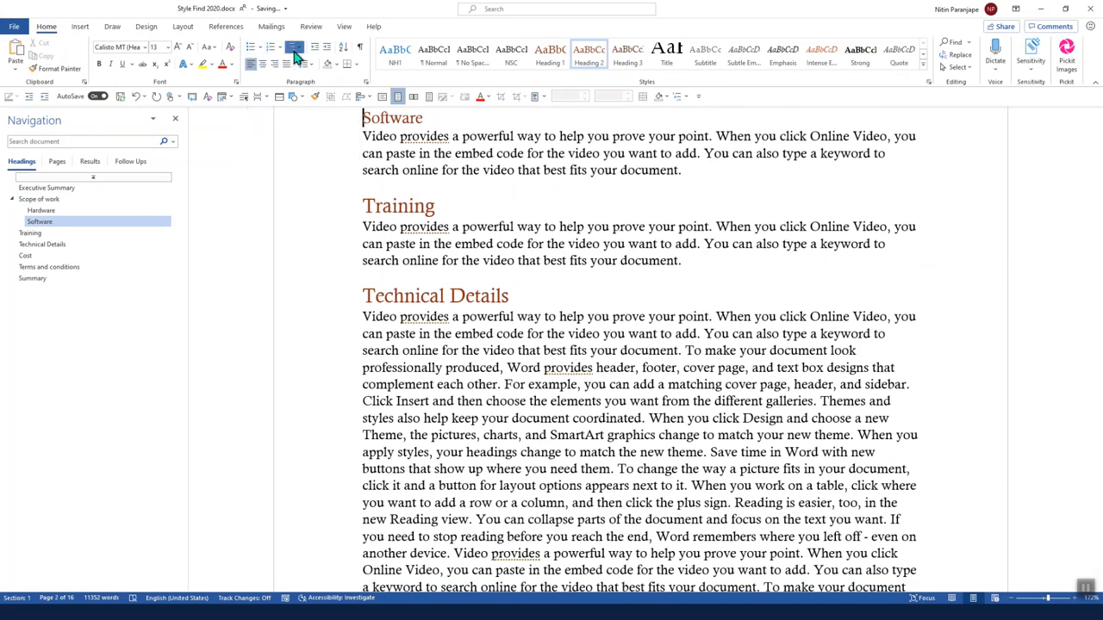
pyautogui.click(295, 46)
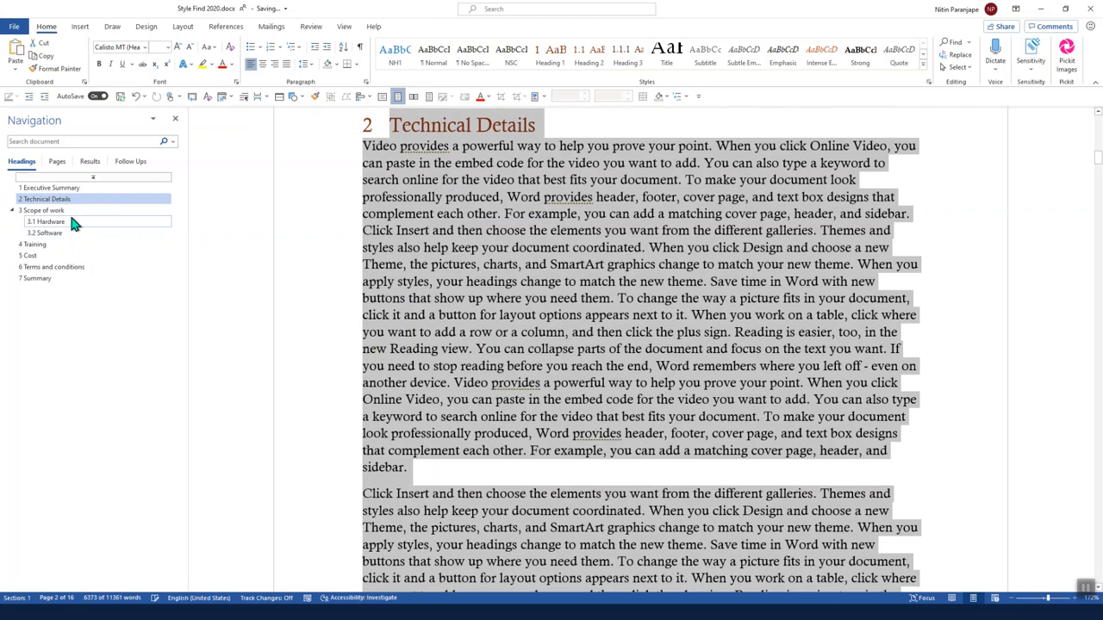
pyautogui.moveTo(155, 241)
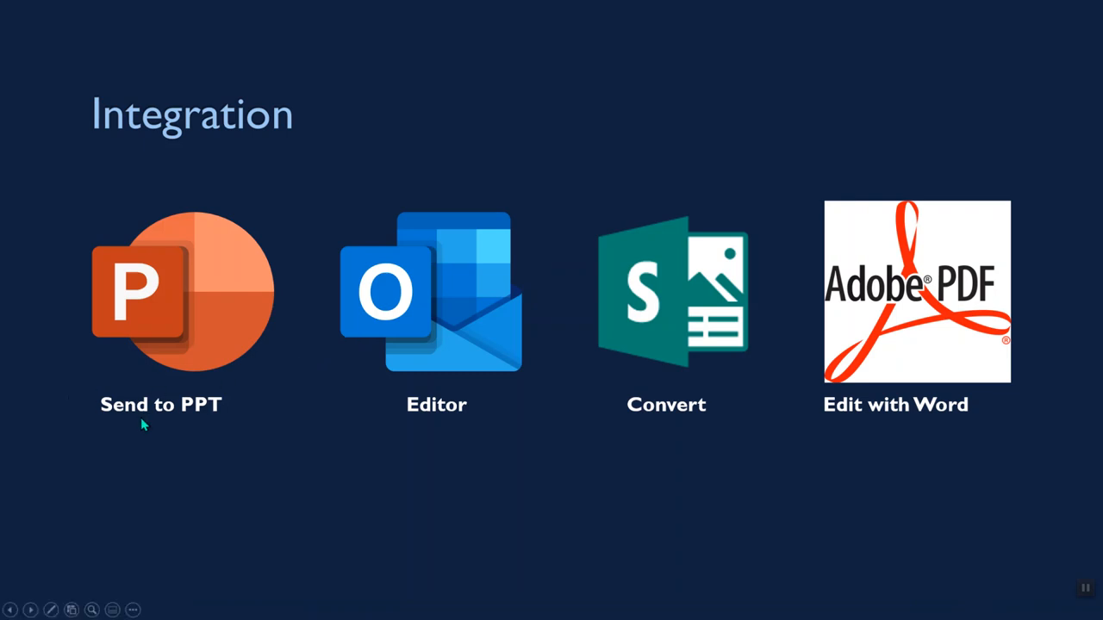
# Step: Show the Integration slide in the PowerPoint slide show
pyautogui.click(916, 291)
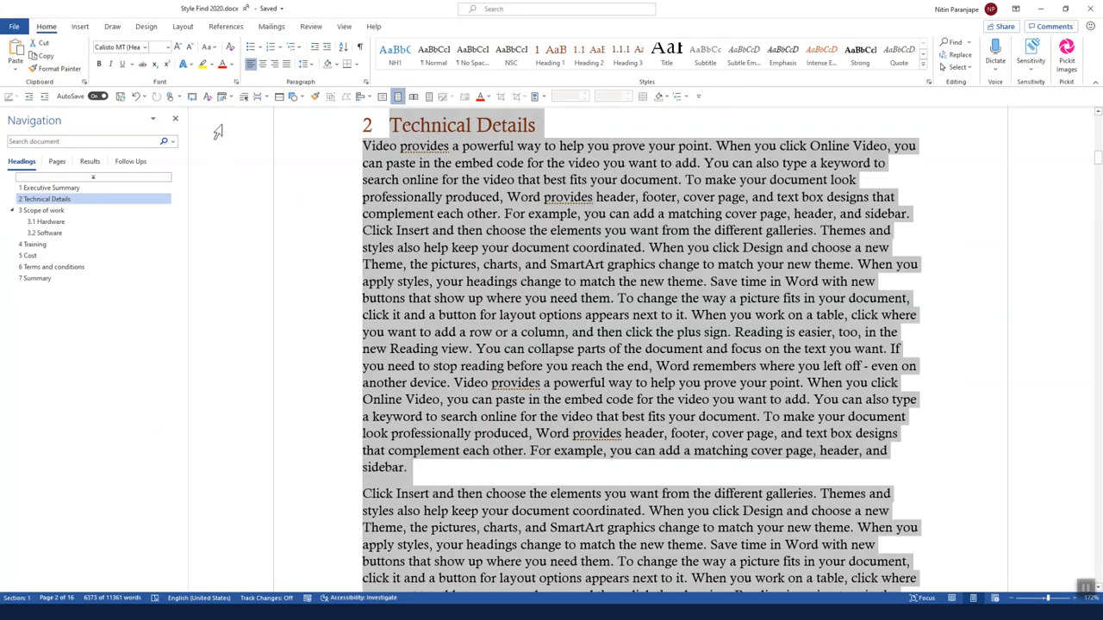
pyautogui.moveTo(193, 97)
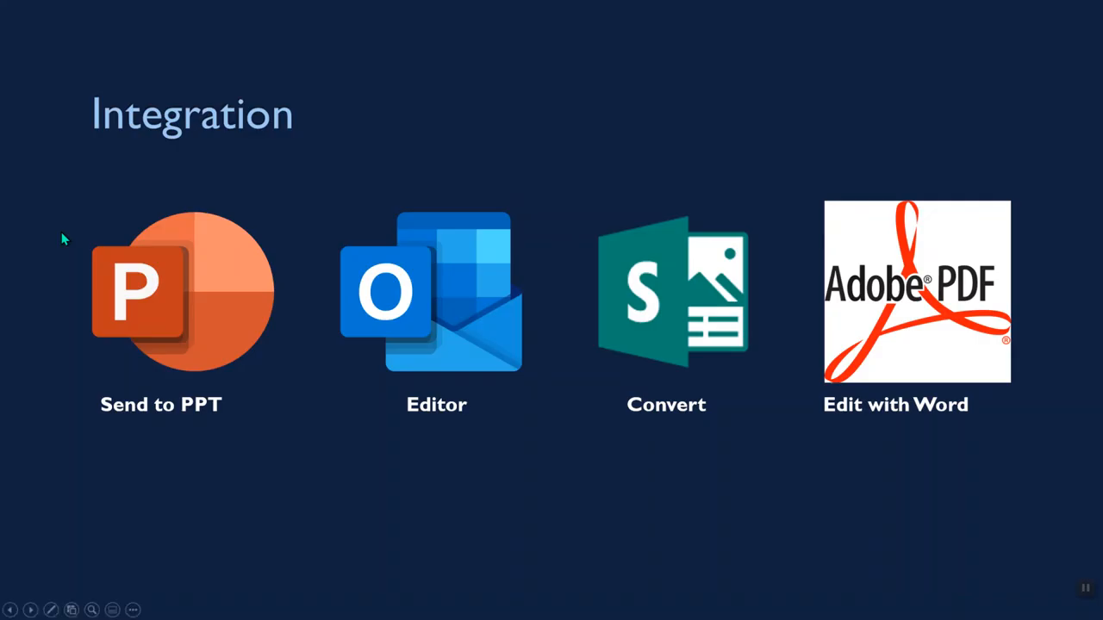
pyautogui.moveTo(625, 321)
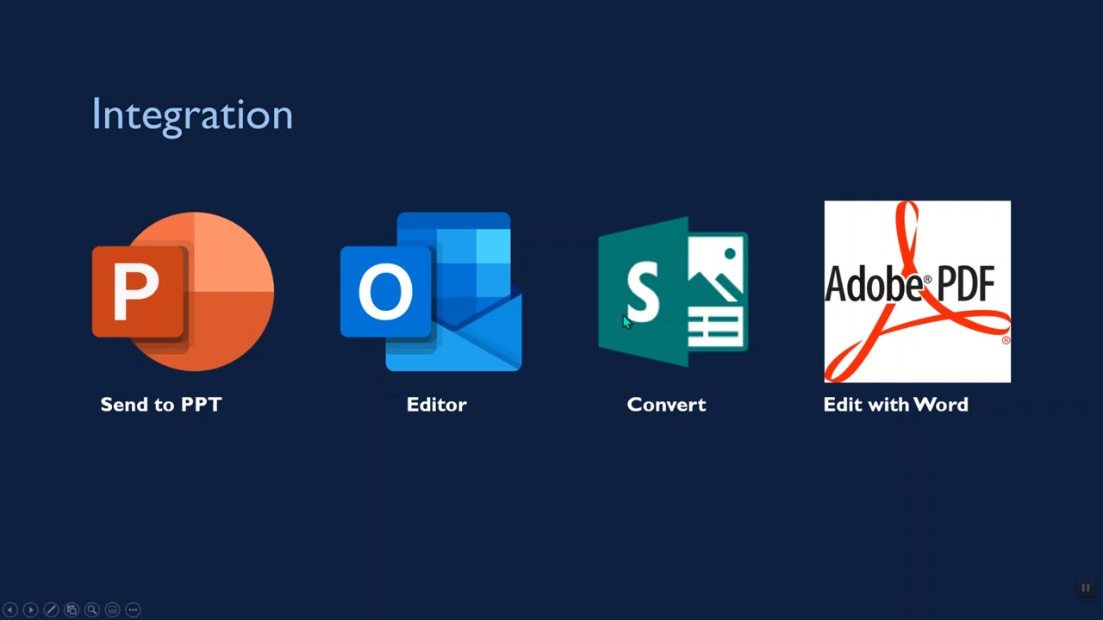
# Step: Switch to Word's Transform to Web Page pane, then bring up the window switcher
pyautogui.press('alt+tab')
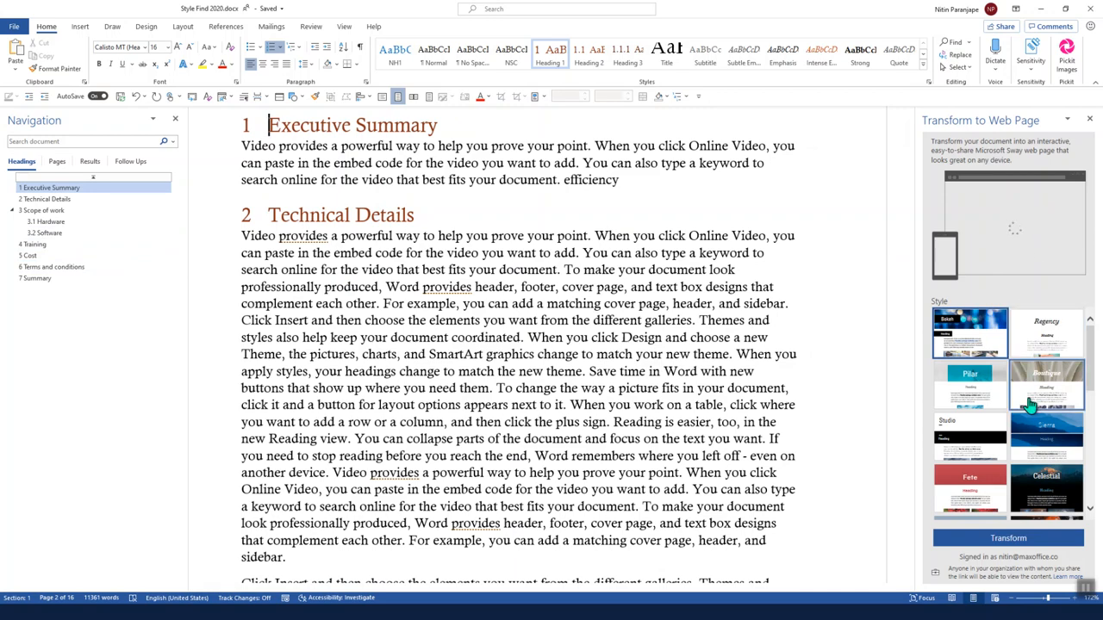
pyautogui.press('alt+tab')
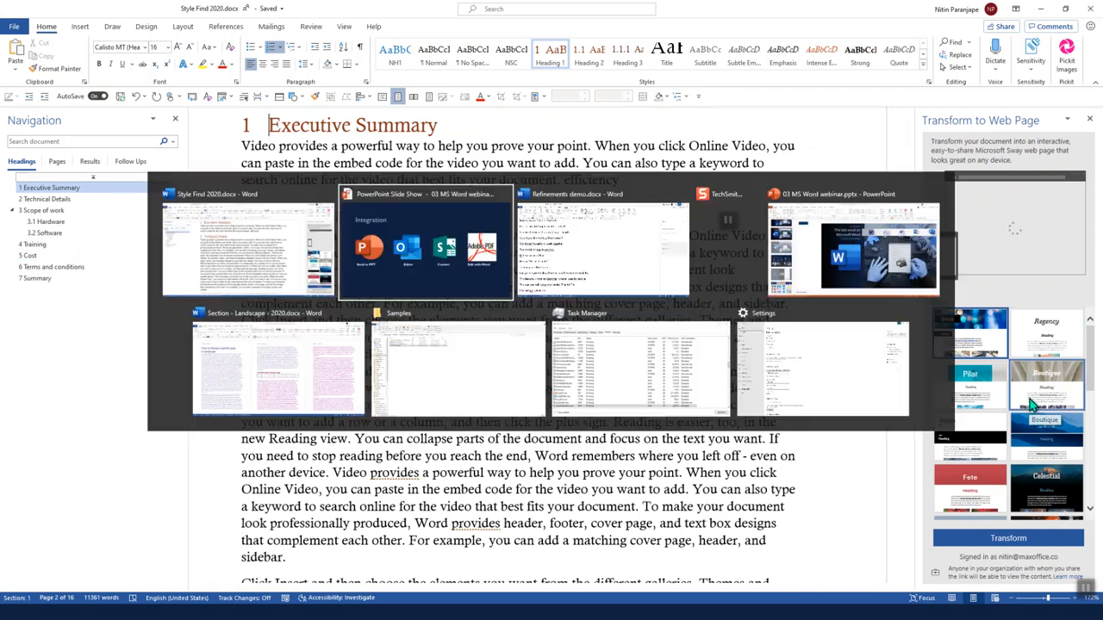
# Step: Pick the PowerPoint Slide Show window showing the Integration slide
pyautogui.click(425, 245)
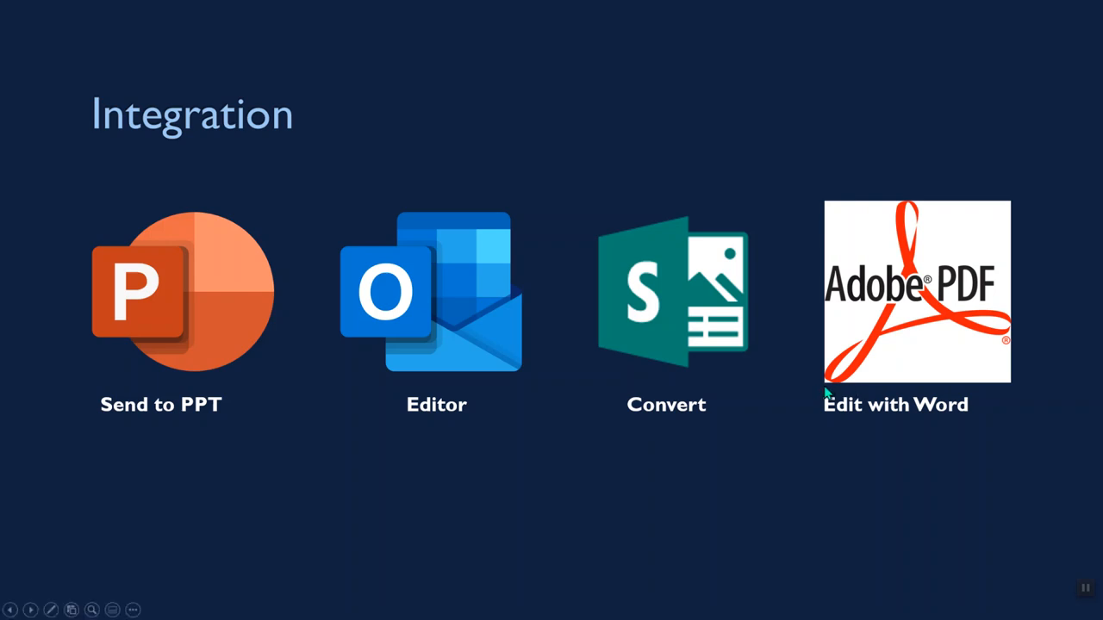
pyautogui.moveTo(810, 393)
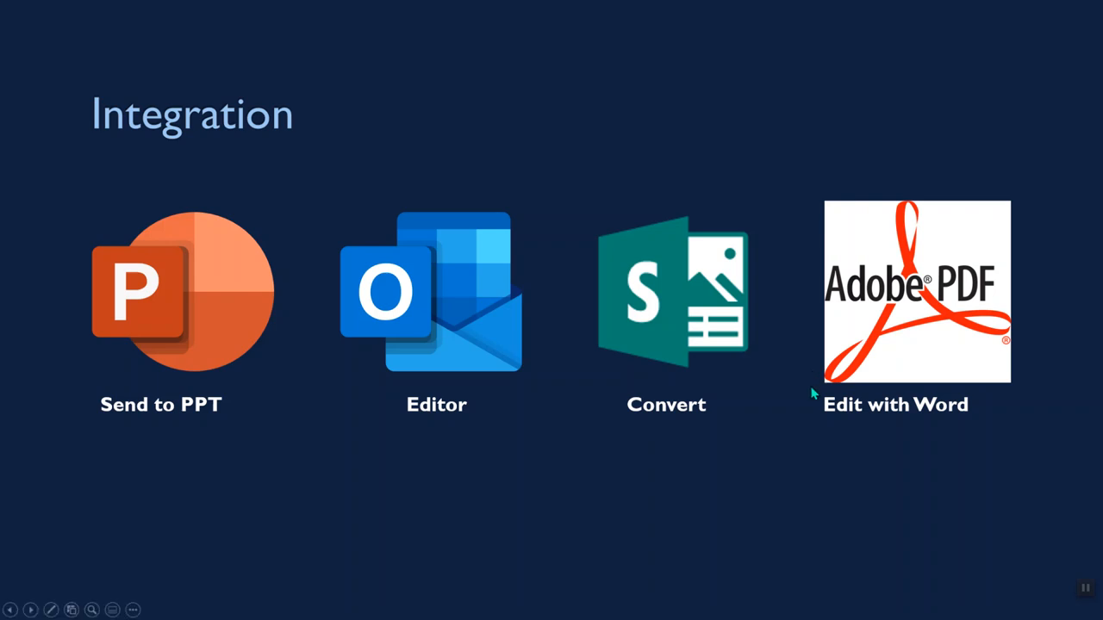
pyautogui.moveTo(629, 369)
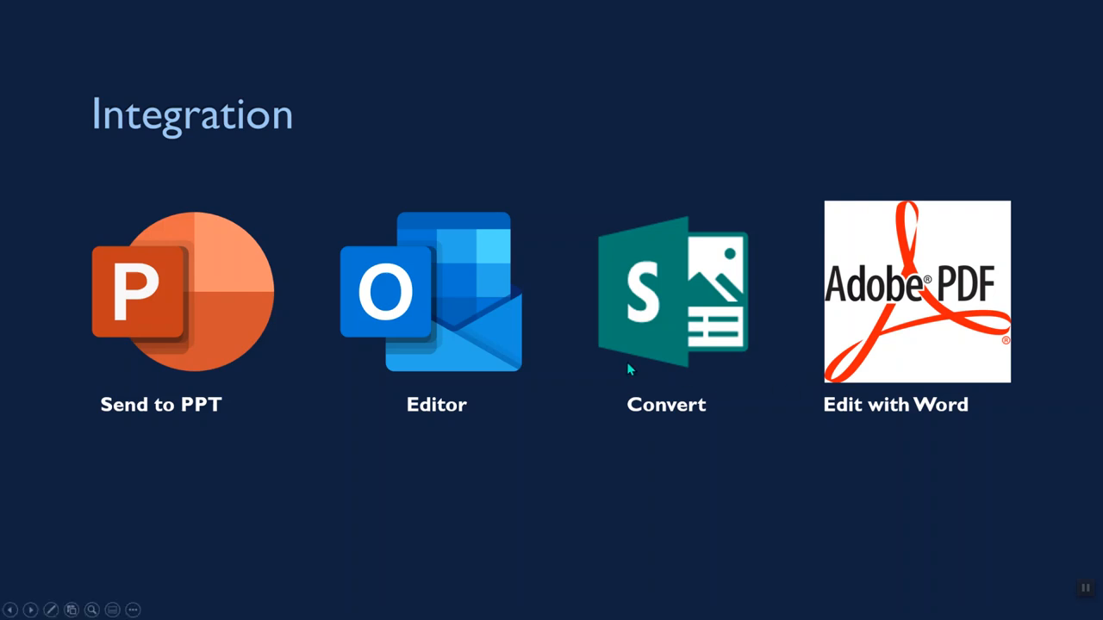